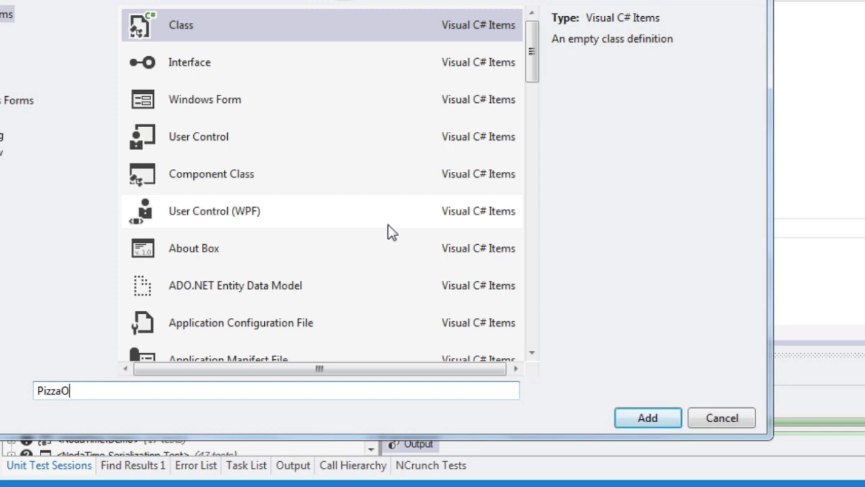
- Create PizzaOrder with a public IEnumerable<Pizza> Pizzas { get; set; } property, then add a Pizza class
{"action": "left_click", "coordinate": [722, 417]}
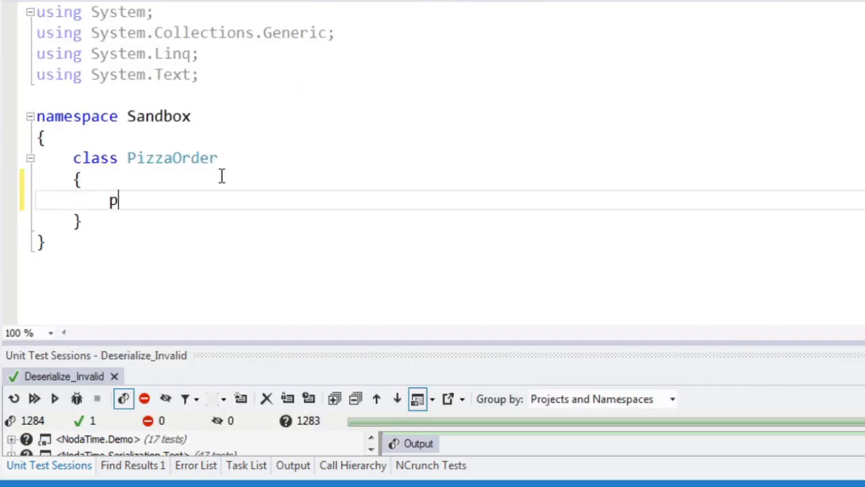
{"action": "type", "text": "ublic IEnumerable"}
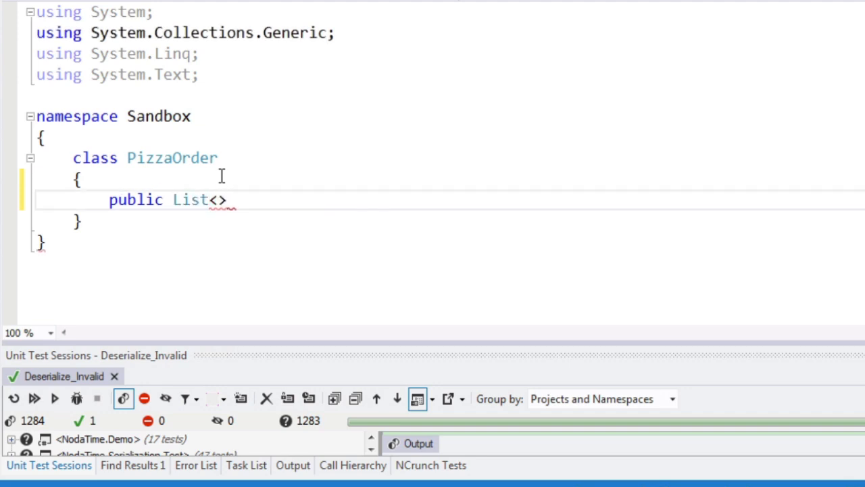
{"action": "type", "text": "Pizza> Piz"}
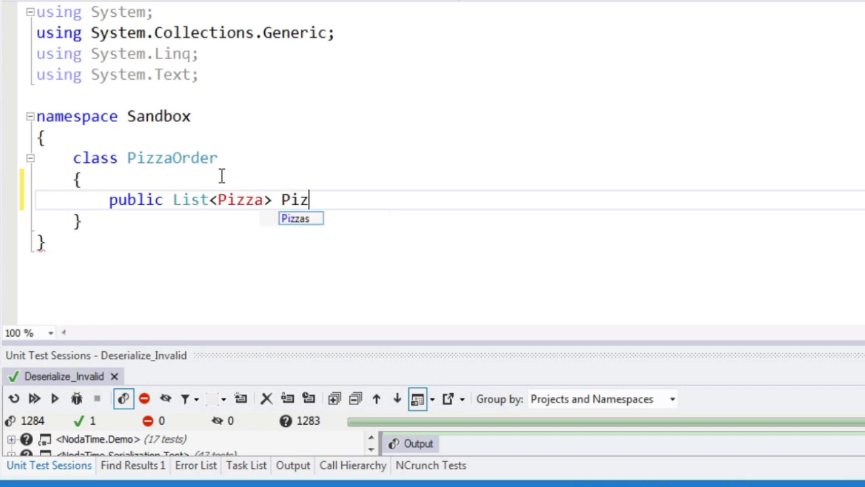
{"action": "type", "text": "zas { get; set"}
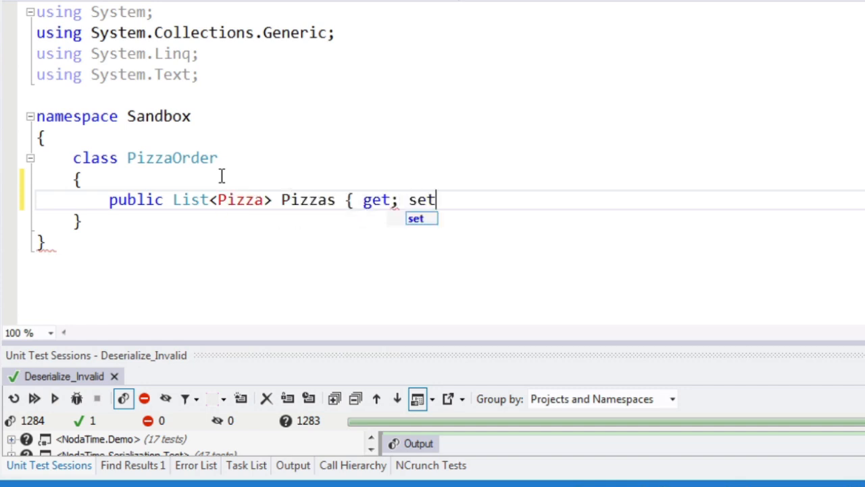
{"action": "mouse_move", "coordinate": [224, 182]}
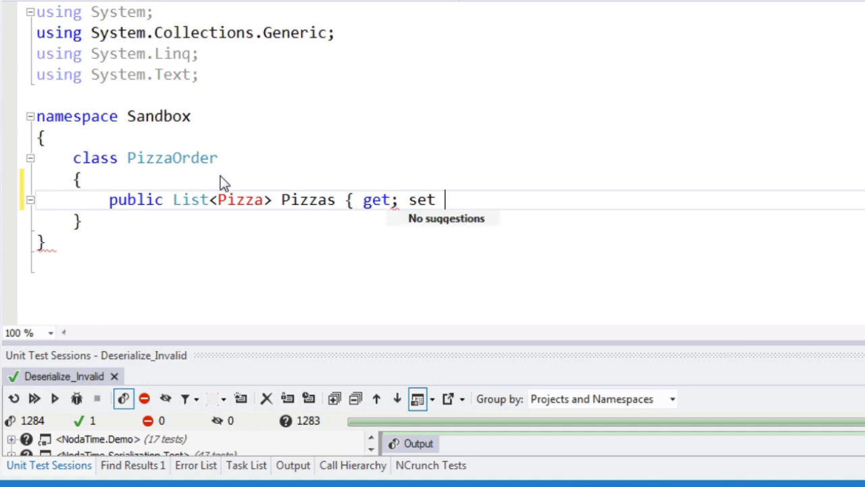
{"action": "type", "text": "; }"}
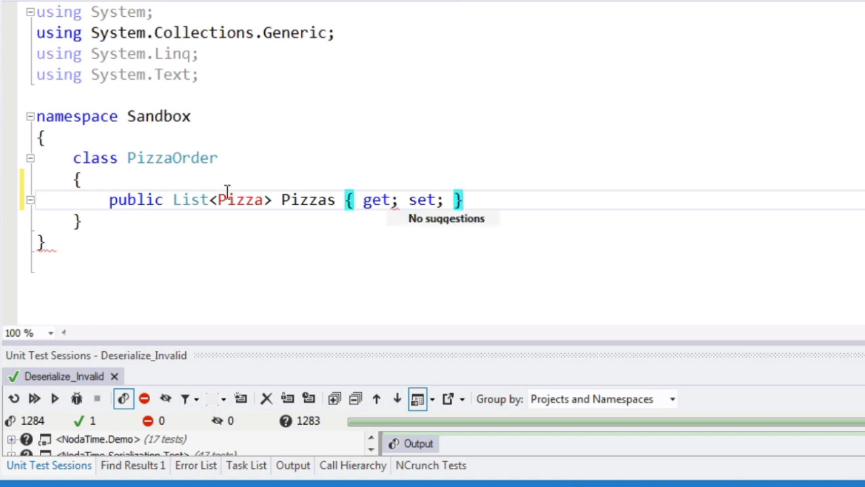
{"action": "left_click", "coordinate": [247, 200]}
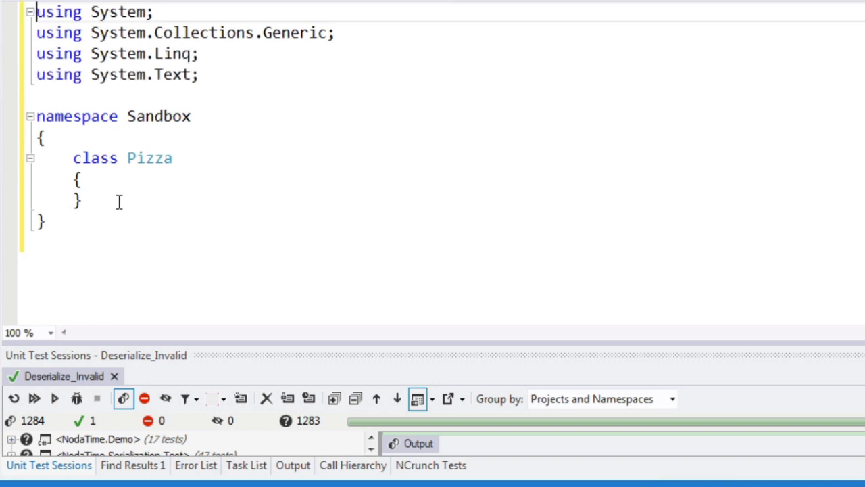
- Add enum Size {Small, Medium, Large} and a public Size property on Pizza
{"action": "key", "text": "Return"}
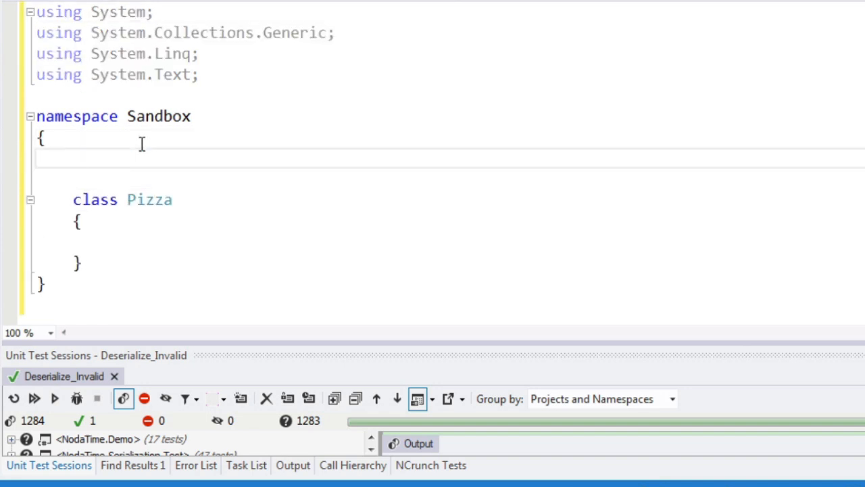
{"action": "type", "text": "enum Size"}
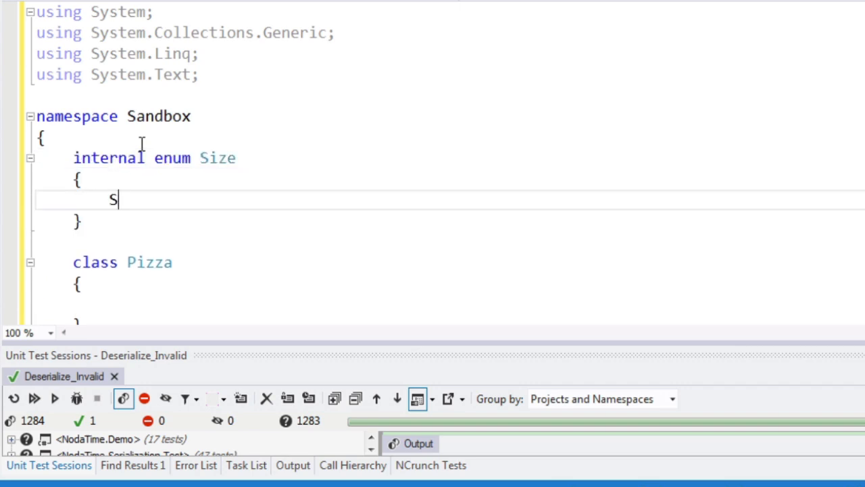
{"action": "type", "text": "mall, Medium,"}
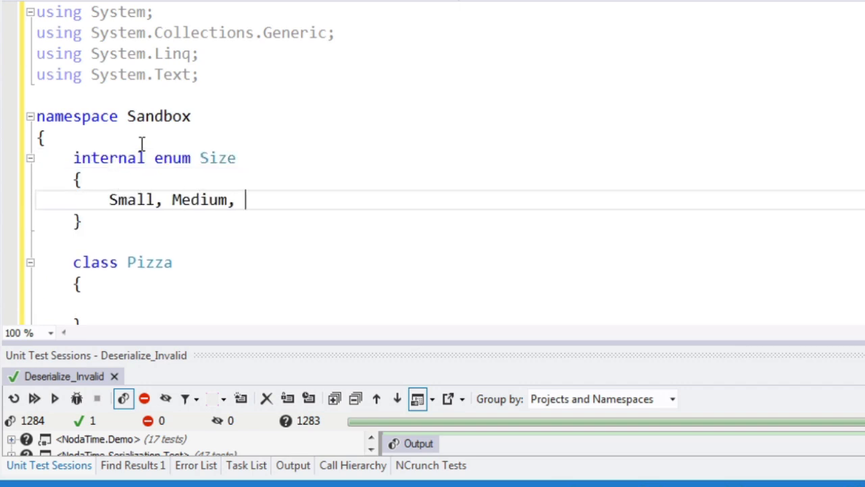
{"action": "type", "text": "Large"}
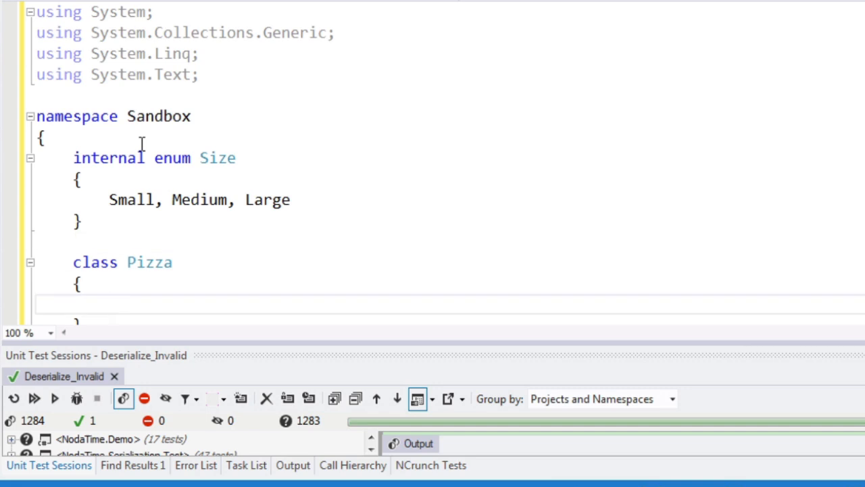
{"action": "type", "text": "public"}
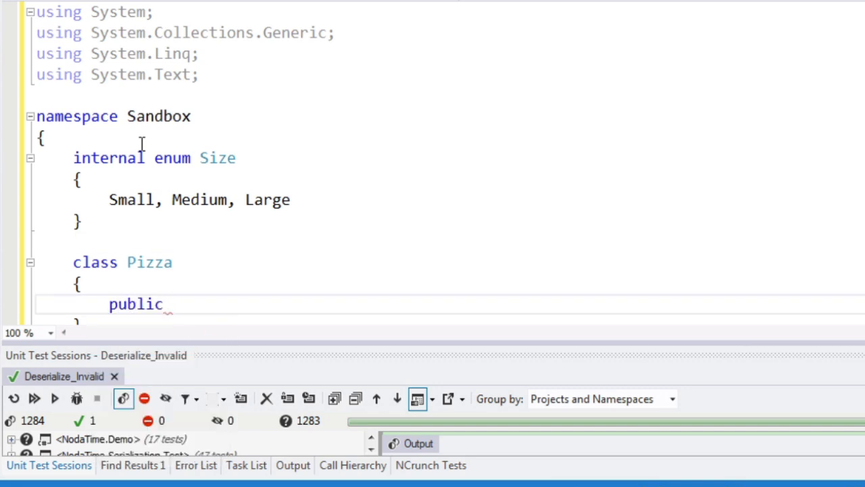
{"action": "type", "text": "Size S"}
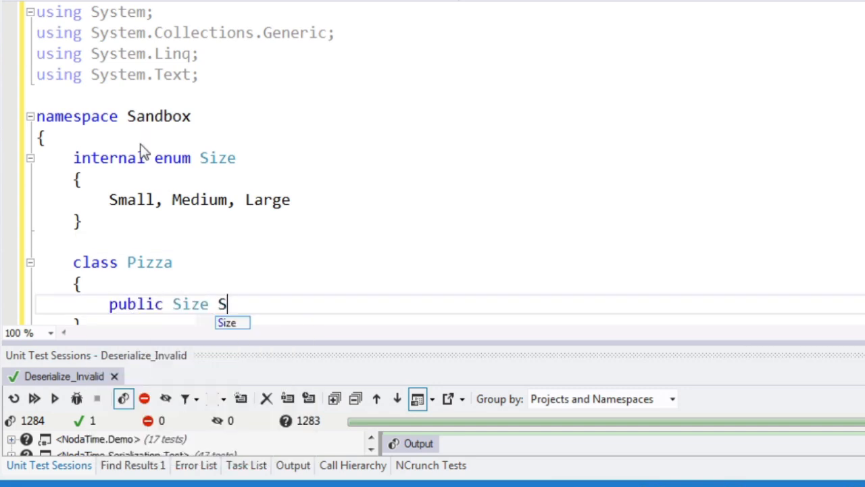
{"action": "type", "text": "ize { get; set; }"}
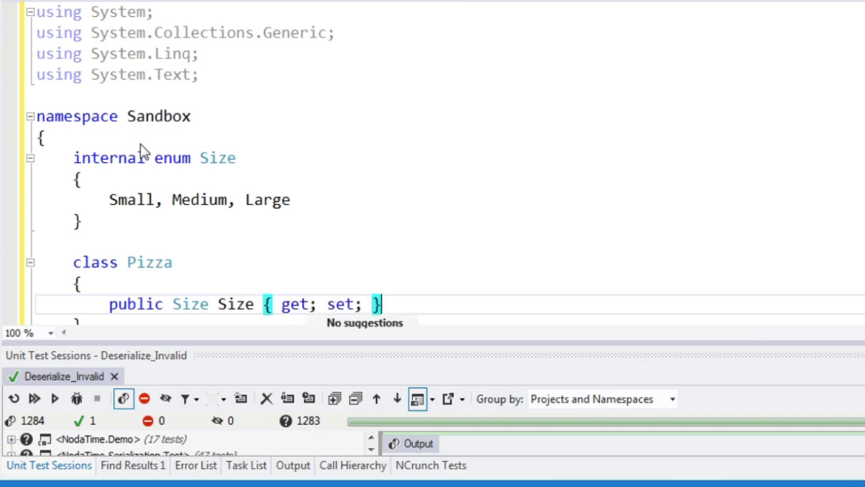
- Add internal enum Crust {Thin, Regular, Stuffed} and begin a public Crust property
{"action": "scroll", "scroll_direction": "down", "scroll_amount": 3}
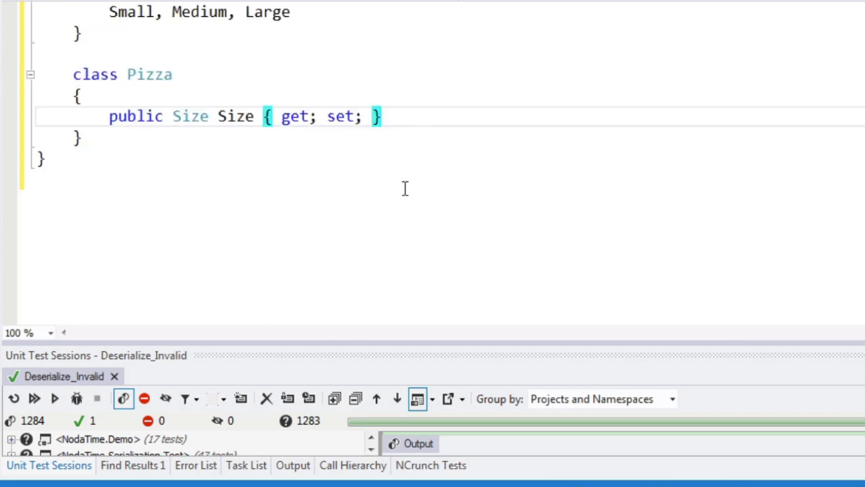
{"action": "scroll", "scroll_direction": "up", "scroll_amount": 3}
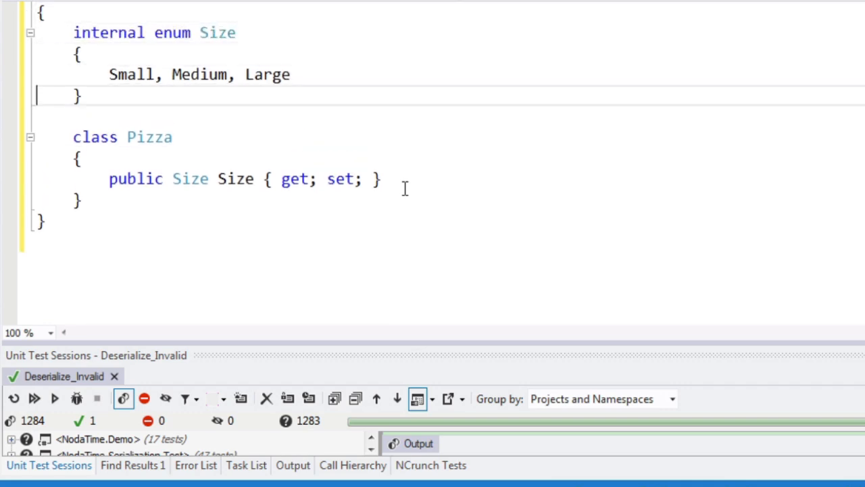
{"action": "type", "text": "internal enum Crust"}
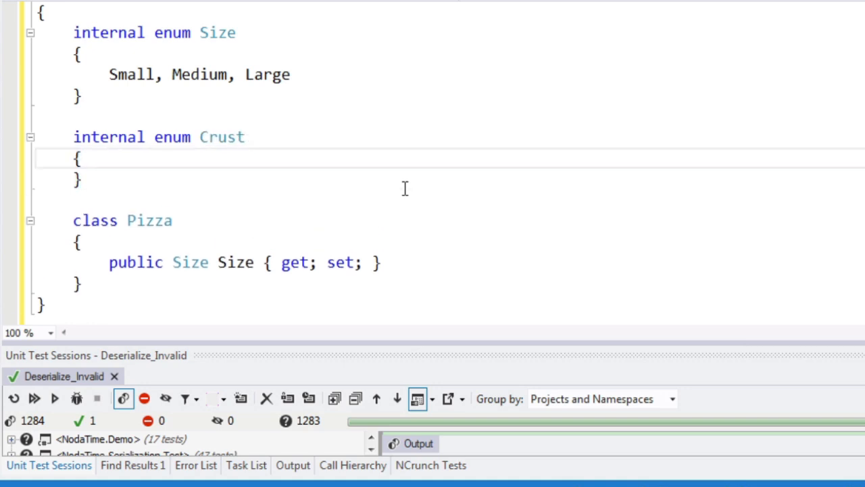
{"action": "type", "text": "Thin"}
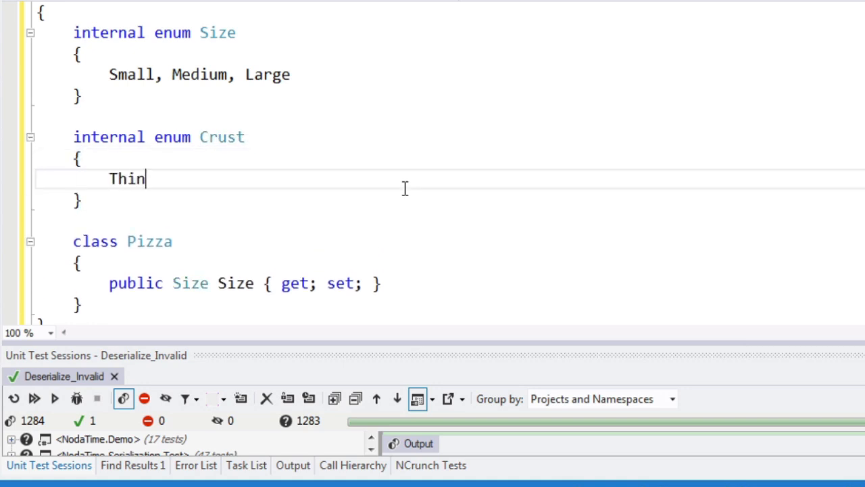
{"action": "type", "text": ", Stuffe"}
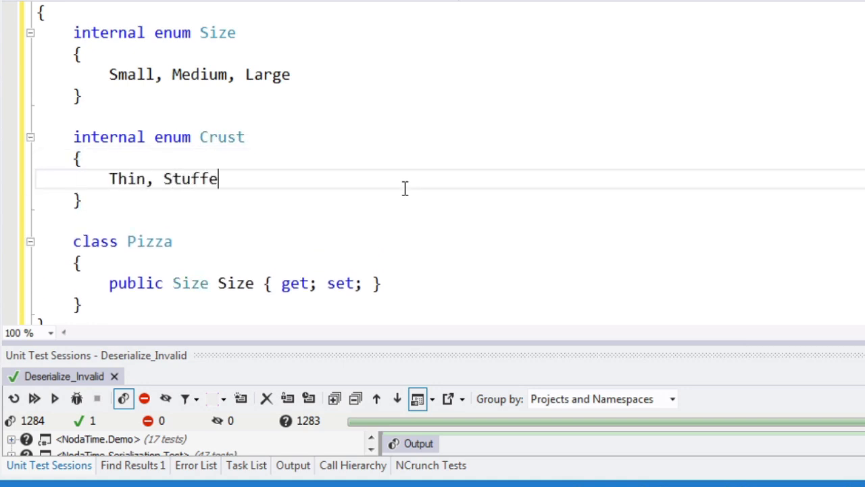
{"action": "type", "text": "d"}
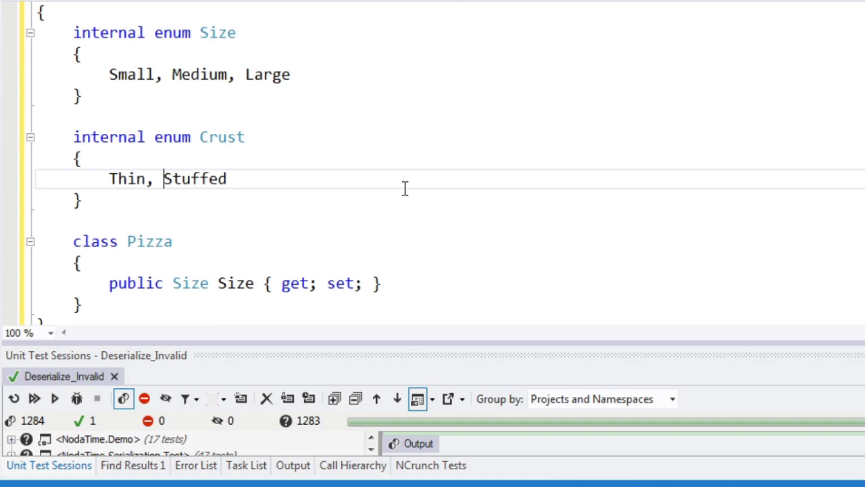
{"action": "type", "text": "Regular"}
{"action": "type", "text": "#"}
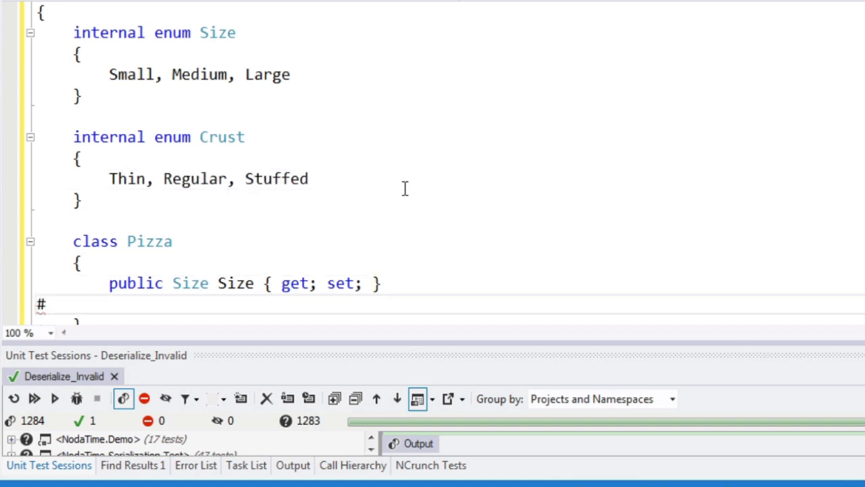
{"action": "type", "text": "public"}
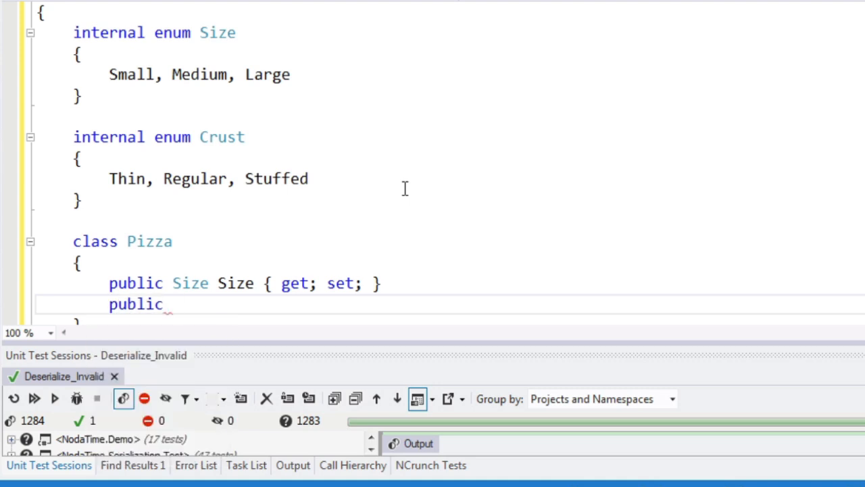
{"action": "type", "text": "Crust C"}
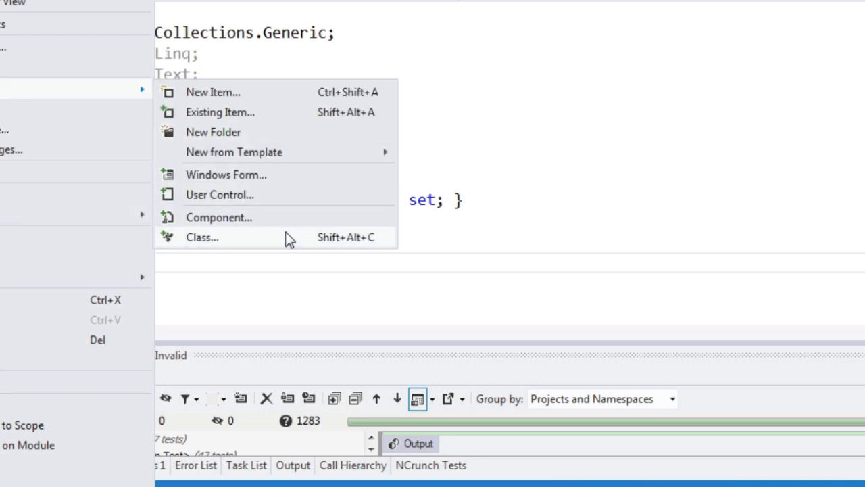
- Add a PizzaDiscount class file declaring a delegate returning decimal from a PizzaOrder order
{"action": "left_click", "coordinate": [201, 237]}
{"action": "type", "text": "Pizz"}
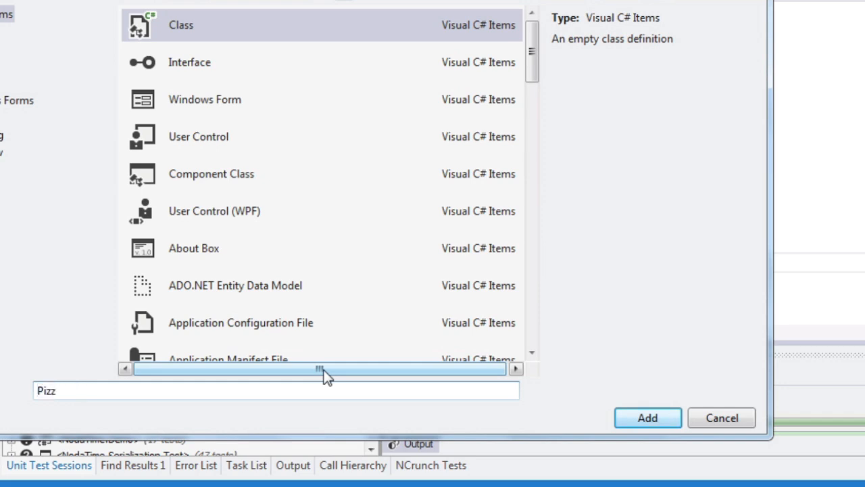
{"action": "type", "text": "aDisc"}
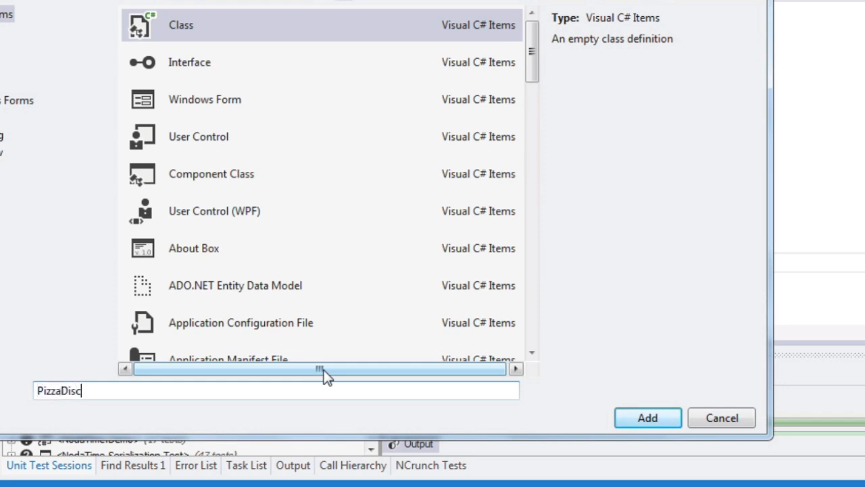
{"action": "left_click", "coordinate": [647, 417]}
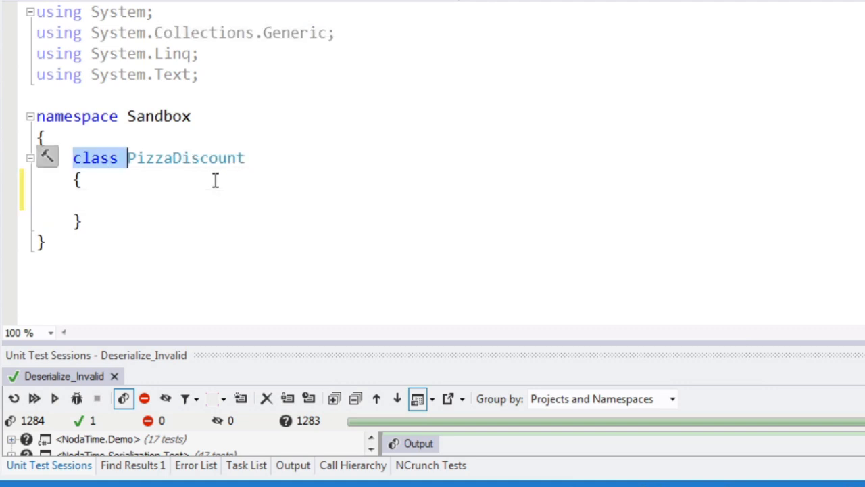
{"action": "type", "text": "delegate decima"}
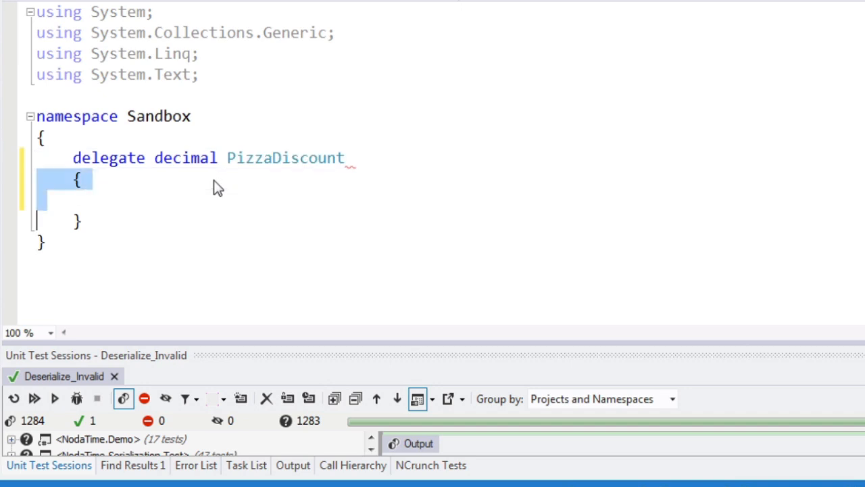
{"action": "type", "text": "(PizzaOrder"}
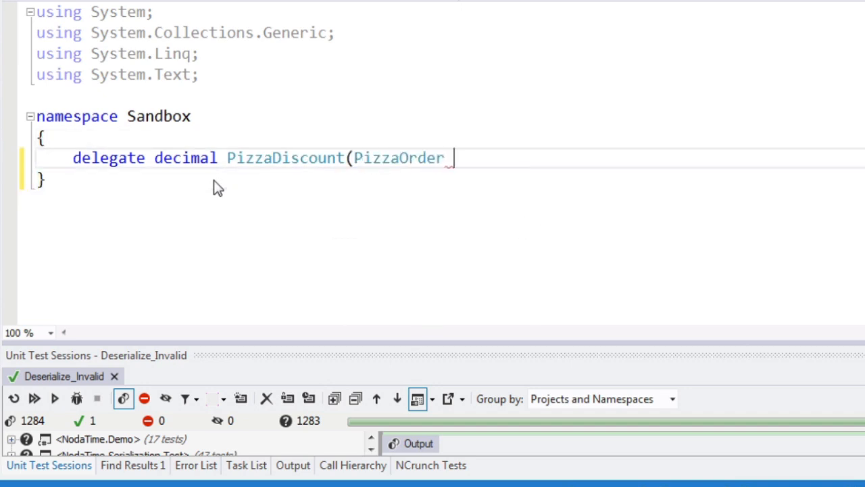
{"action": "type", "text": "order);"}
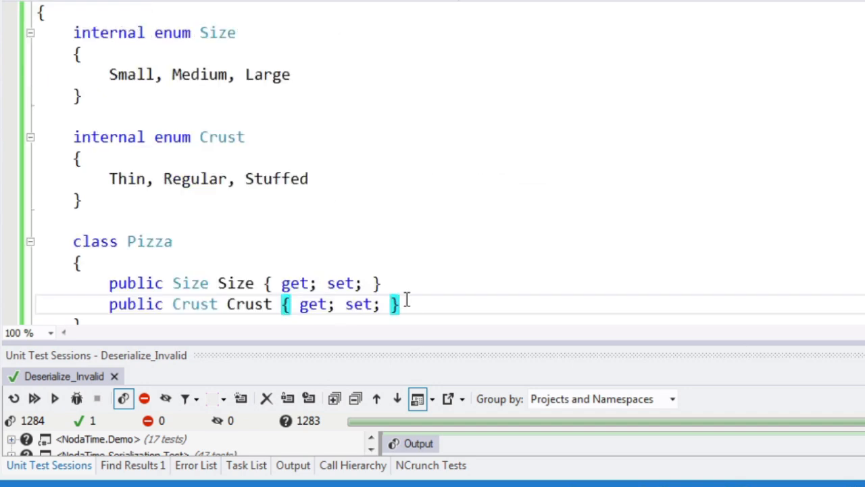
- Give Pizza a public decimal Price { get; set; } property
{"action": "type", "text": "p"}
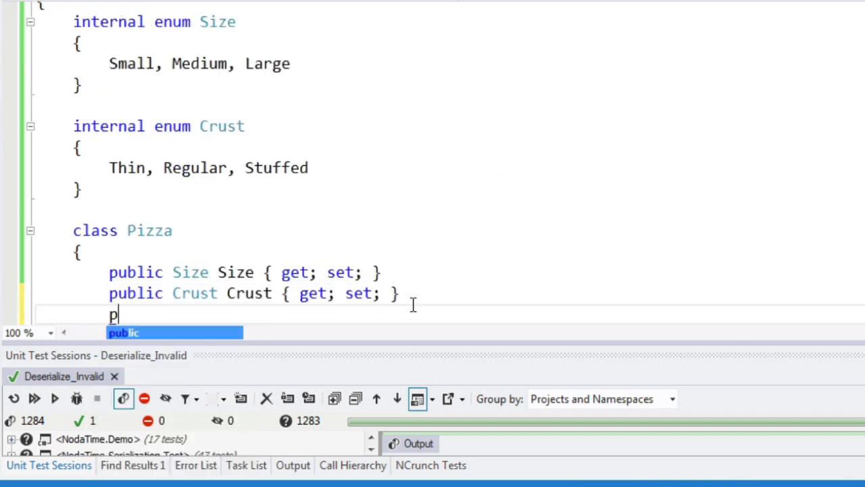
{"action": "type", "text": "ublic decimal"}
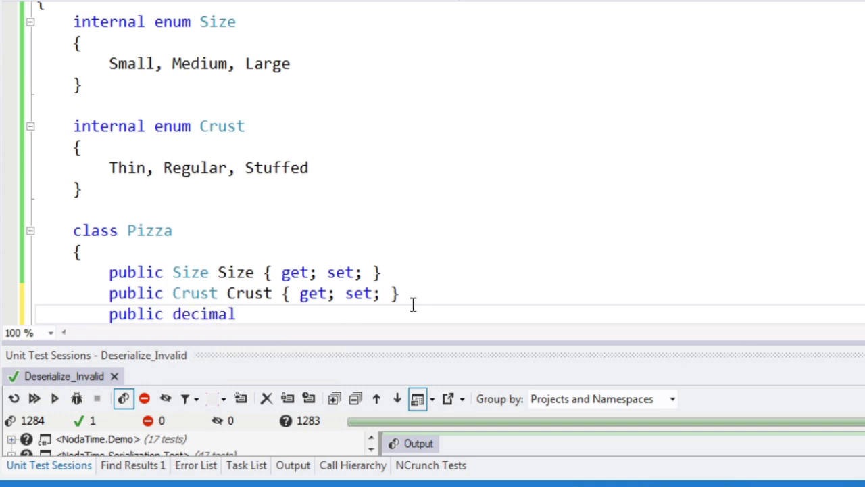
{"action": "type", "text": "Price { get"}
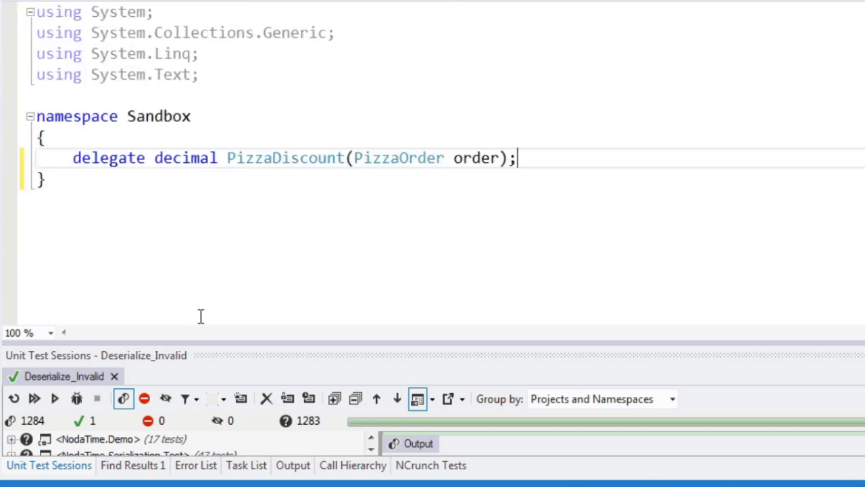
{"action": "mouse_move", "coordinate": [490, 260]}
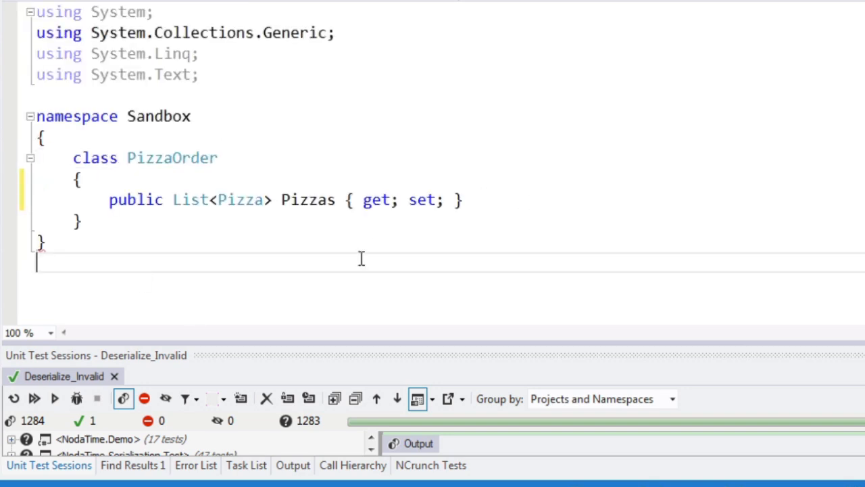
- Begin a public decimal Calculate… method in PizzaOrder
{"action": "type", "text": "public"}
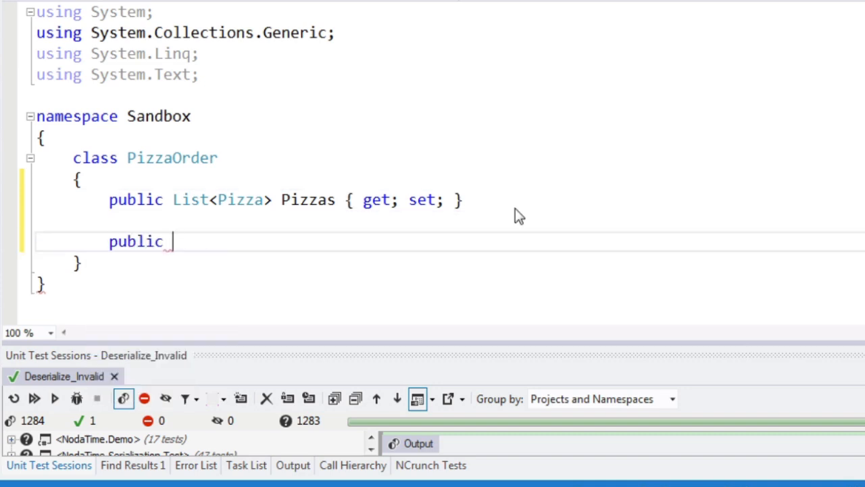
{"action": "type", "text": "decimal C"}
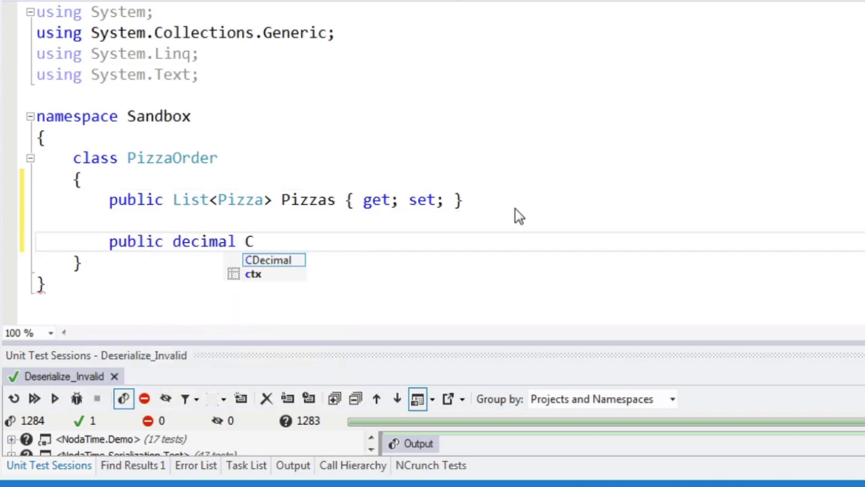
{"action": "type", "text": "alculate"}
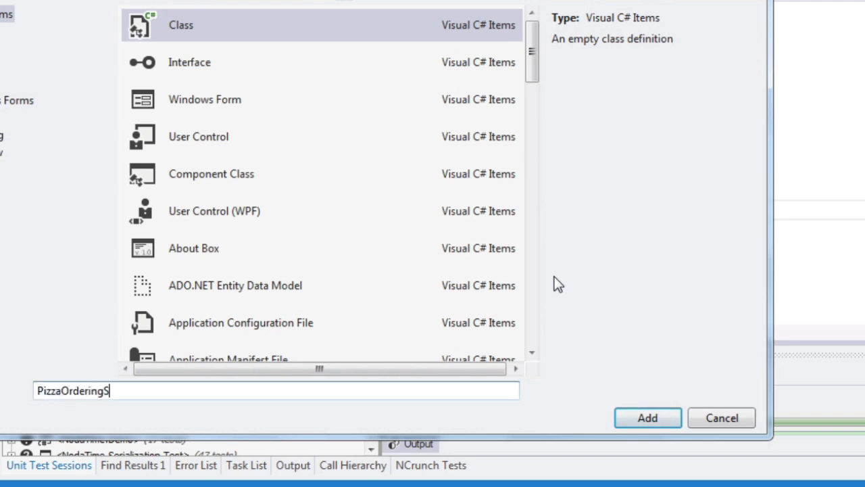
- Create PizzaOrderingSystem with a readonly PizzaDiscount discount field and a constructor taking a discount
{"action": "left_click", "coordinate": [646, 417]}
{"action": "type", "text": "readonly"}
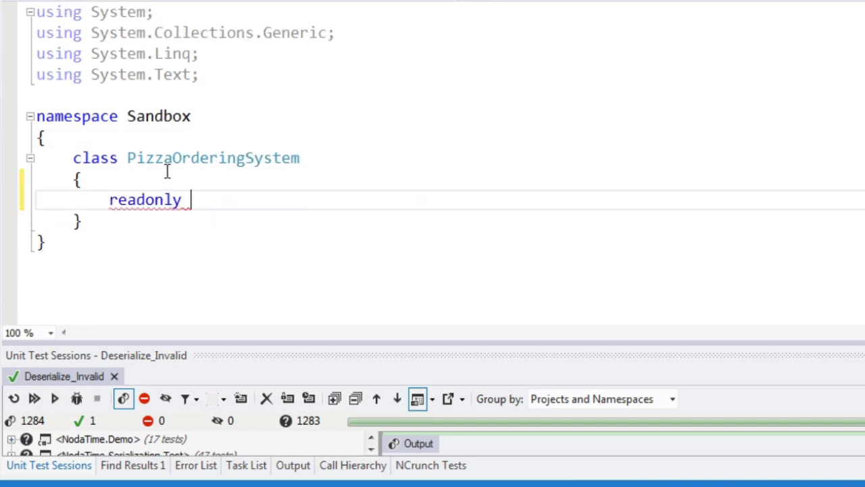
{"action": "type", "text": "PizzaDiscount"}
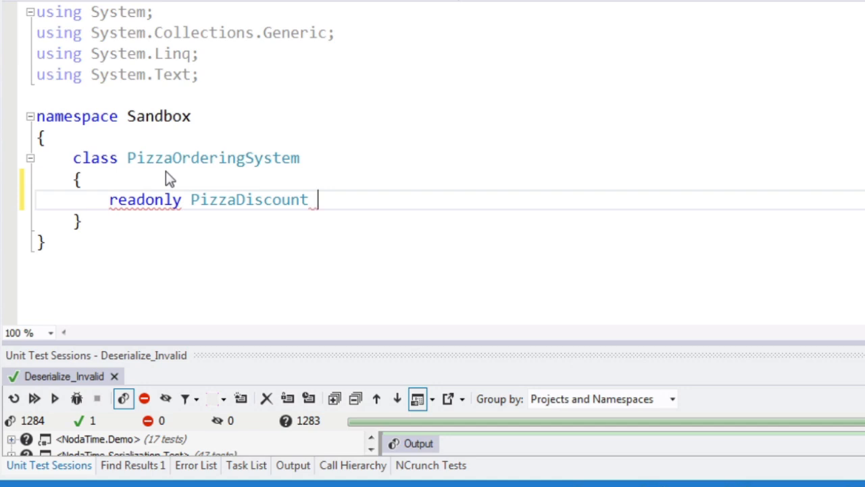
{"action": "type", "text": "discount;"}
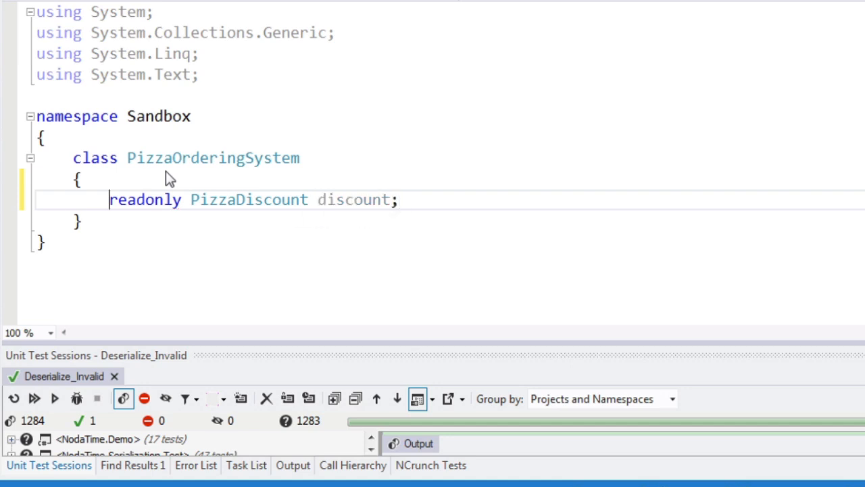
{"action": "type", "text": "public PizzaDiscount"}
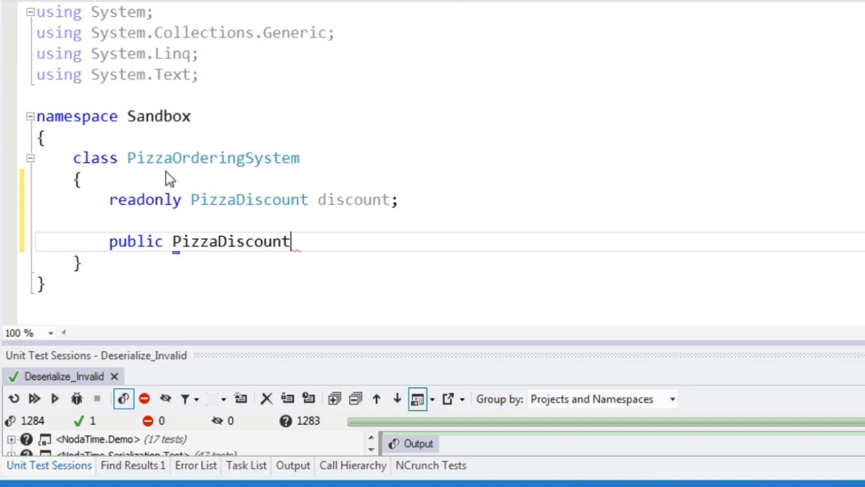
{"action": "type", "text": "System"}
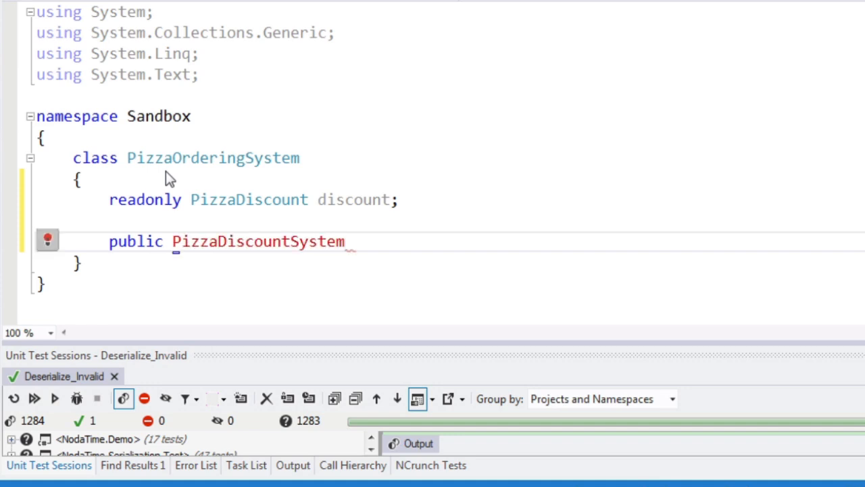
{"action": "type", "text": "(PizzaDiscount"}
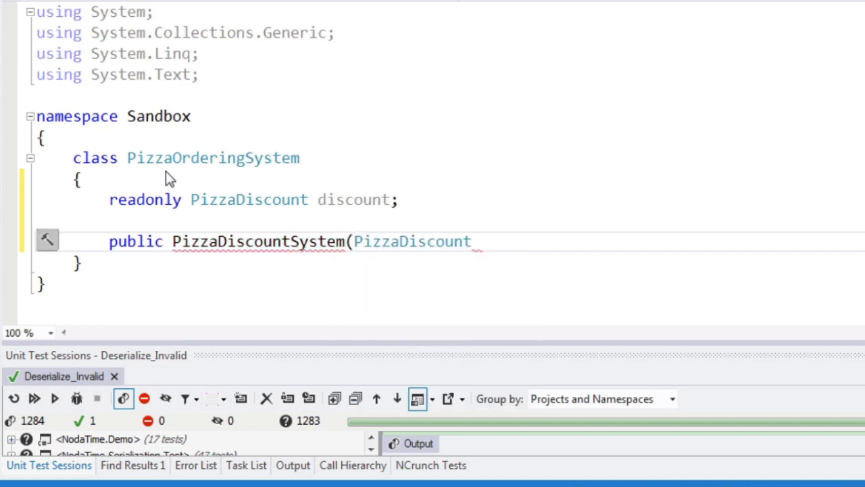
{"action": "type", "text": "discount"}
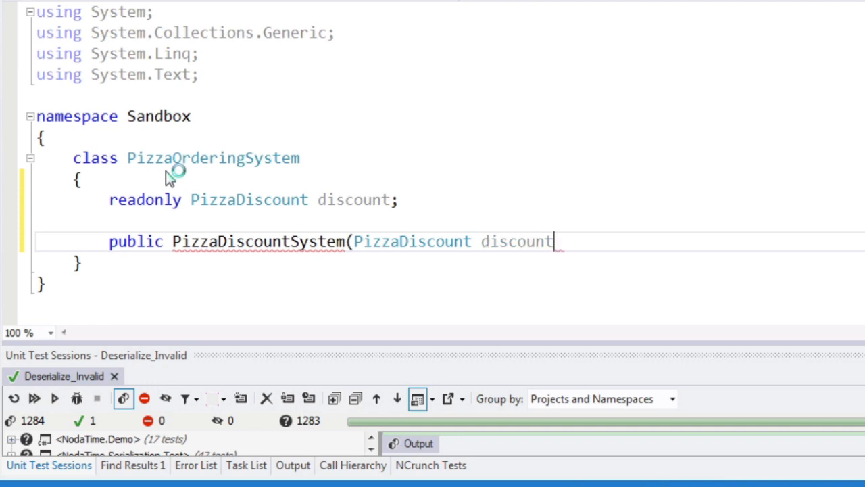
{"action": "type", "text": "Policy)"}
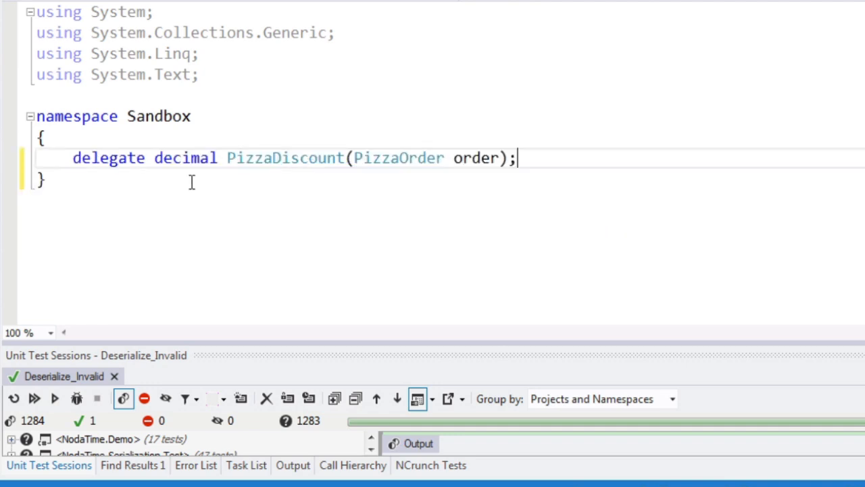
- Rename the PizzaDiscount delegate to DiscountPolicy and select the doubled constructor parameter name
{"action": "double_click", "coordinate": [285, 157]}
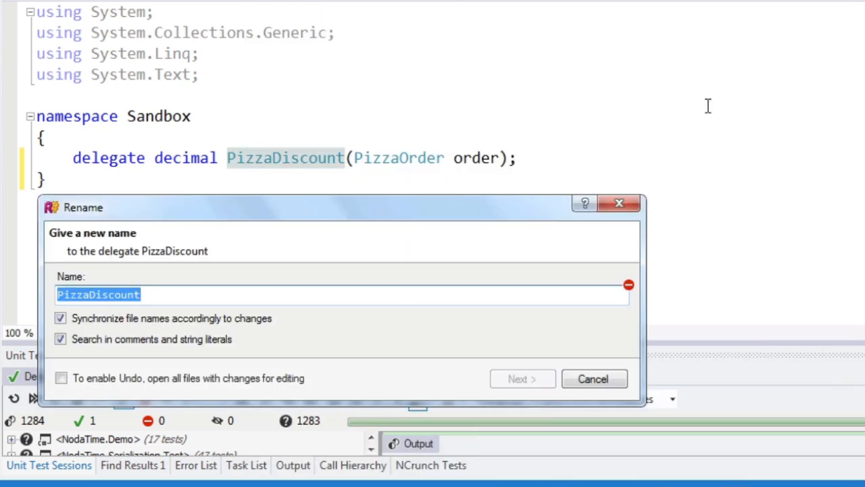
{"action": "type", "text": "DiscountPolicy discountPolicyPolicy)"}
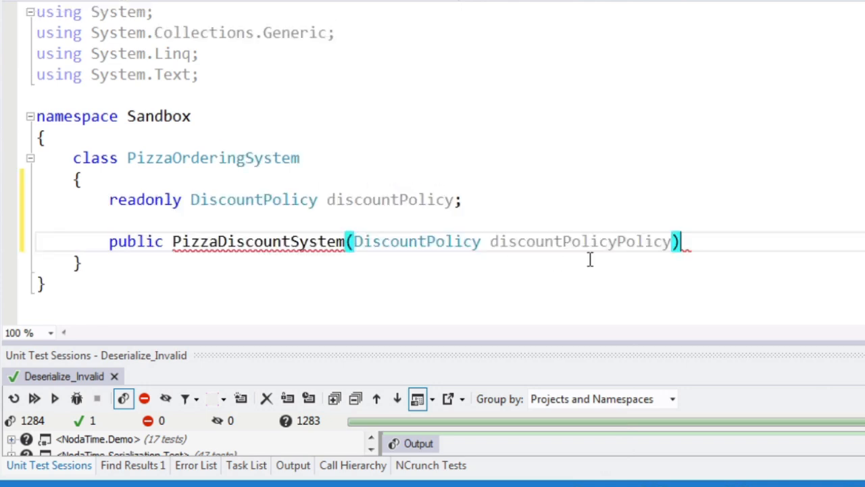
{"action": "double_click", "coordinate": [642, 242]}
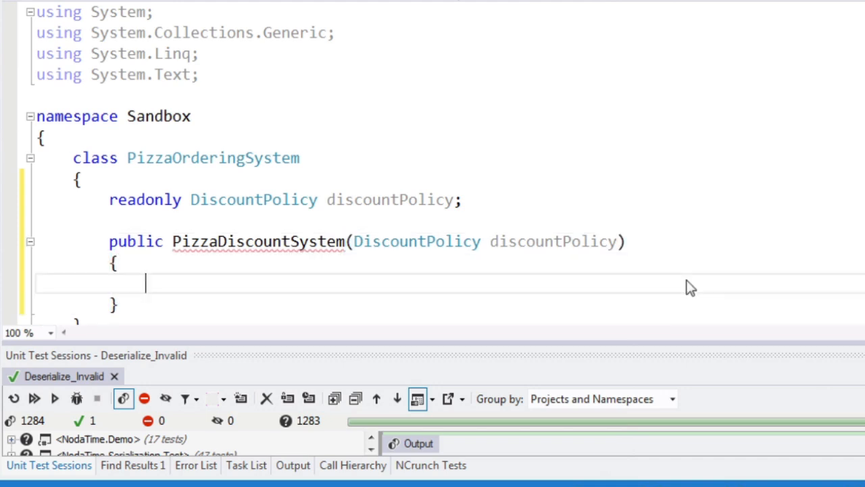
- Fix the constructor name and assign this.discountPolicy = discountPolicy in its body
{"action": "double_click", "coordinate": [230, 242]}
{"action": "type", "text": "O"}
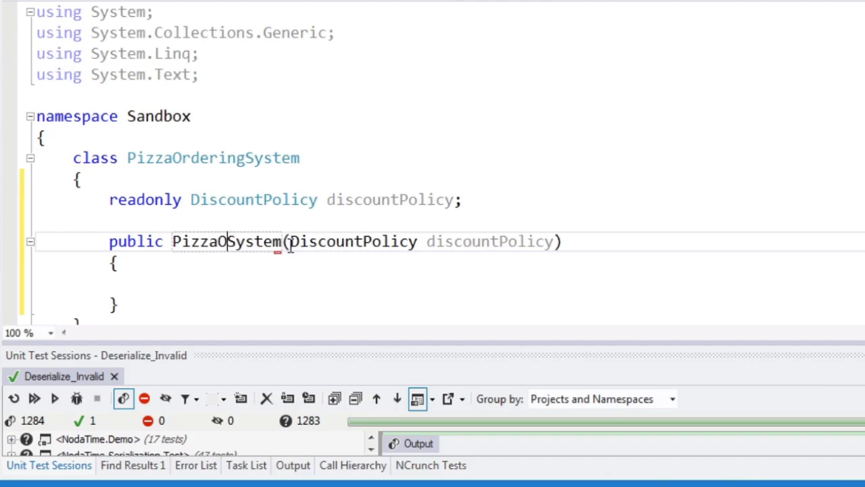
{"action": "type", "text": "this."}
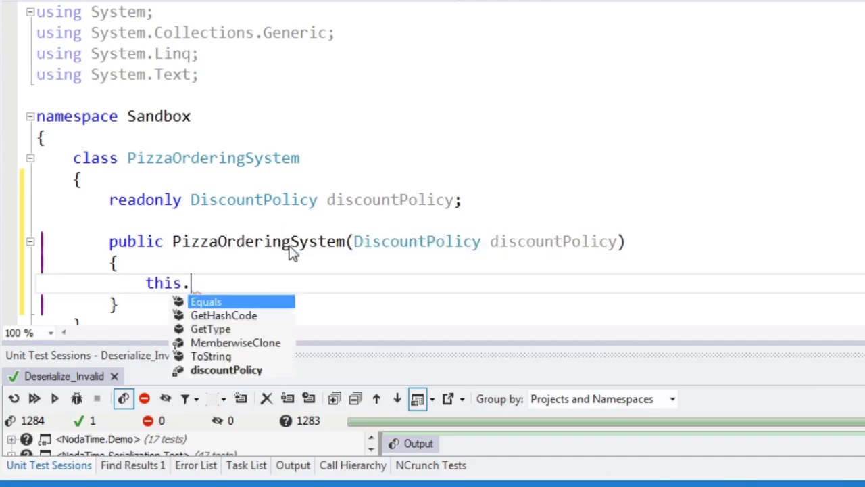
{"action": "type", "text": "discountPolicy = discountPolicy;"}
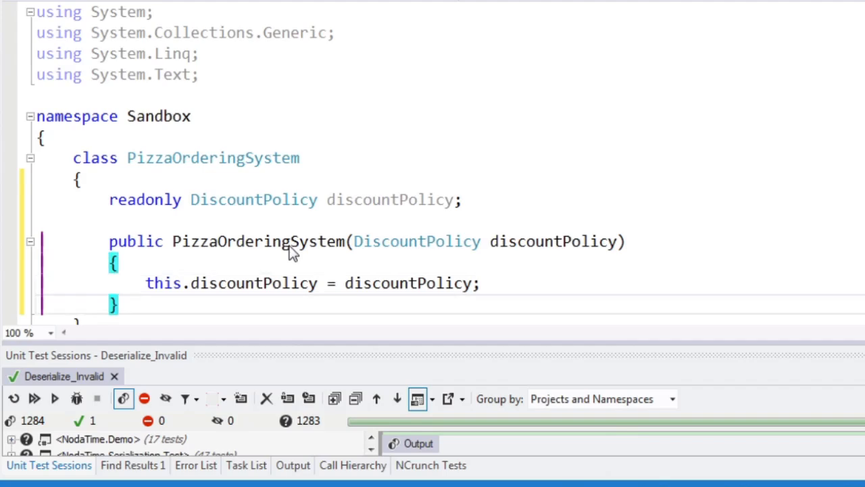
- Declare public decimal ComputePrice and set nonDiscounted to order.Pizzas.Sum(p => p.Price)
{"action": "type", "text": "public d"}
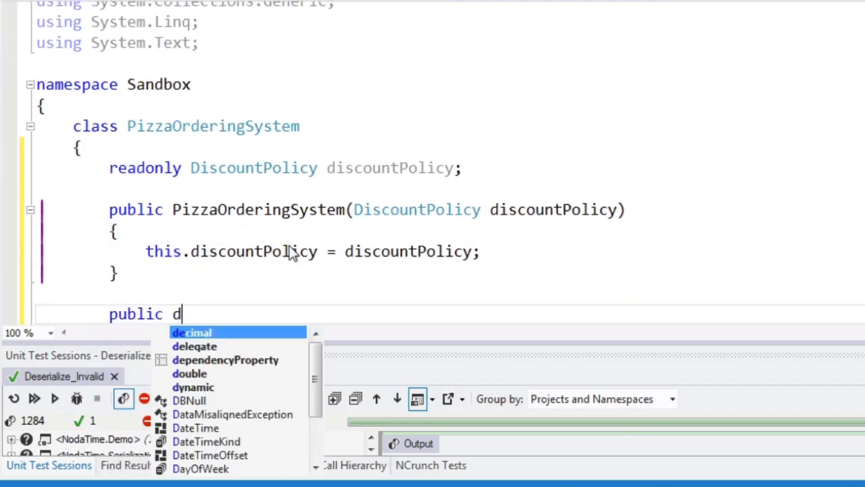
{"action": "type", "text": "ecimal ComputePirc"}
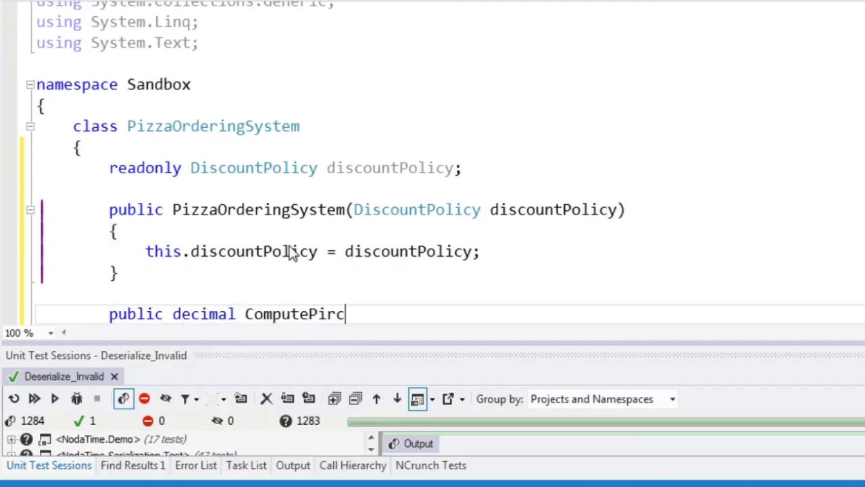
{"action": "type", "text": "e("}
{"action": "type", "text": "{"}
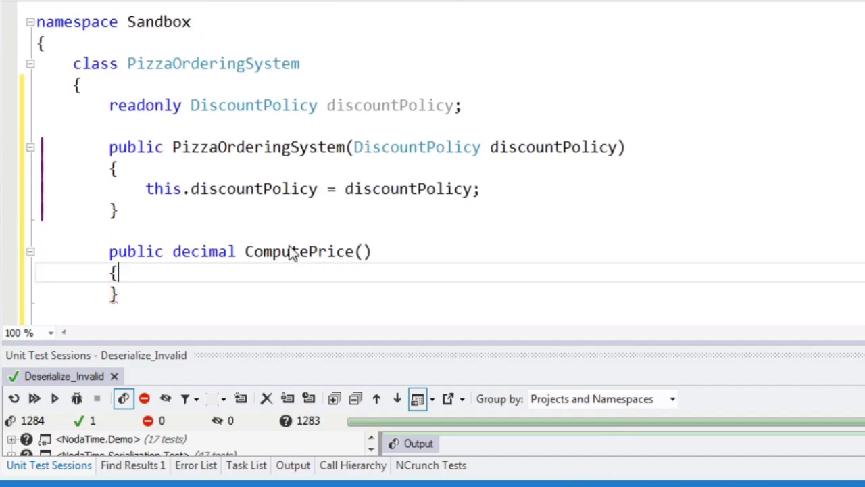
{"action": "type", "text": "deecim"}
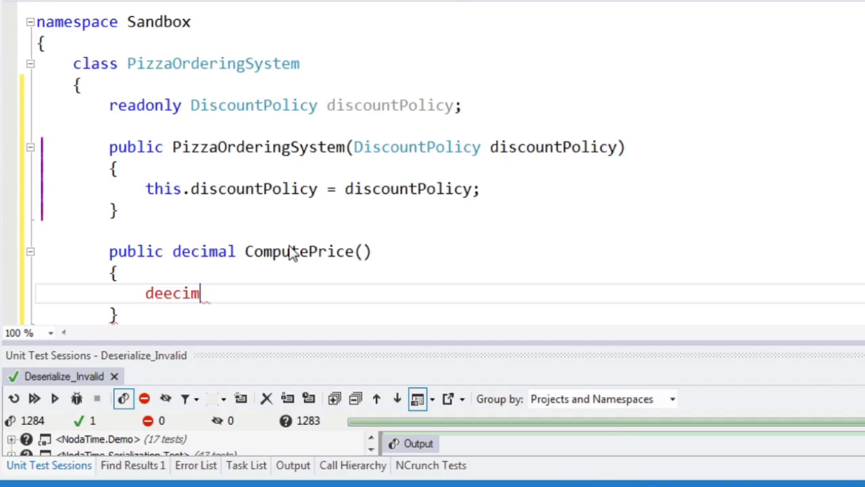
{"action": "type", "text": "decimal n"}
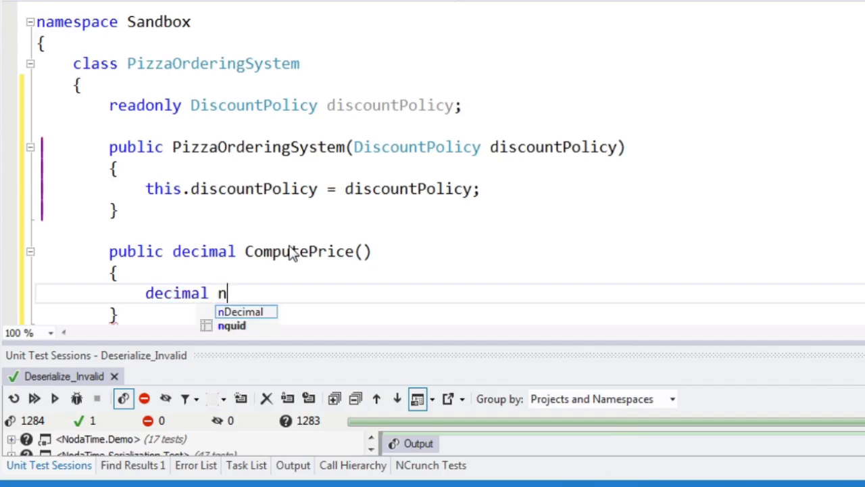
{"action": "type", "text": "onDiscounted ="}
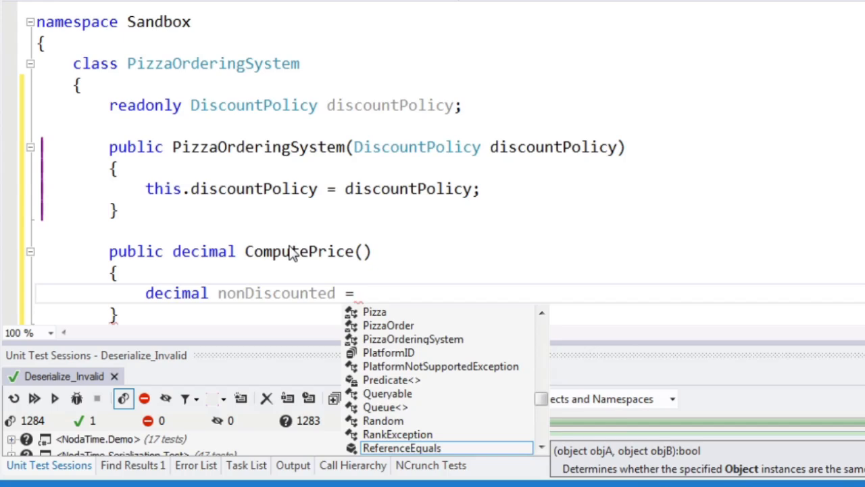
{"action": "type", "text": "PizzaOrder"}
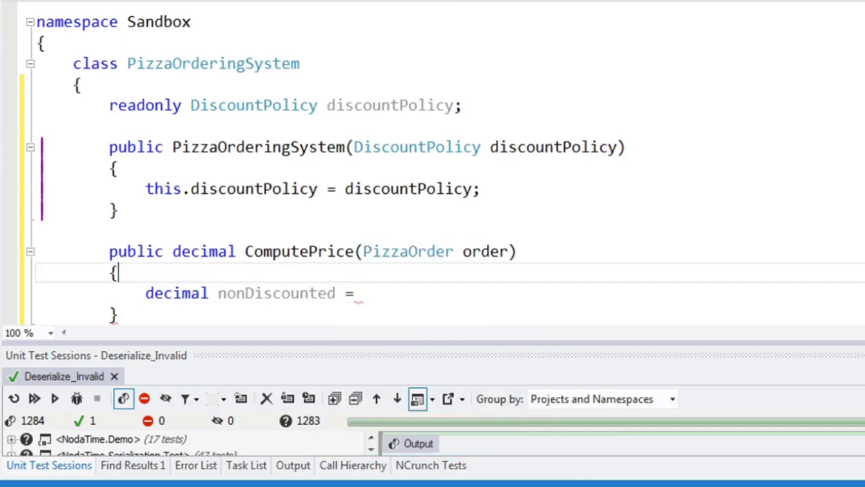
{"action": "type", "text": "order.Sum("}
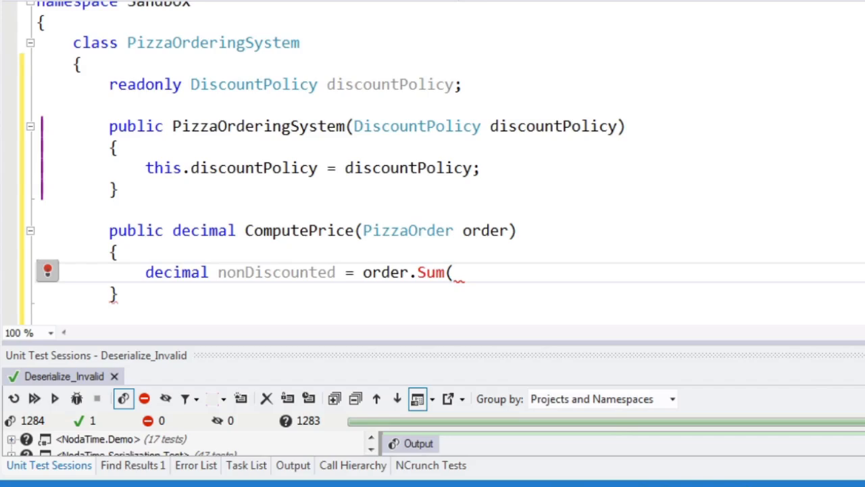
{"action": "type", "text": "Pizzas.Sum(p"}
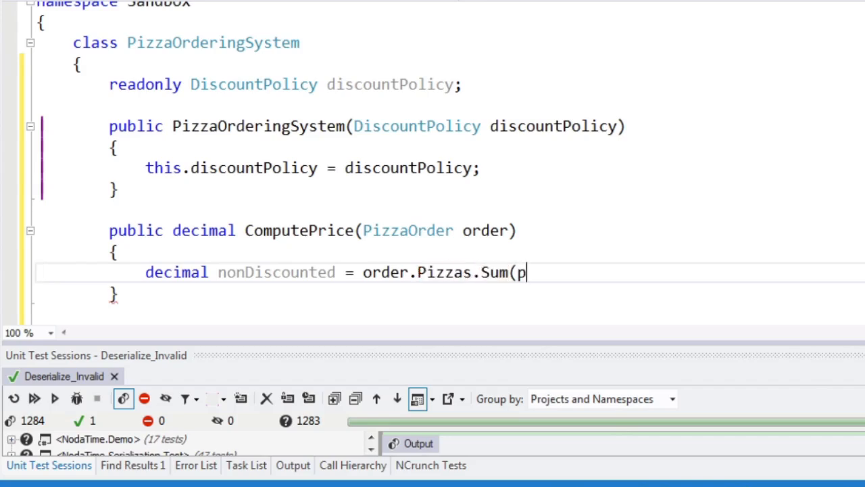
{"action": "type", "text": "=> p.Price"}
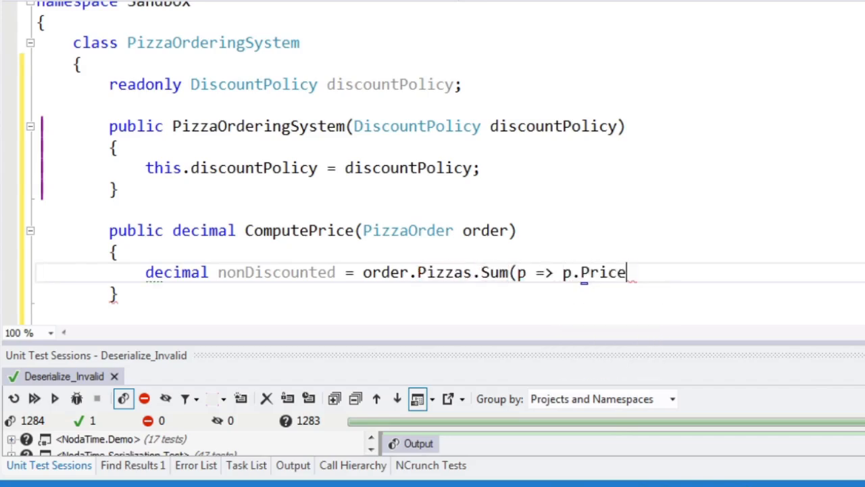
{"action": "type", "text": ");"}
{"action": "type", "text": "decimal discountValu"}
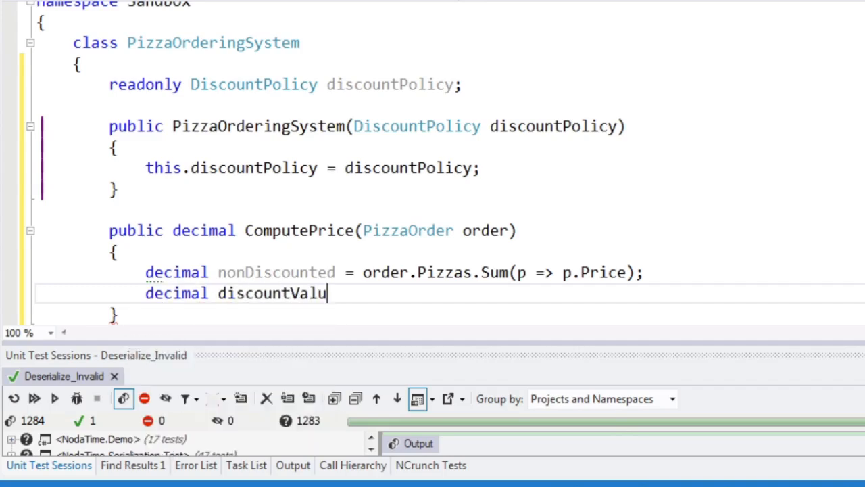
- Get the discount from discountPolicy(order) and return nonDiscounted minus the discount
{"action": "type", "text": "e = discountPolicy"}
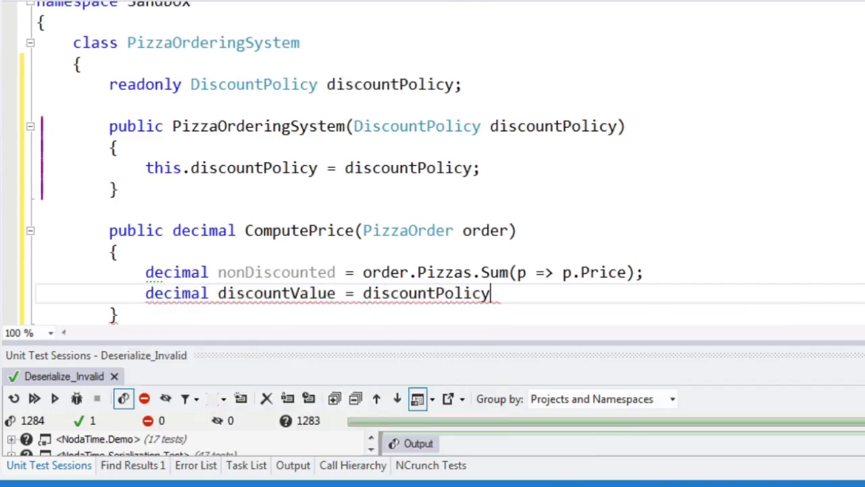
{"action": "type", "text": "(order);"}
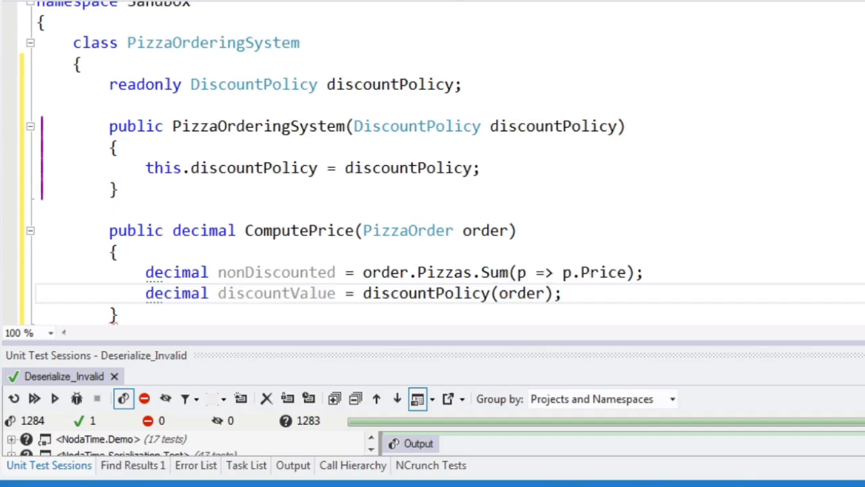
{"action": "type", "text": "retur"}
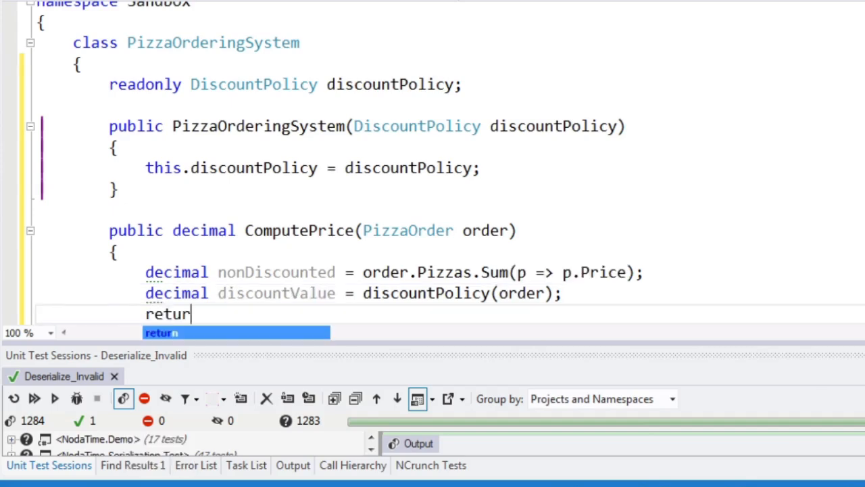
{"action": "type", "text": "n nonDiscounted - discountValue;"}
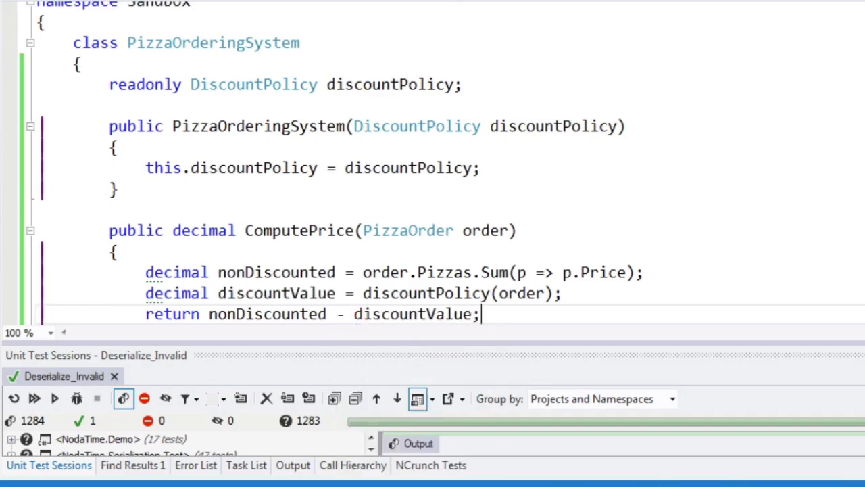
{"action": "scroll", "scroll_direction": "down", "scroll_amount": 3}
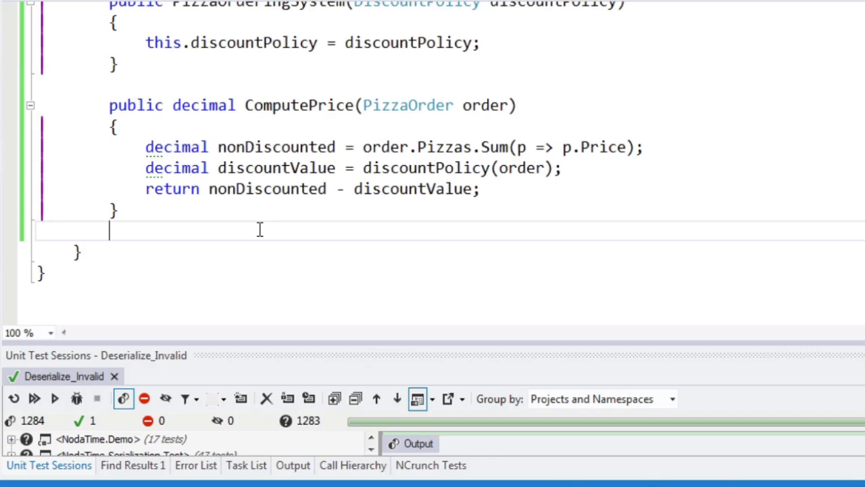
{"action": "mouse_move", "coordinate": [301, 159]}
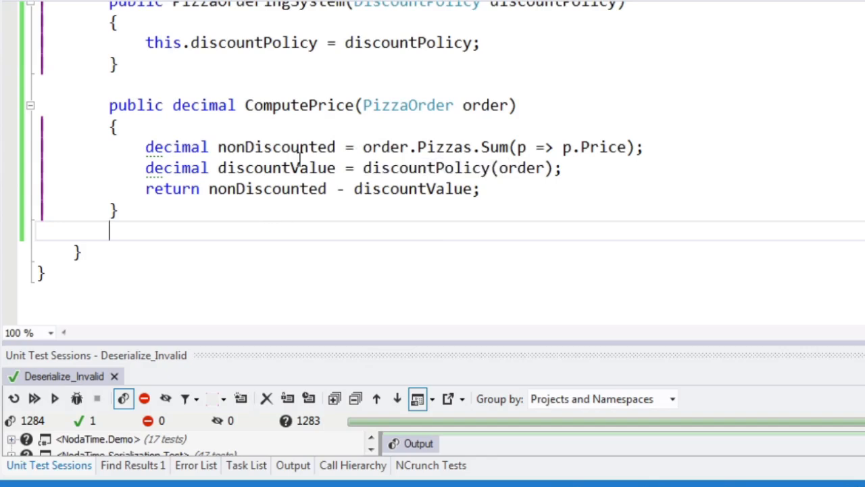
{"action": "scroll", "scroll_direction": "up", "scroll_amount": 3}
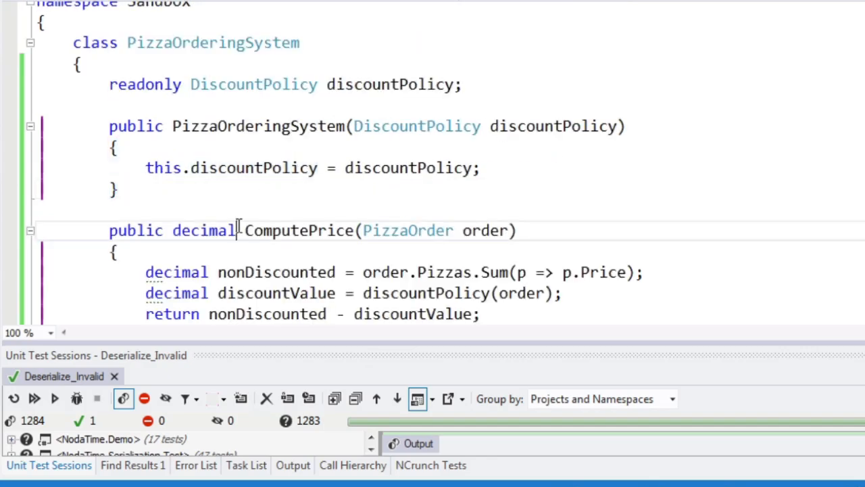
{"action": "mouse_move", "coordinate": [255, 212]}
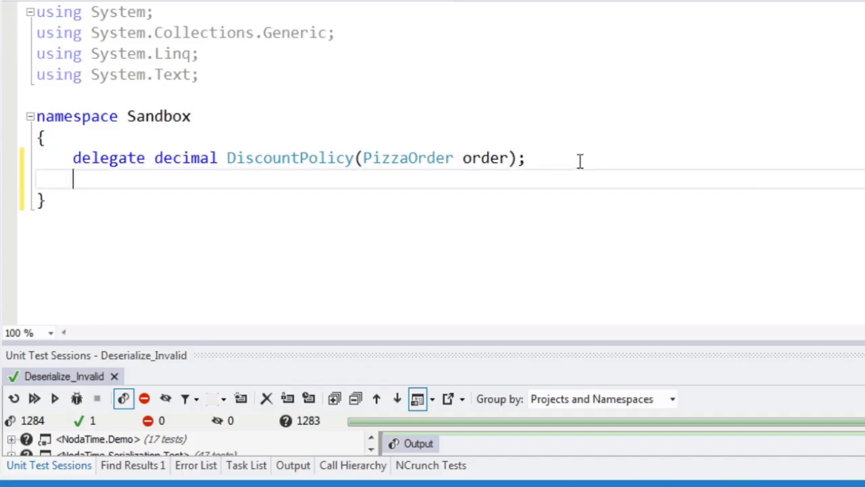
- Add a public static class Policies with a decimal BuyOneGetOneFree(PizzaOrder order) method
{"action": "type", "text": "public static c"}
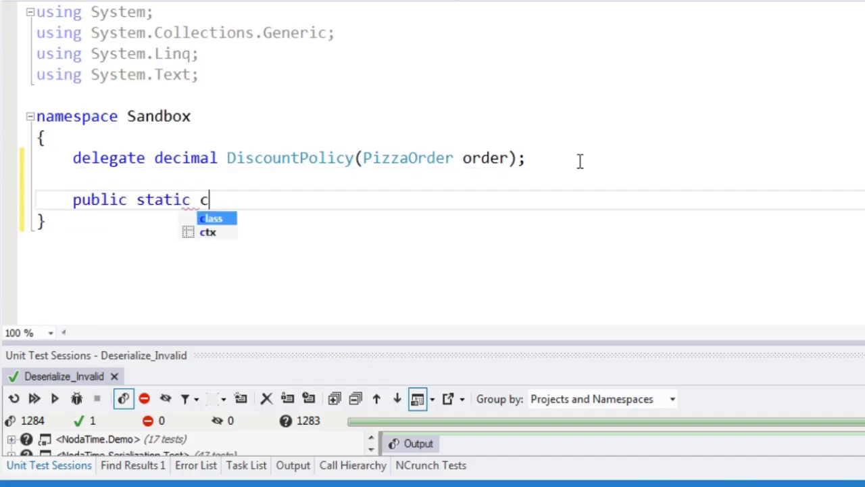
{"action": "type", "text": "lass Policies"}
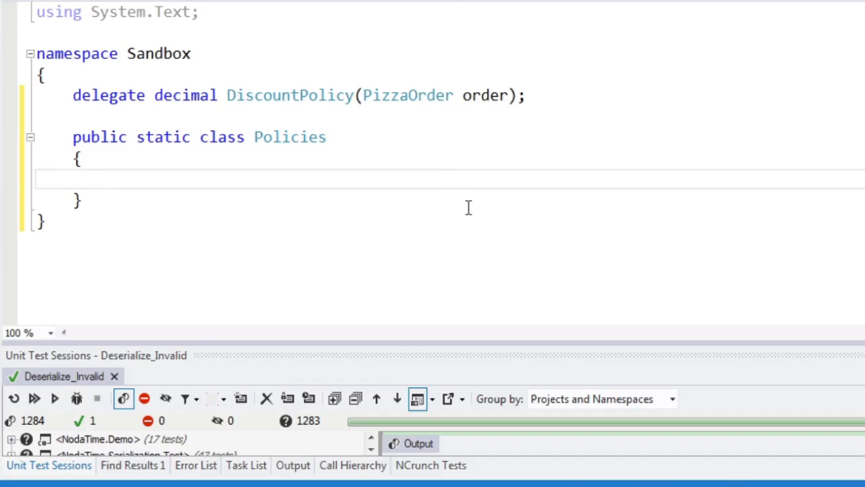
{"action": "left_click", "coordinate": [109, 178]}
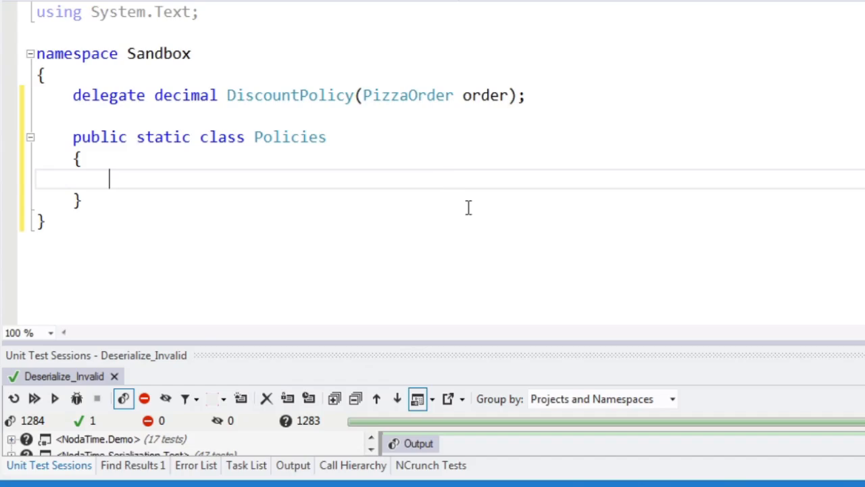
{"action": "type", "text": "TwoForOn"}
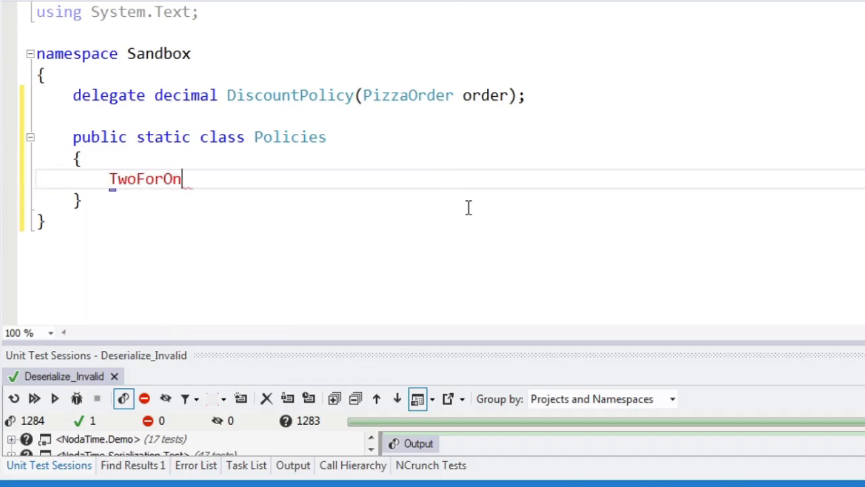
{"action": "type", "text": "e"}
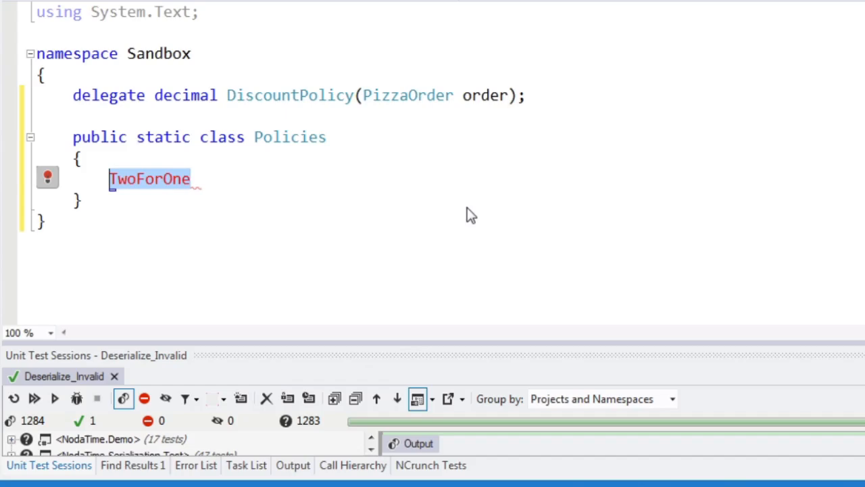
{"action": "type", "text": "BuyOneGetOneFree("}
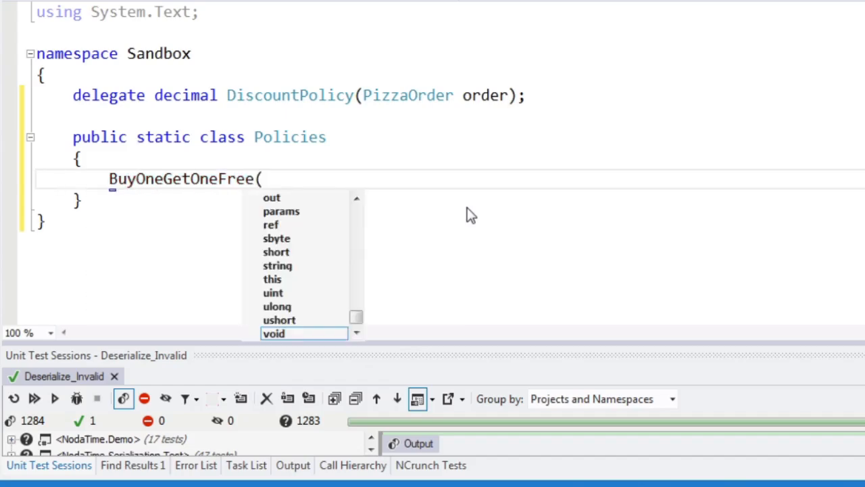
{"action": "type", "text": "PizzaOrder order)"}
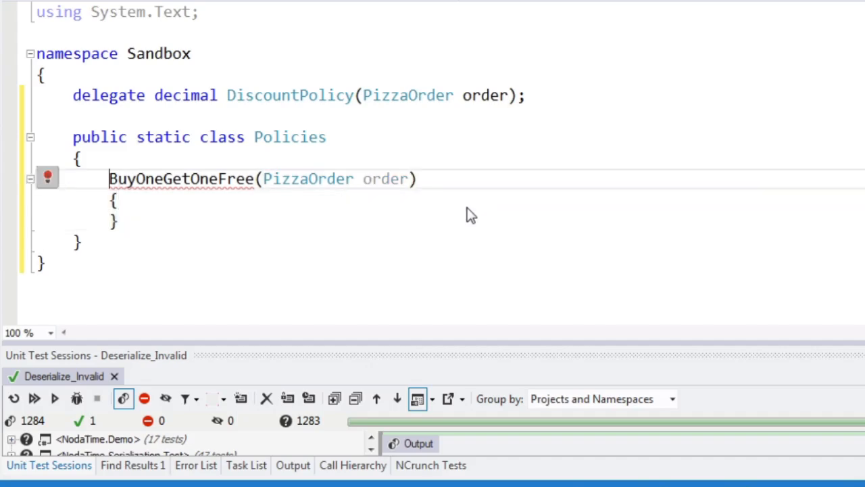
{"action": "type", "text": "decimal"}
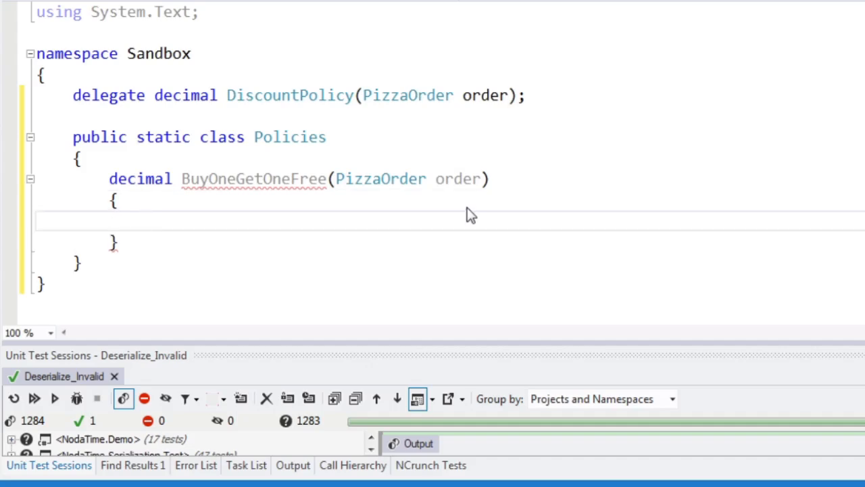
- In BuyOneGetOneFree, store order.Pizzas in pizzas and test if pizzas.Count < 2
{"action": "left_click", "coordinate": [145, 222]}
{"action": "type", "text": "public static "}
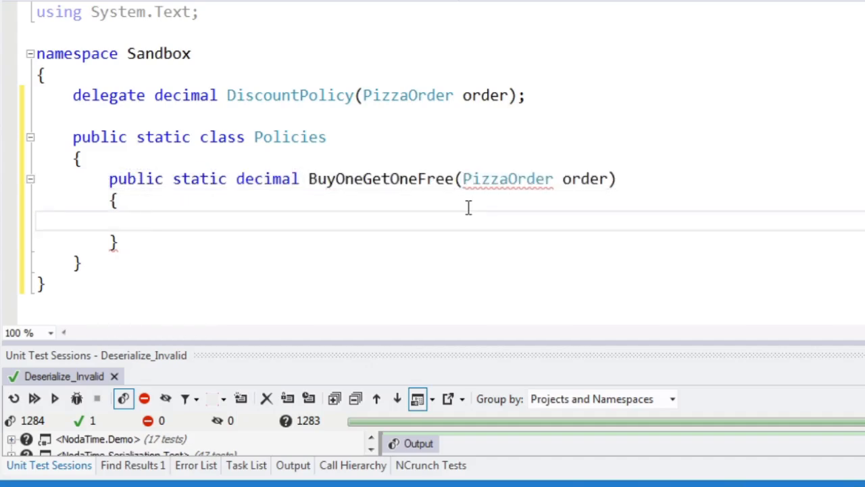
{"action": "left_click", "coordinate": [146, 220]}
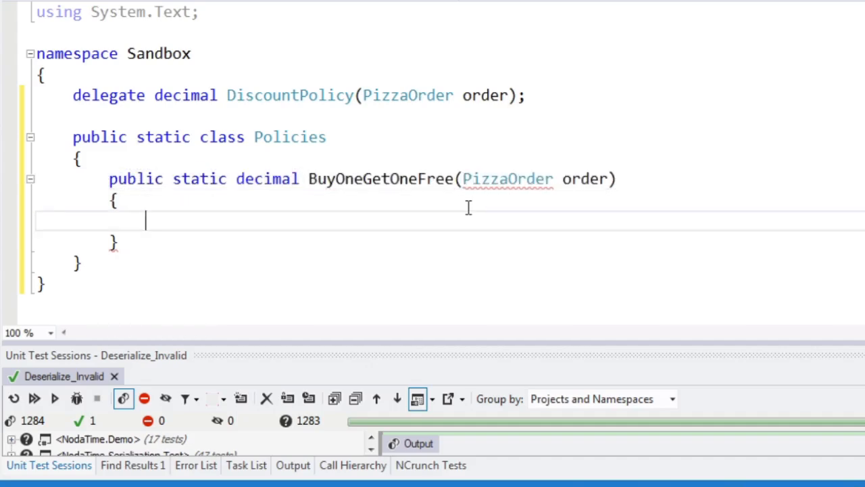
{"action": "type", "text": "if (order.P"}
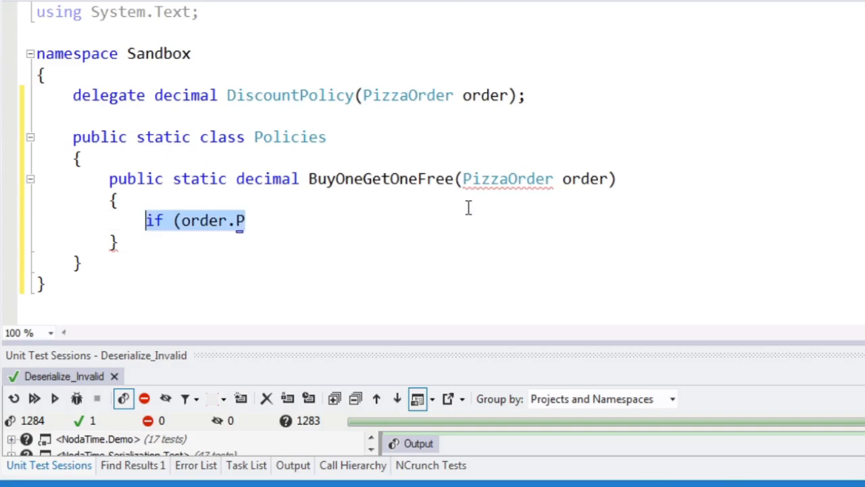
{"action": "type", "text": "var pizz"}
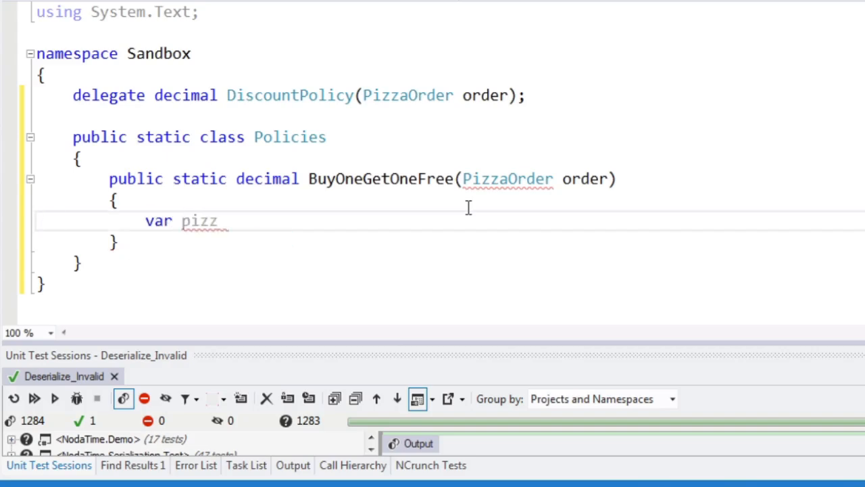
{"action": "type", "text": "as = order.Pizzas;"}
{"action": "type", "text": "if ("}
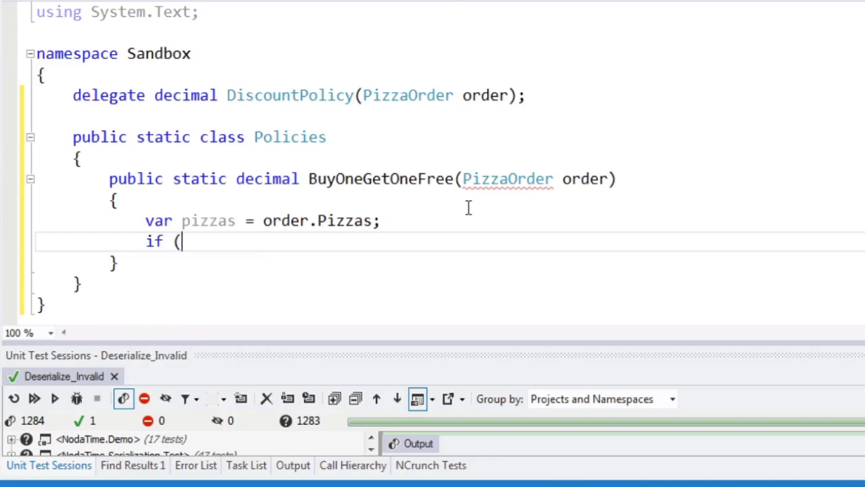
{"action": "type", "text": "pizzas."}
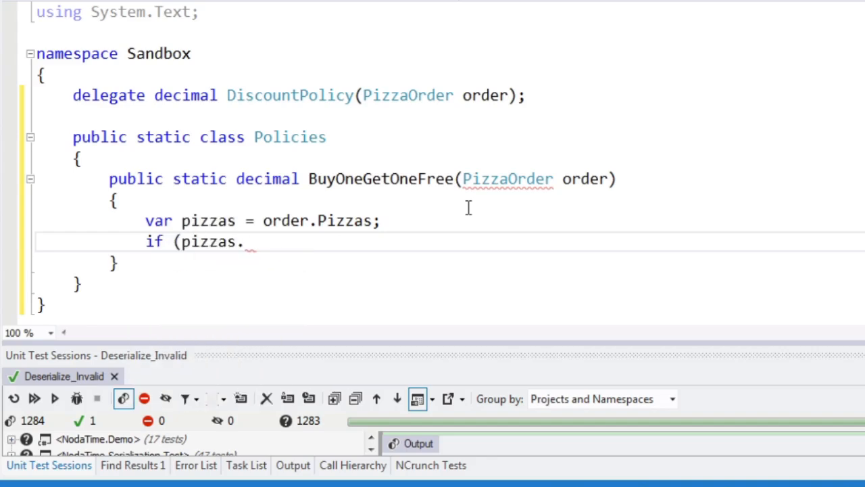
{"action": "type", "text": "Count =="}
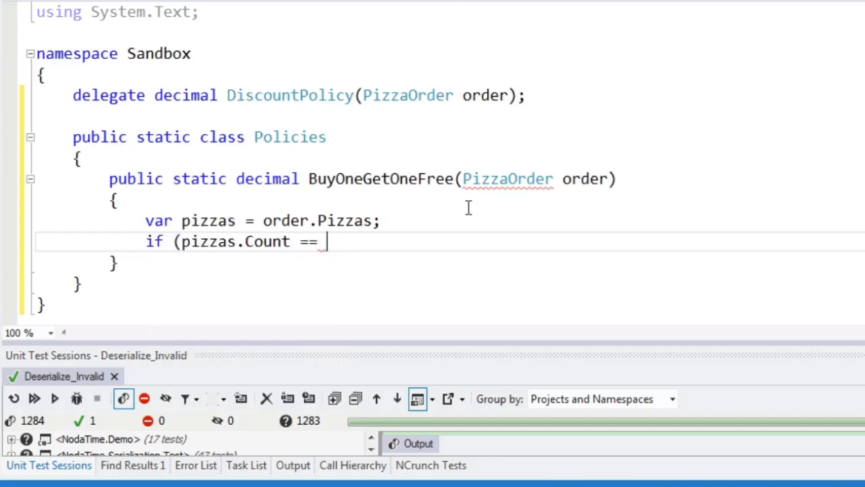
{"action": "type", "text": ","}
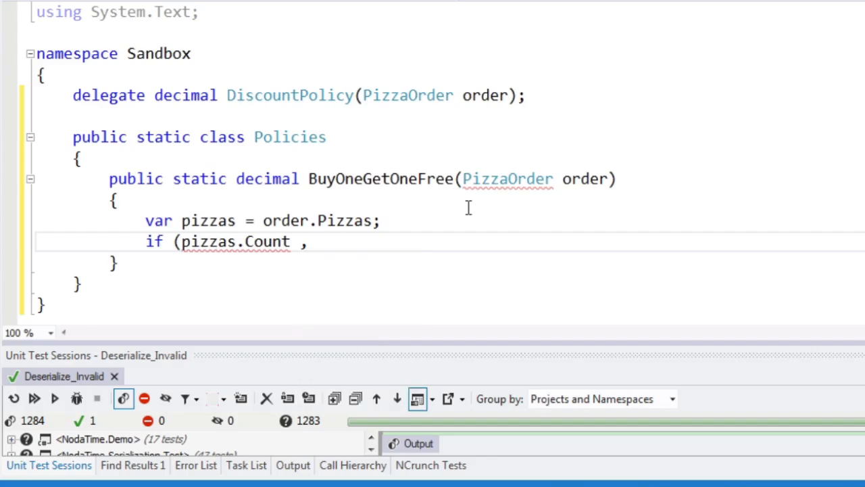
{"action": "type", "text": "< 2)"}
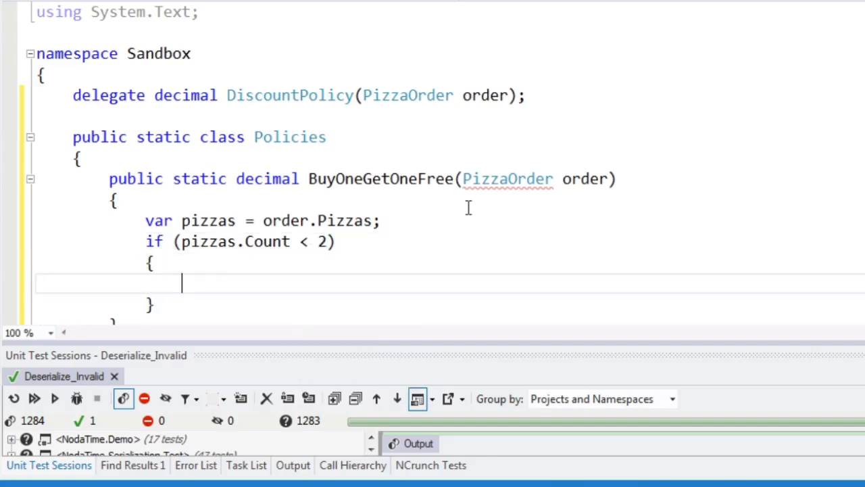
- Return 0m inside the if, otherwise return pizzas.Min(p => p.Price)
{"action": "type", "text": "return 0m'"}
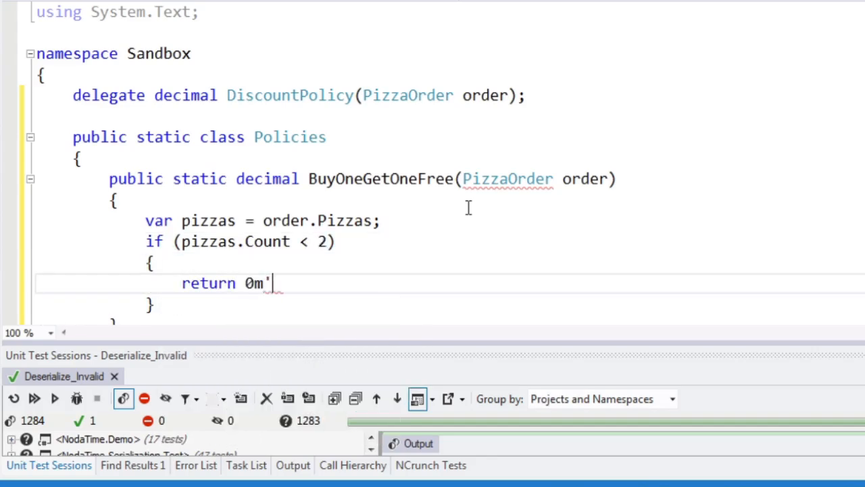
{"action": "type", "text": ";"}
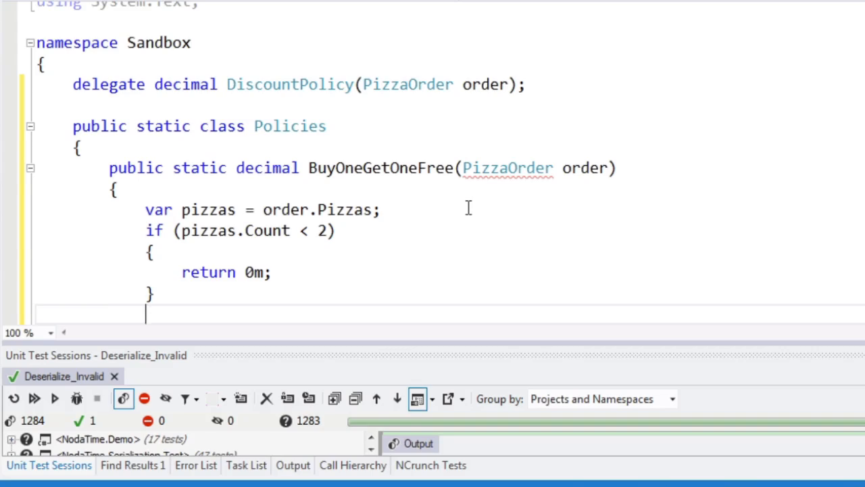
{"action": "type", "text": "return pizzas.Min()"}
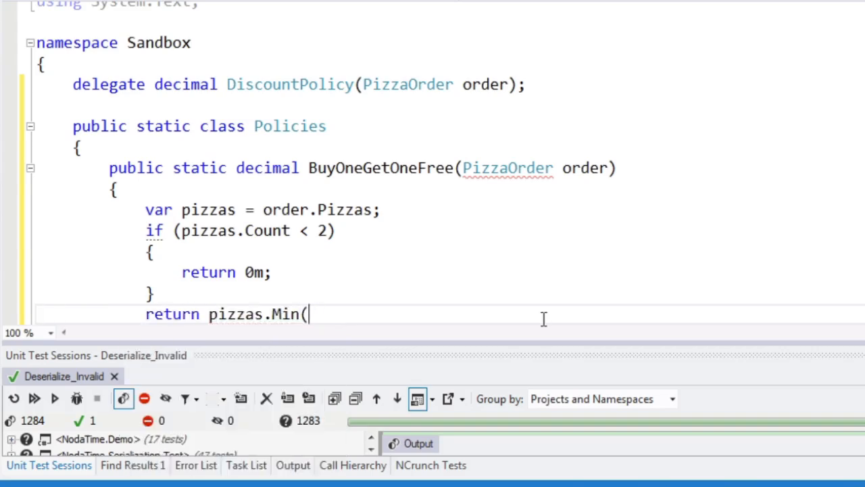
{"action": "type", "text": "p => p.Pri"}
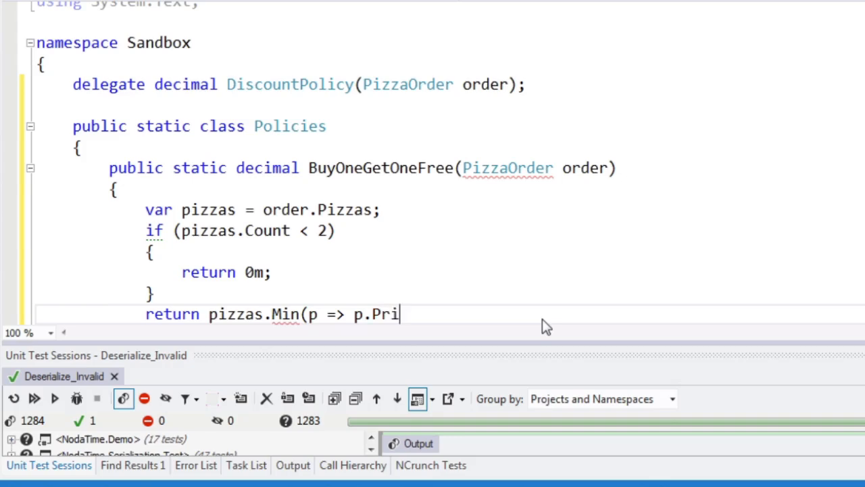
{"action": "type", "text": "ce);"}
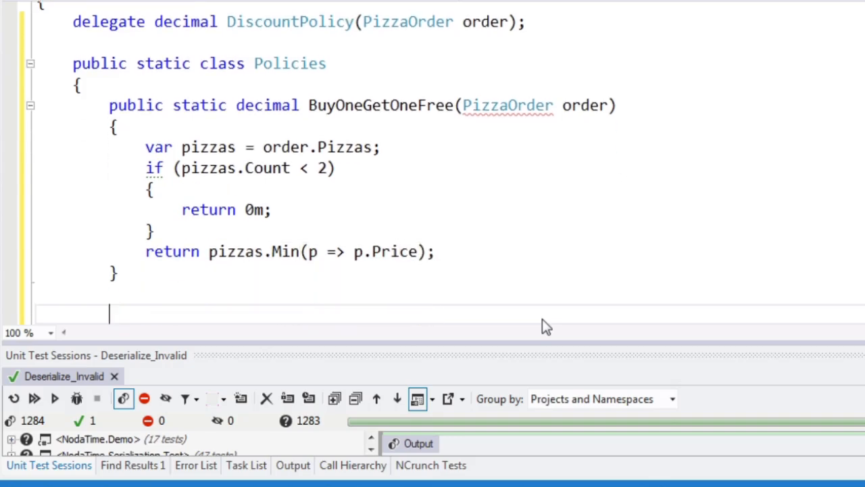
- Declare public static decimal FivePercentOffMoreThanFiftyDollars() below BuyOneGetOneFree
{"action": "type", "text": "public static decimal"}
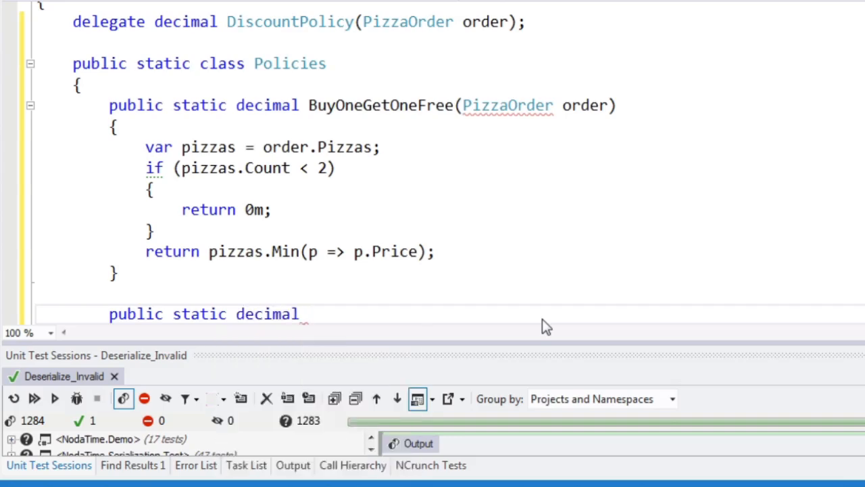
{"action": "type", "text": "FivePercent"}
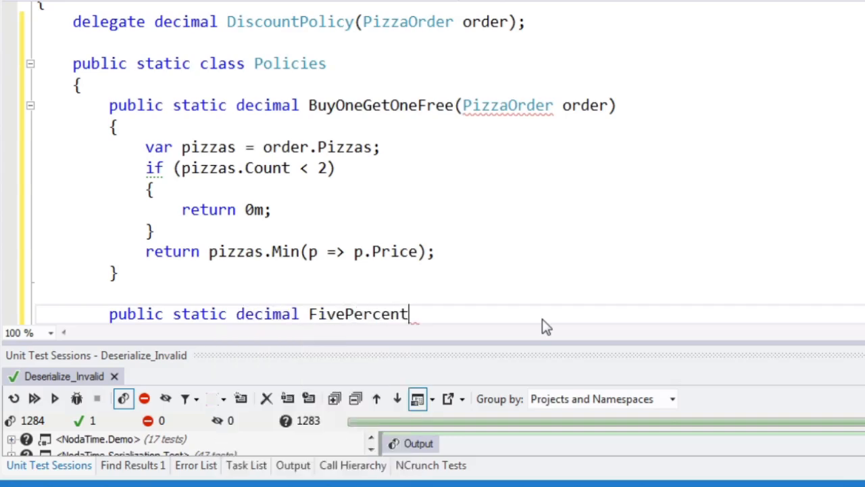
{"action": "type", "text": "OffMore"}
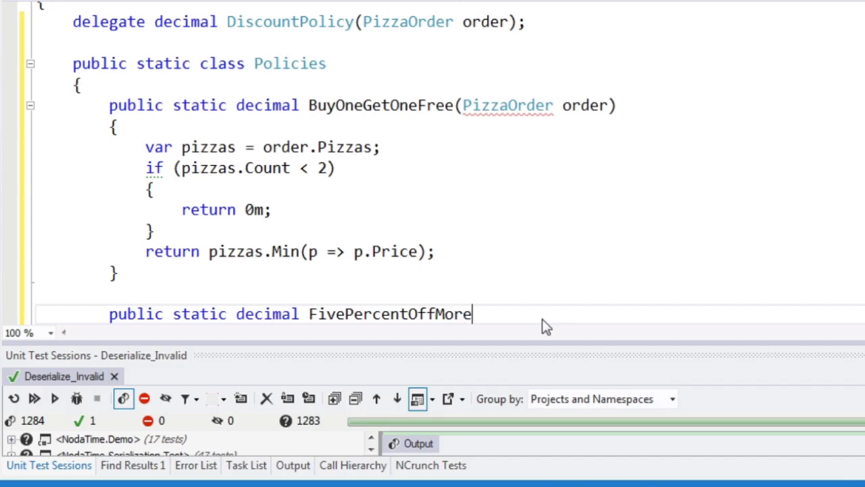
{"action": "type", "text": "ThanFift"}
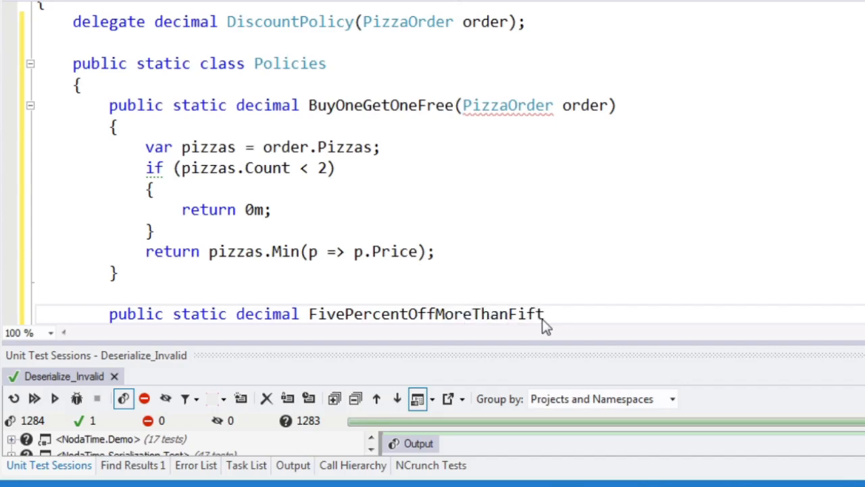
{"action": "type", "text": "yDollars()"}
{"action": "type", "text": "{"}
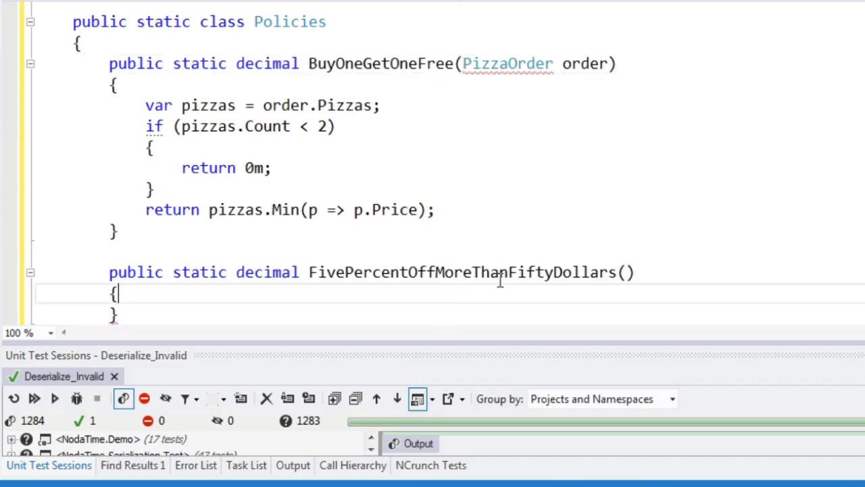
{"action": "mouse_move", "coordinate": [461, 61]}
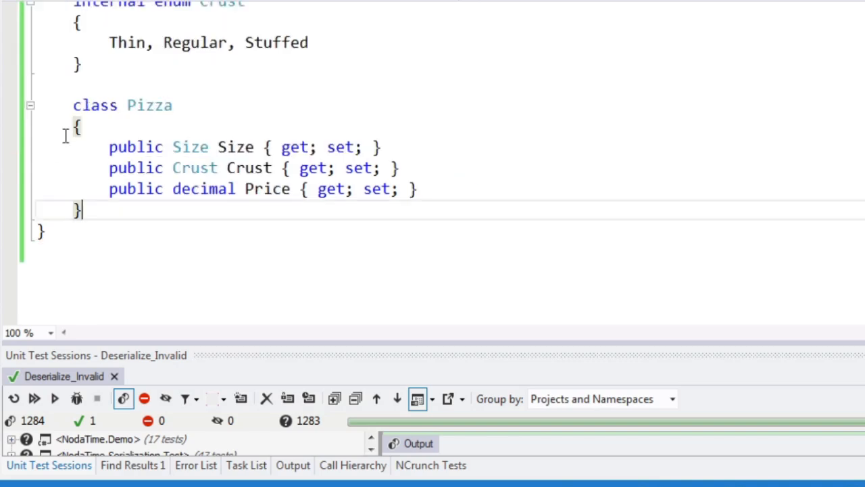
- Check the Pizza class properties, then give FivePercentOffMoreThanFiftyDollars a 'PizzaOrder order' parameter
{"action": "scroll", "scroll_direction": "up", "scroll_amount": 3}
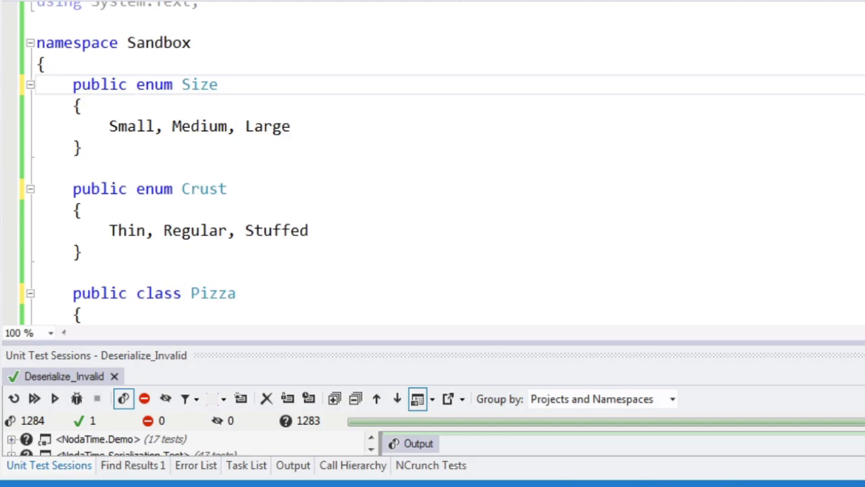
{"action": "scroll", "scroll_direction": "down", "scroll_amount": 3}
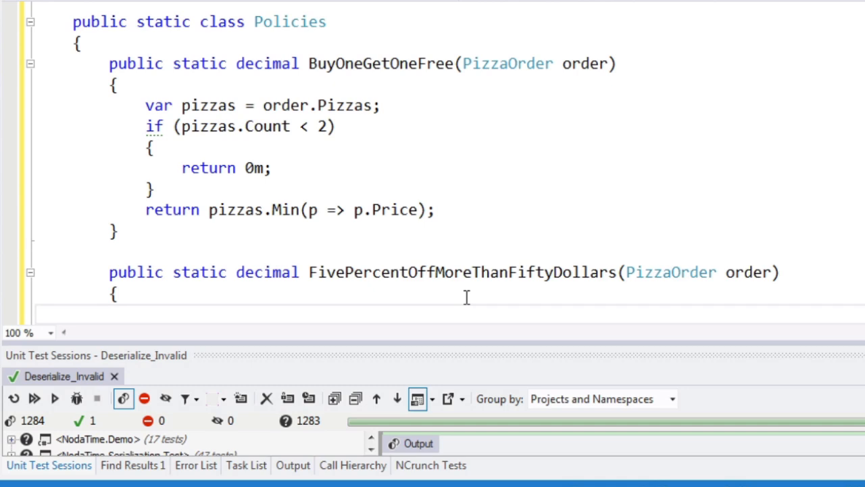
- Fill the method body with 'return nonDiscounted >= 50 ? nonDiscounted * 0.05m : 0m;'
{"action": "left_click", "coordinate": [146, 314]}
{"action": "type", "text": "decimal nonDiscounted = order.Pizzas.Sum(p => p.Price);"}
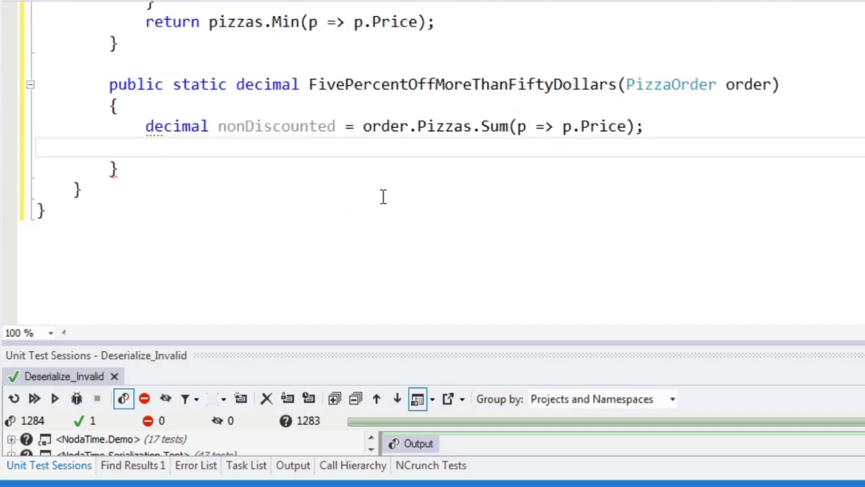
{"action": "type", "text": "return nonDiscounted"}
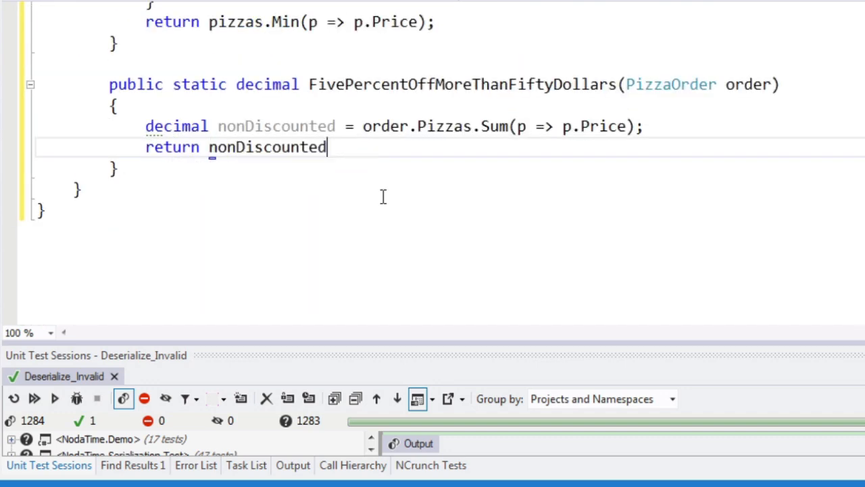
{"action": "type", "text": ">="}
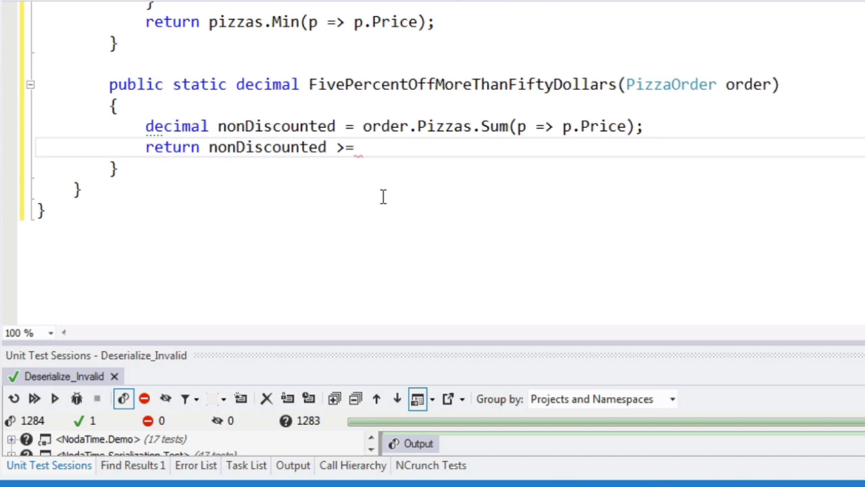
{"action": "mouse_move", "coordinate": [384, 203]}
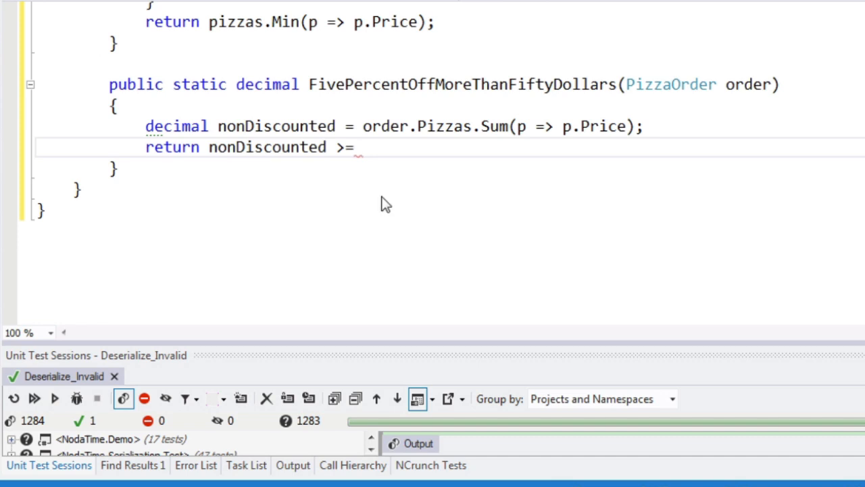
{"action": "type", "text": "5"}
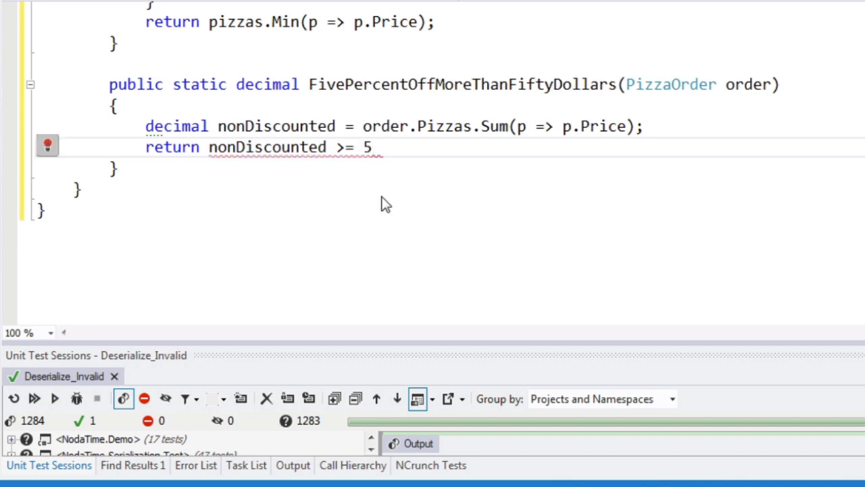
{"action": "type", "text": "0 ? mn"}
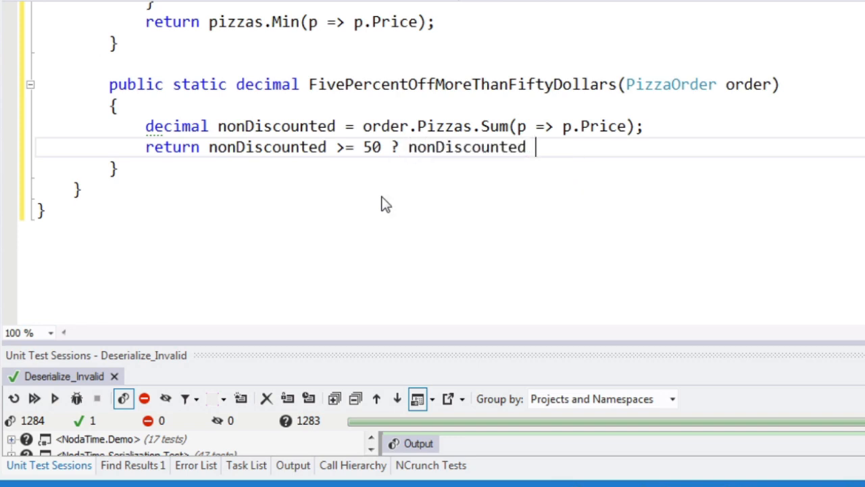
{"action": "type", "text": "* 0.05;"}
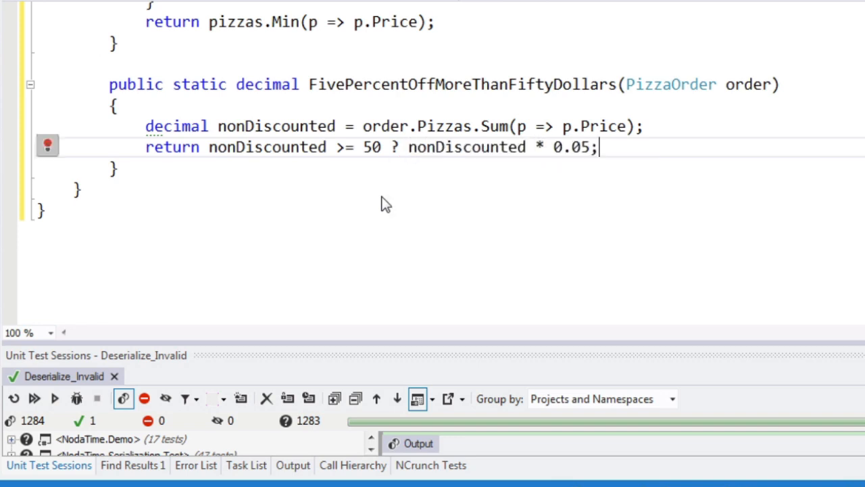
{"action": "type", "text": "m :"}
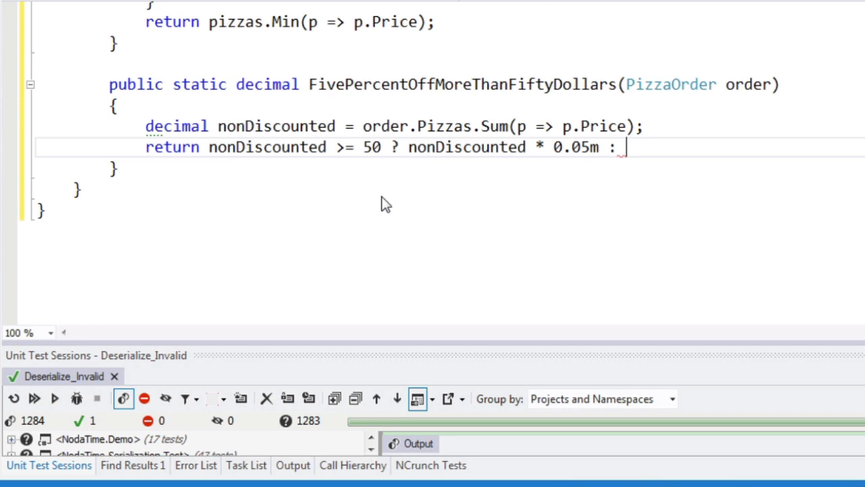
{"action": "type", "text": "0m;"}
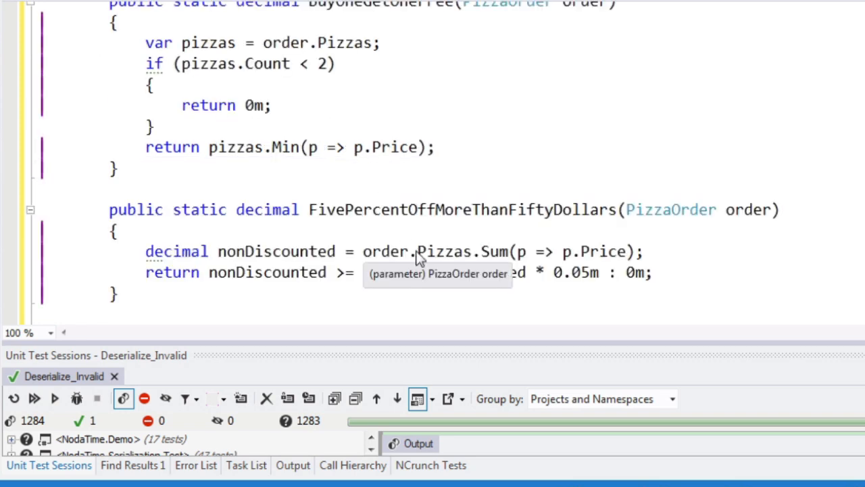
- Declare a new 'decimal FiveDollarsOffStuffedCrust(PizzaOrder order)' method below the previous policy
{"action": "scroll", "scroll_direction": "down", "scroll_amount": 3}
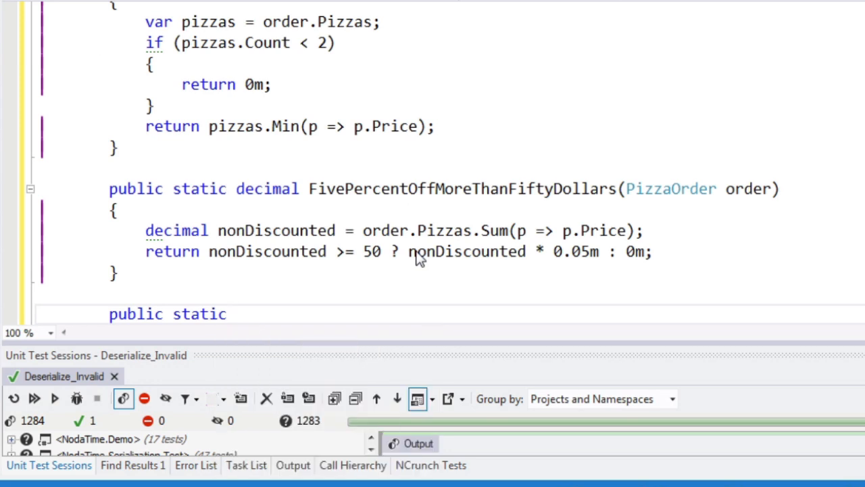
{"action": "type", "text": "decimal"}
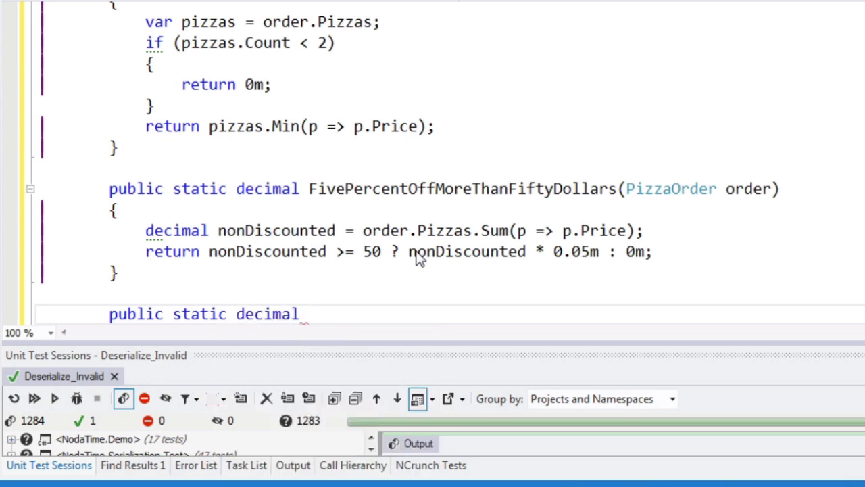
{"action": "type", "text": "Five"}
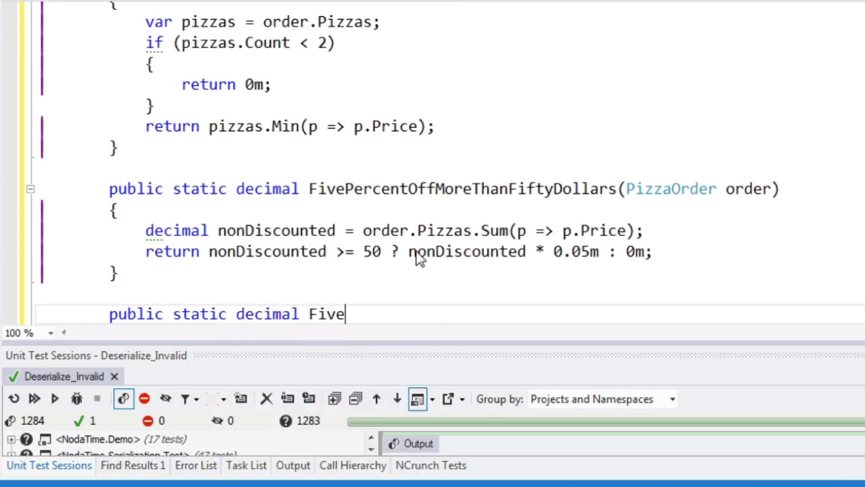
{"action": "type", "text": "DollarsOff"}
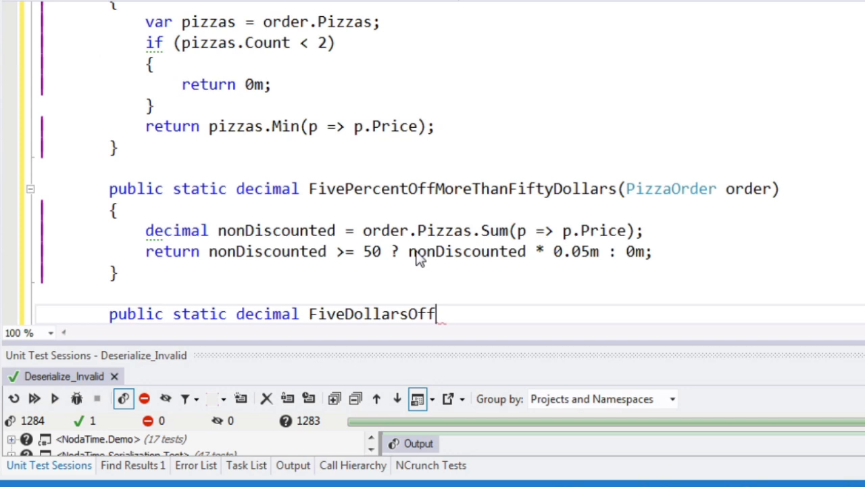
{"action": "type", "text": "StuffedCrust"}
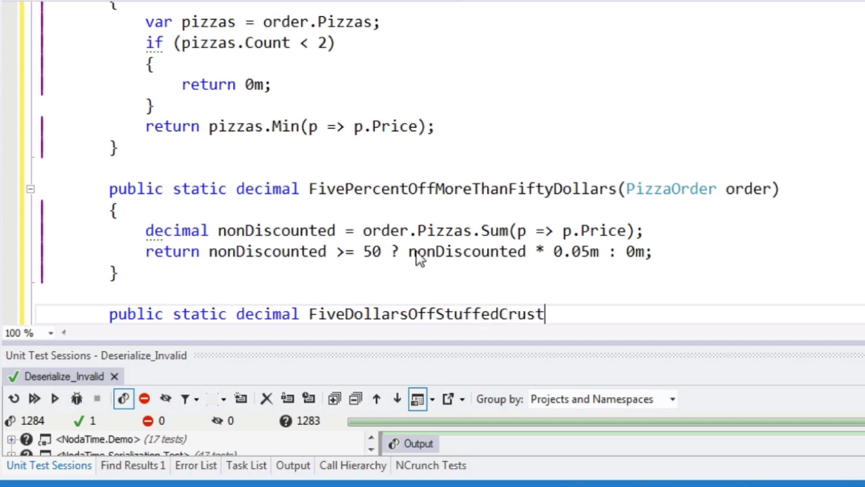
{"action": "type", "text": "(PizzaOrder order"}
{"action": "type", "text": "{"}
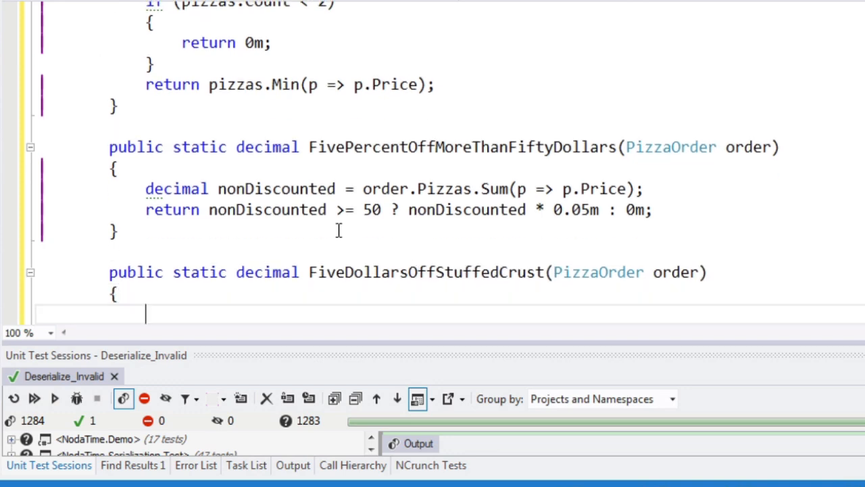
- Return the sum over pizzas of 'p.Crust == Crust.Stuffed ? 5m : 0m'
{"action": "type", "text": "return"}
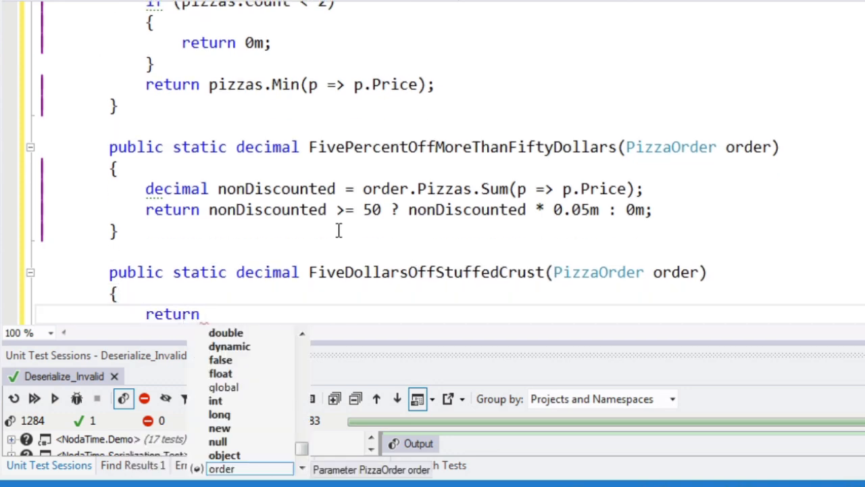
{"action": "mouse_move", "coordinate": [342, 236]}
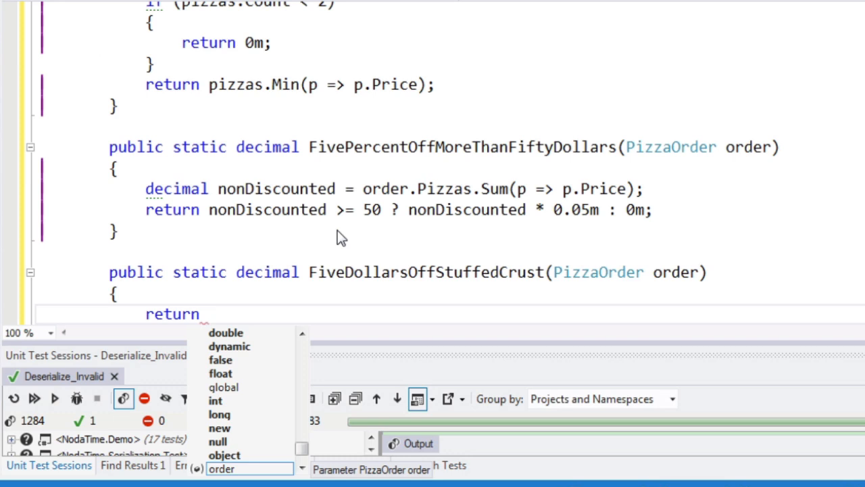
{"action": "type", "text": "pizzas.Sum"}
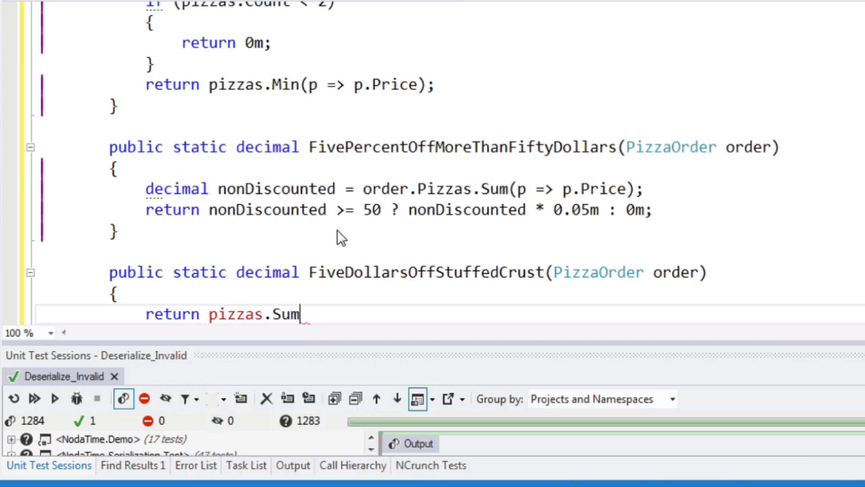
{"action": "type", "text": "(pizzas ="}
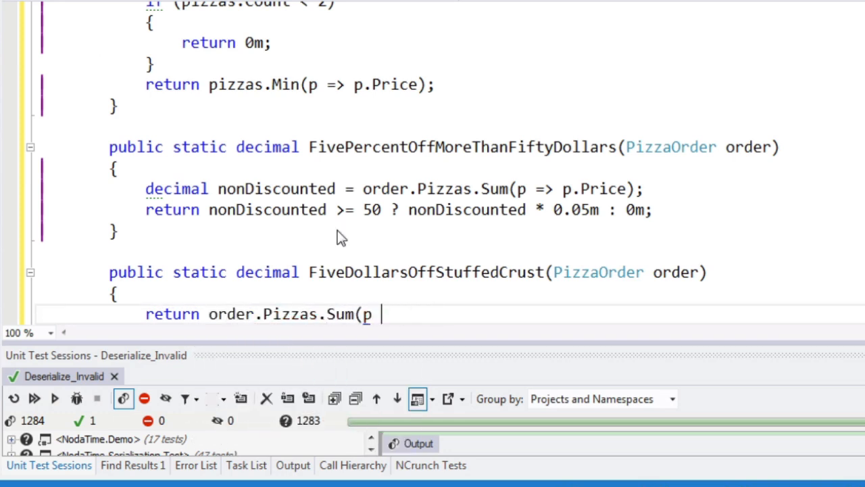
{"action": "type", "text": "=> p.Crust"}
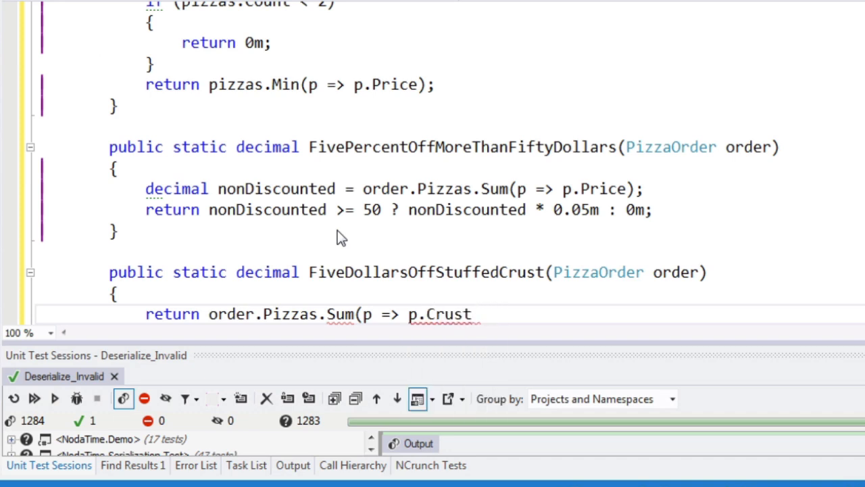
{"action": "type", "text": "== Crust.Stuffed"}
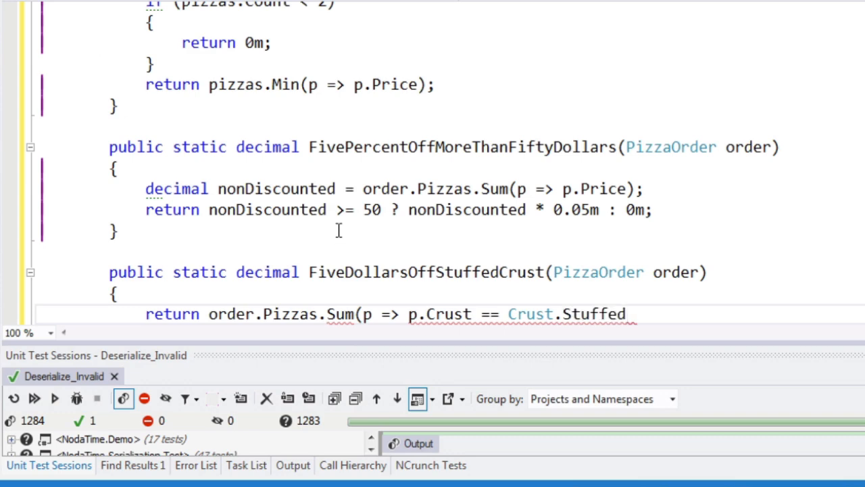
{"action": "type", "text": "? 5m"}
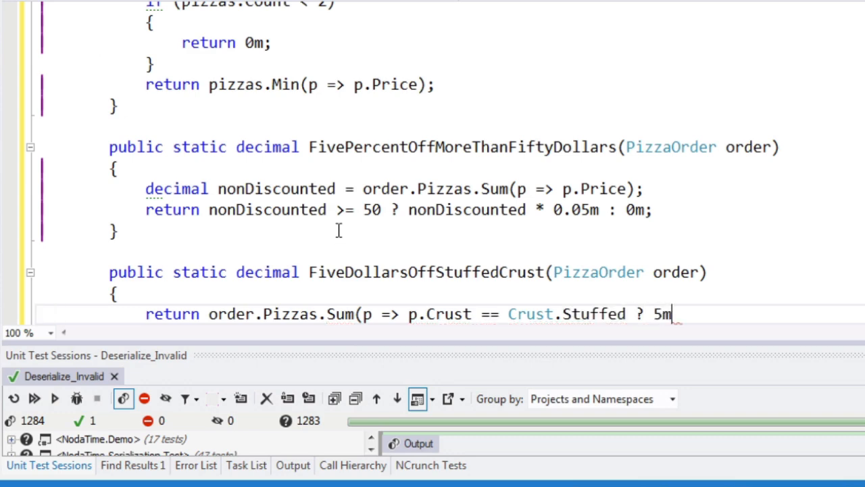
{"action": "type", "text": ": 0m);"}
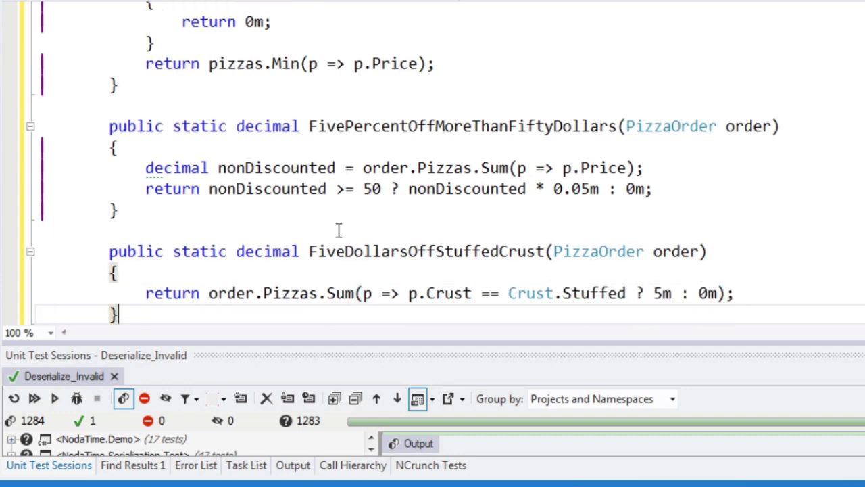
{"action": "scroll", "scroll_direction": "down", "scroll_amount": 3}
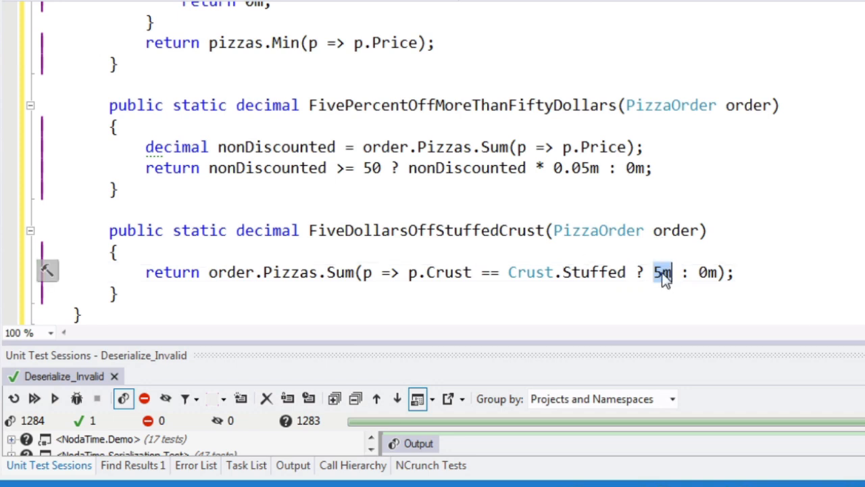
{"action": "left_click", "coordinate": [711, 303]}
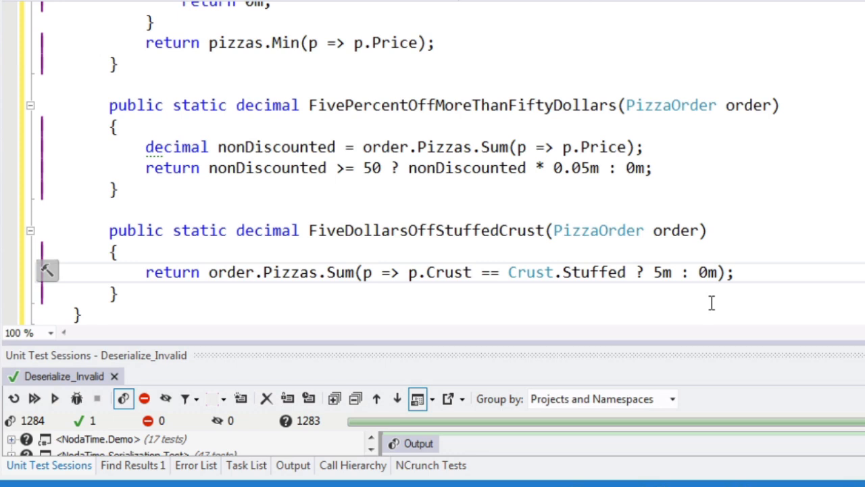
{"action": "double_click", "coordinate": [706, 271]}
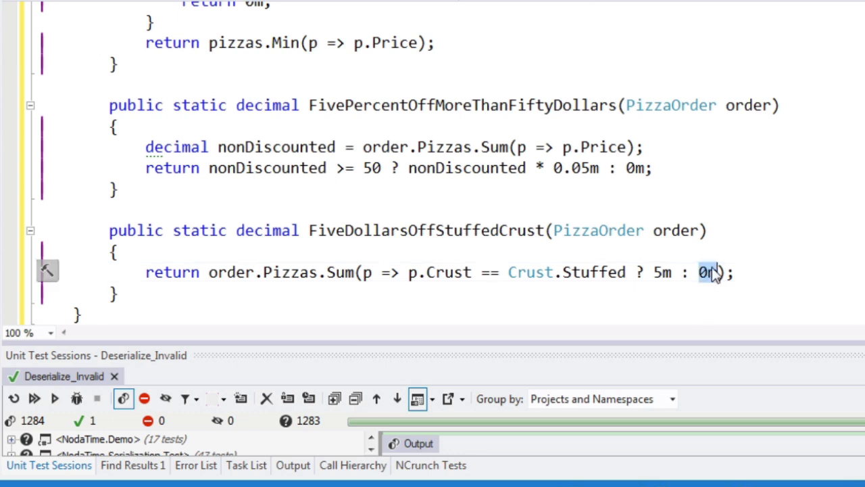
{"action": "mouse_move", "coordinate": [706, 277]}
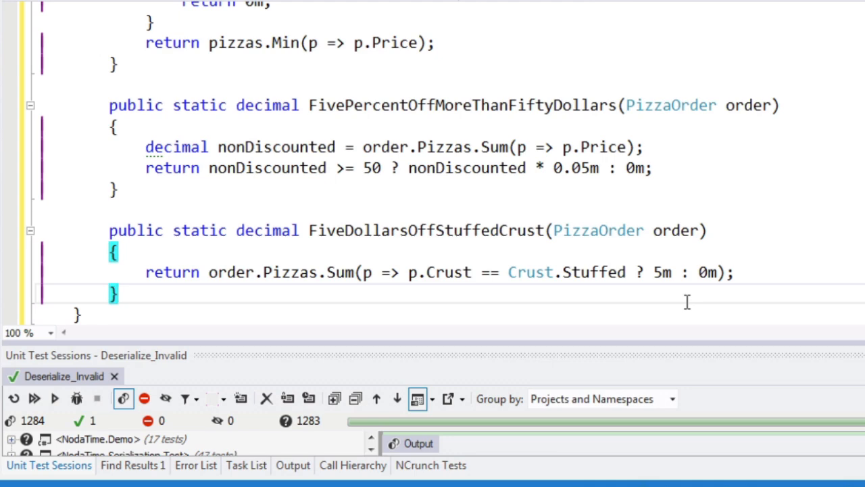
{"action": "scroll", "scroll_direction": "up", "scroll_amount": 3}
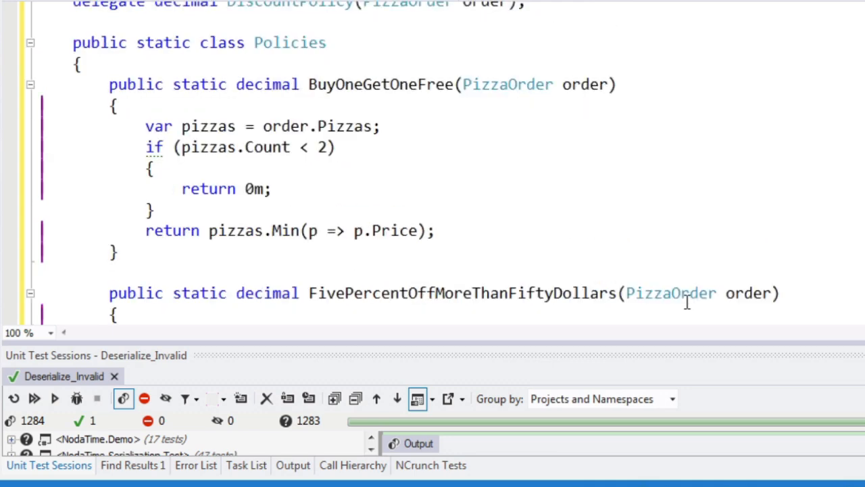
- Add 'public class BestDiscount' with a private List<DiscountPolicy> policies field above Policies
{"action": "scroll", "scroll_direction": "down", "scroll_amount": 3}
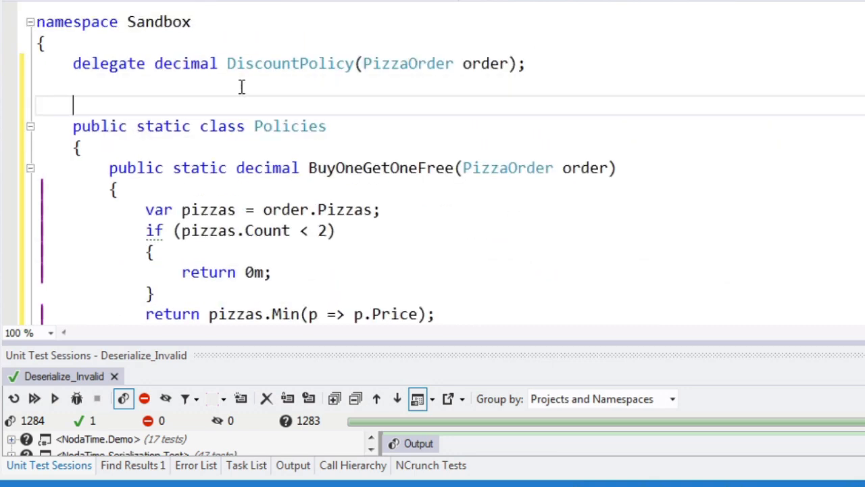
{"action": "key", "text": "Return"}
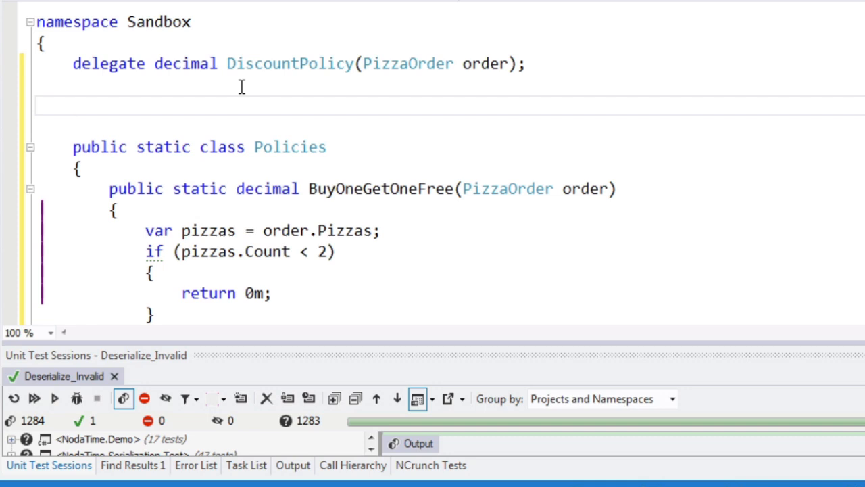
{"action": "type", "text": "public class BestDiscount"}
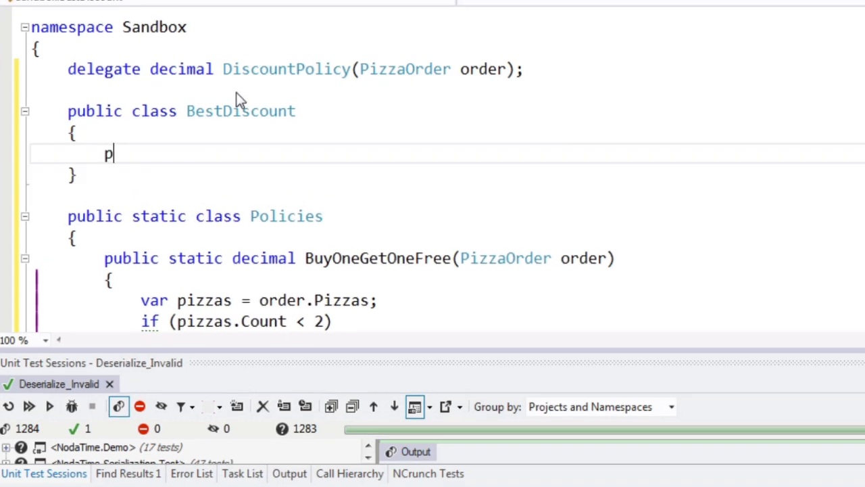
{"action": "type", "text": "rivate List<>"}
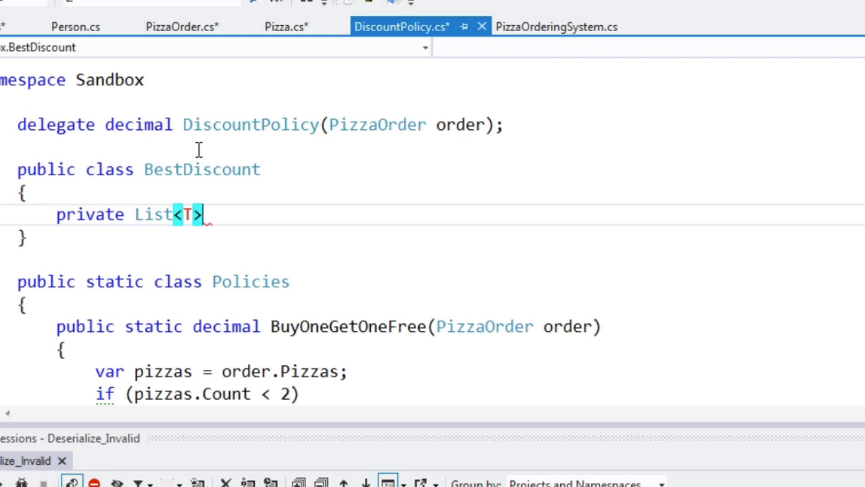
{"action": "type", "text": "DiscountPolicy"}
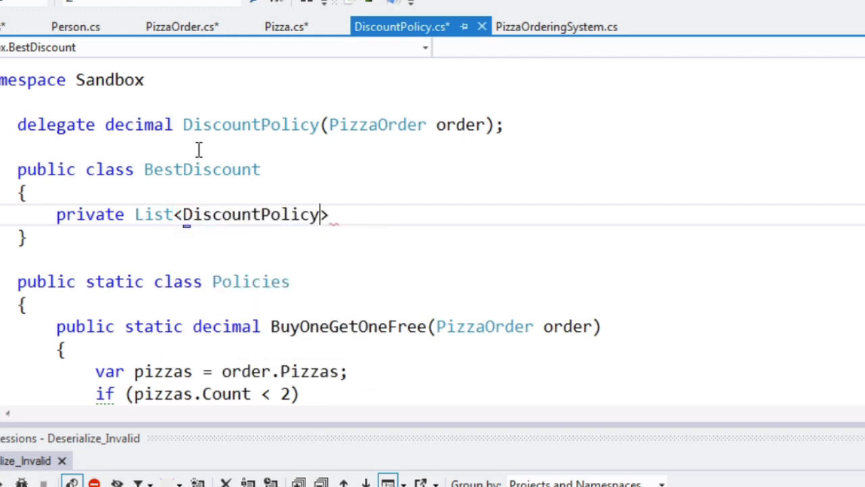
{"action": "type", "text": "policies;"}
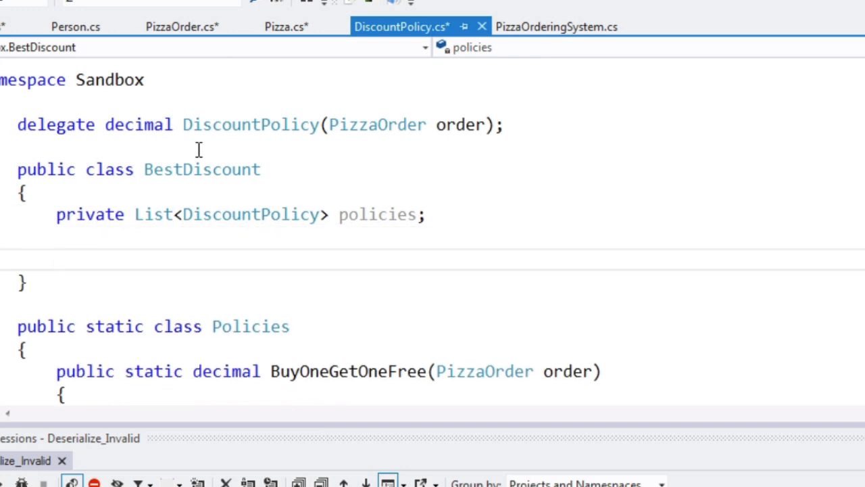
- Add a BestDiscount constructor taking a list and assigning 'this.policies = policies;'
{"action": "type", "text": "public"}
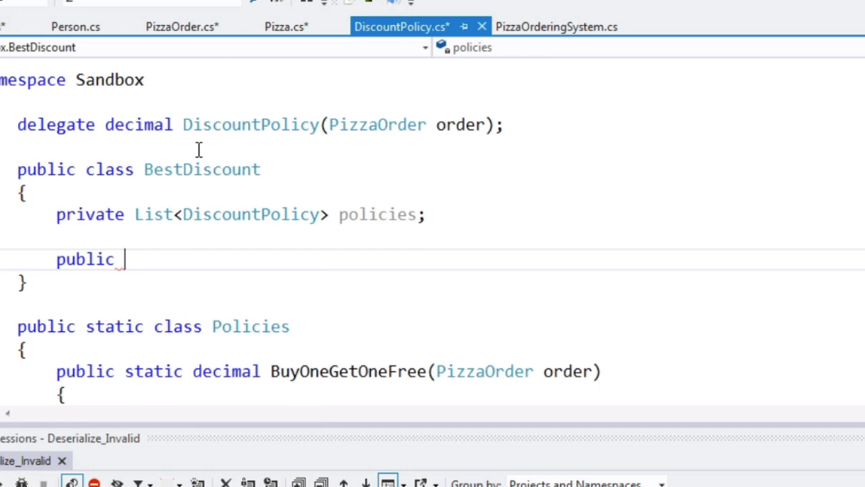
{"action": "type", "text": "BestDiscount(List<DiscountPolicy> policies"}
{"action": "type", "text": "this.policies"}
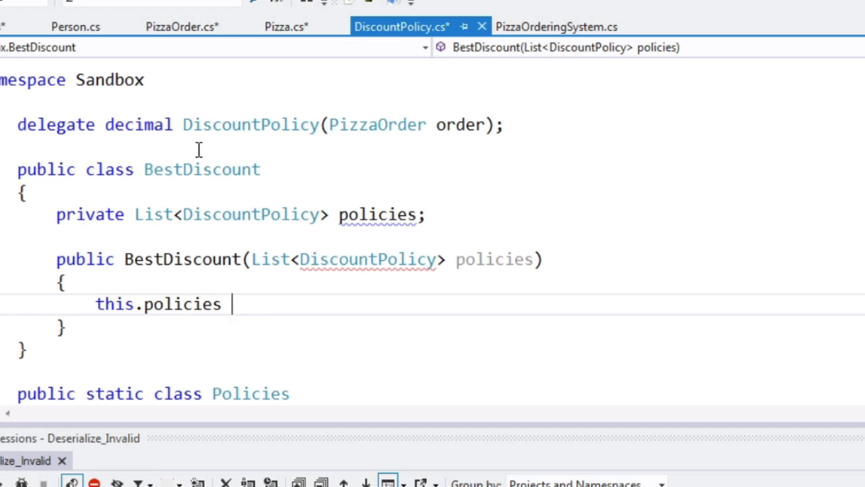
{"action": "type", "text": "= policies;"}
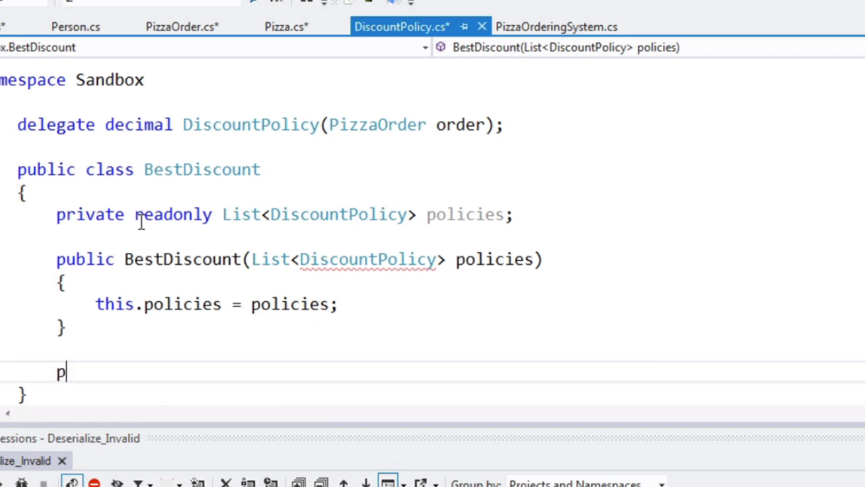
- Declare 'public decimal ComputePolicy(PizzaOrder order)' in BestDiscount
{"action": "type", "text": "ublic deci"}
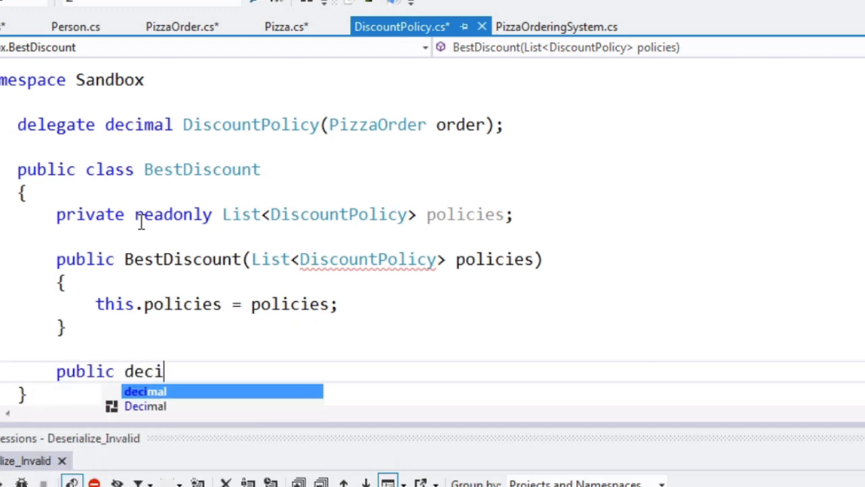
{"action": "type", "text": "mal ComputePolic"}
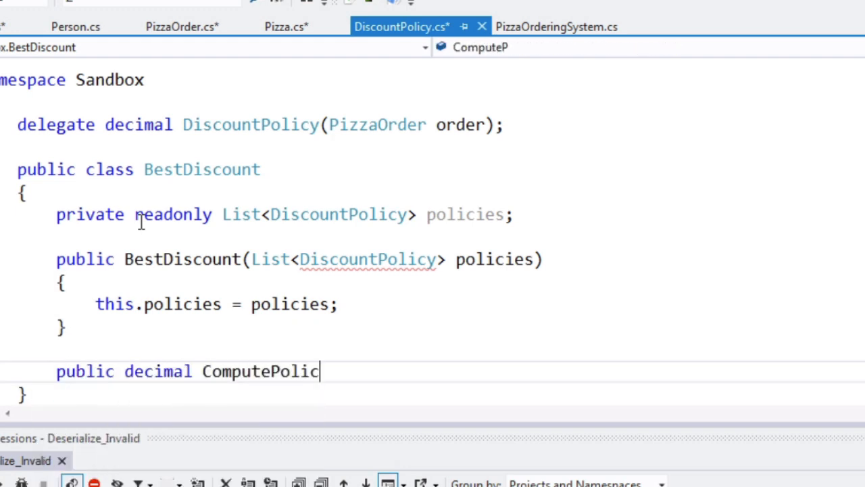
{"action": "type", "text": "y("}
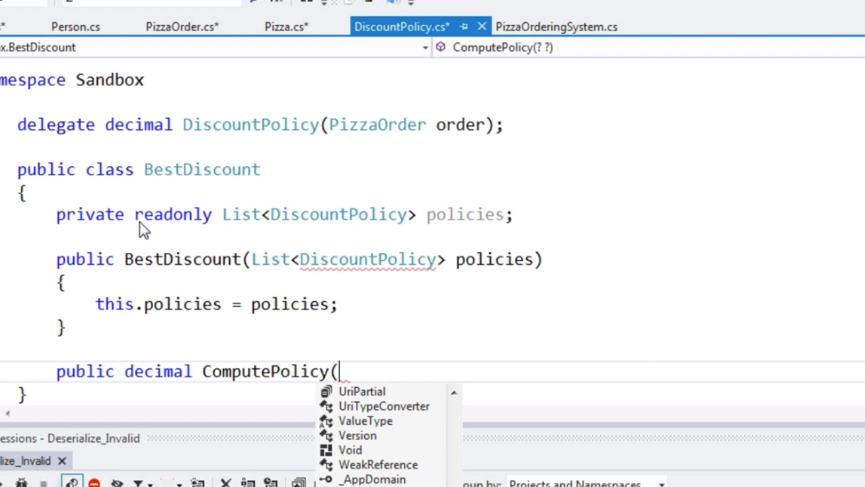
{"action": "type", "text": "PizzaOrder order"}
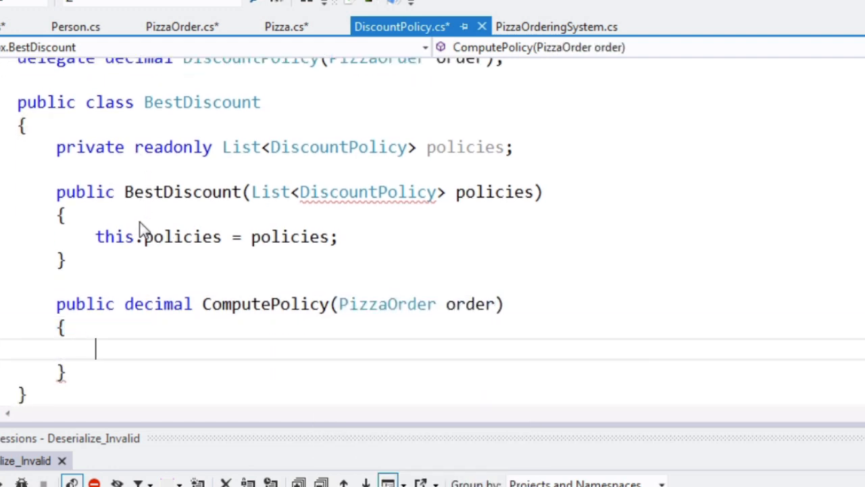
- Make ComputePolicy return 'policies.Max(policy => policy.Invoke(order));'
{"action": "type", "text": "return policies.Max"}
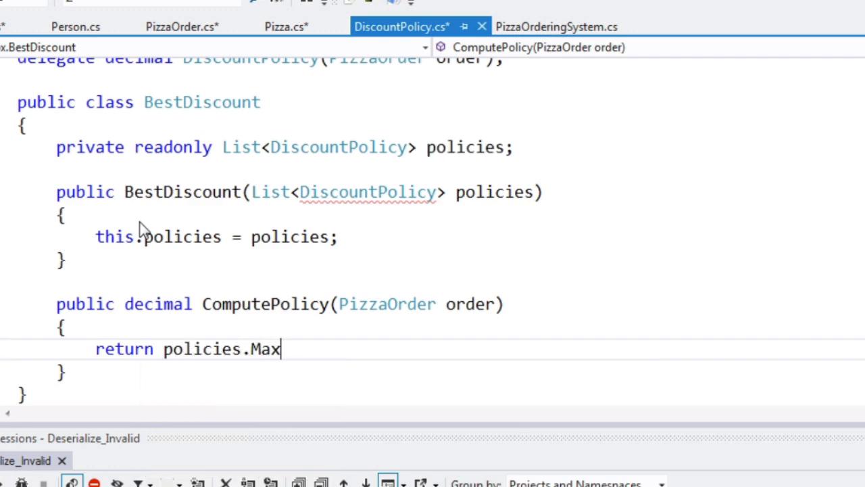
{"action": "type", "text": "(polic"}
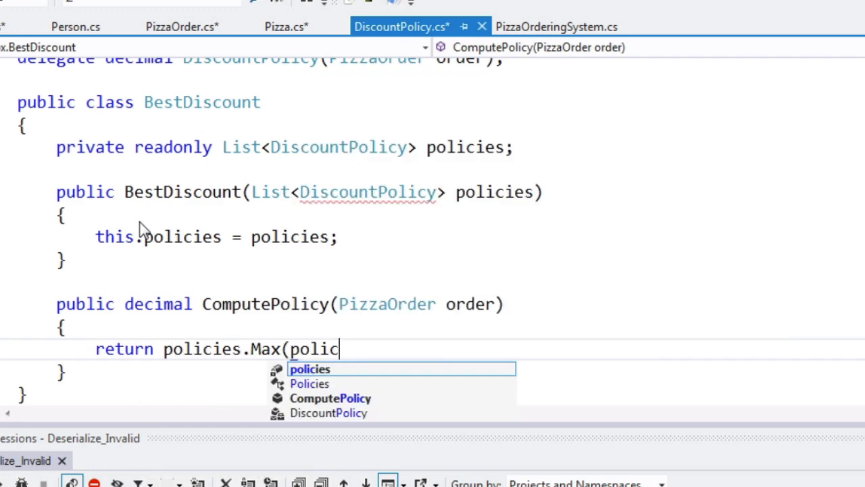
{"action": "type", "text": "y => polui"}
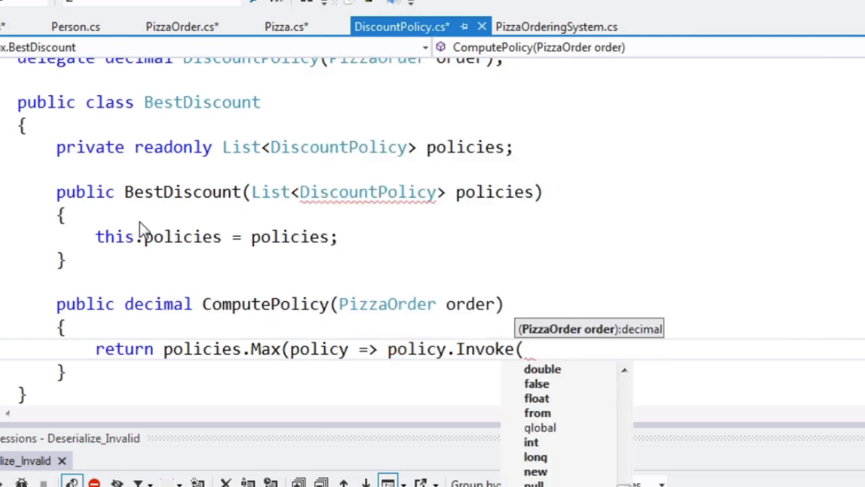
{"action": "type", "text": "order));"}
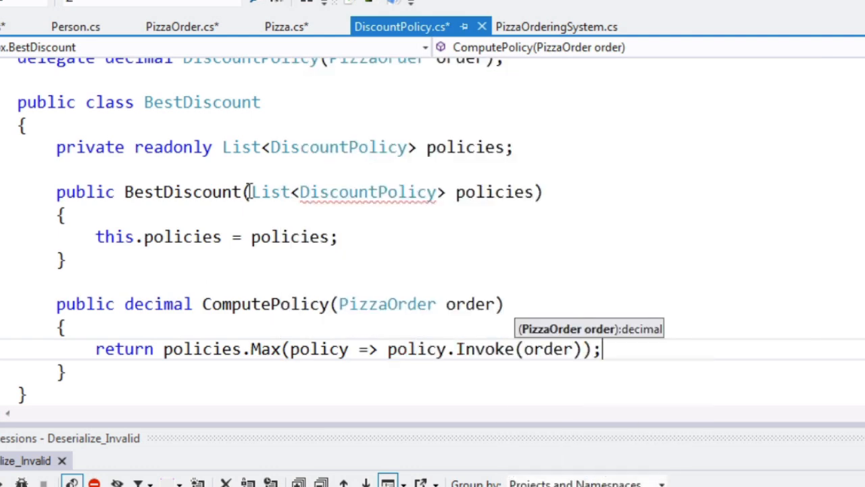
{"action": "double_click", "coordinate": [486, 349]}
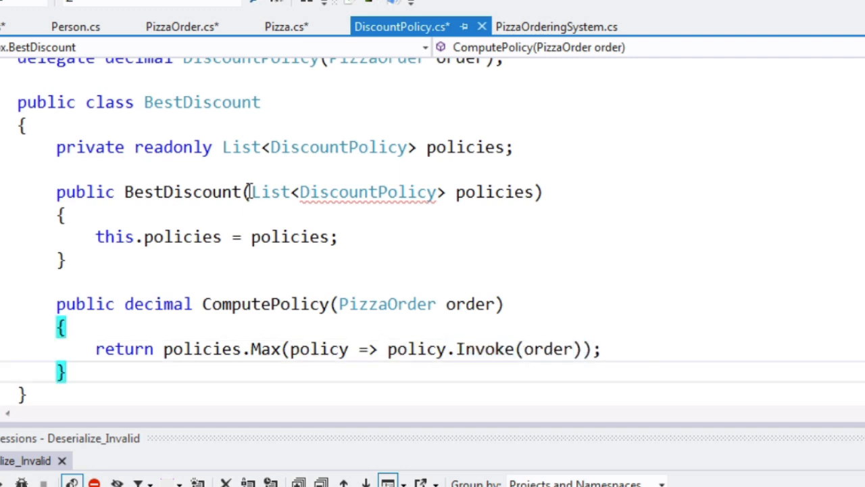
{"action": "scroll", "scroll_direction": "down", "scroll_amount": 3}
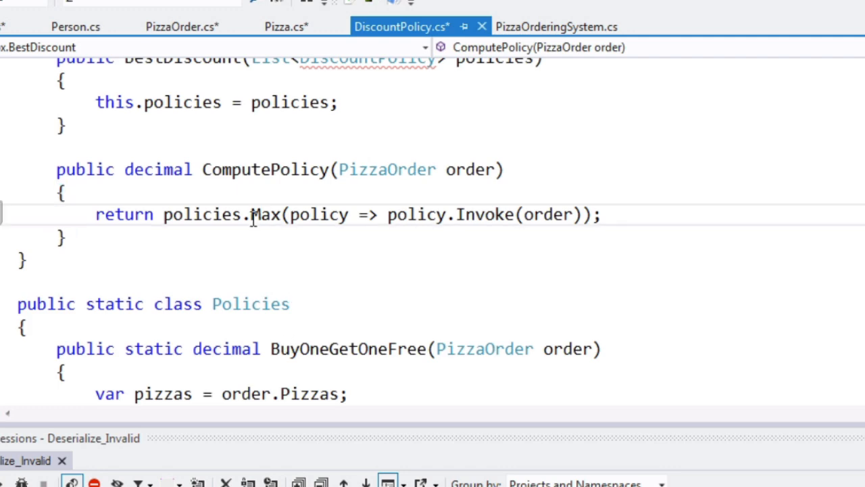
{"action": "scroll", "scroll_direction": "down", "scroll_amount": 3}
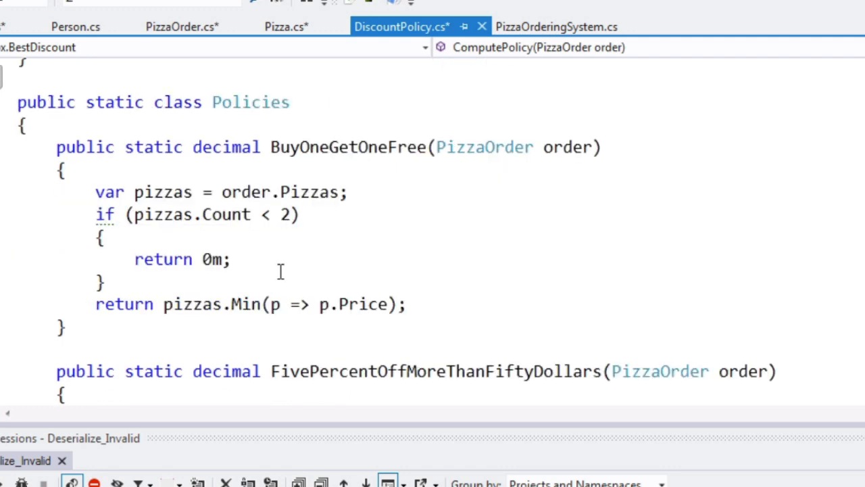
{"action": "scroll", "scroll_direction": "down", "scroll_amount": 3}
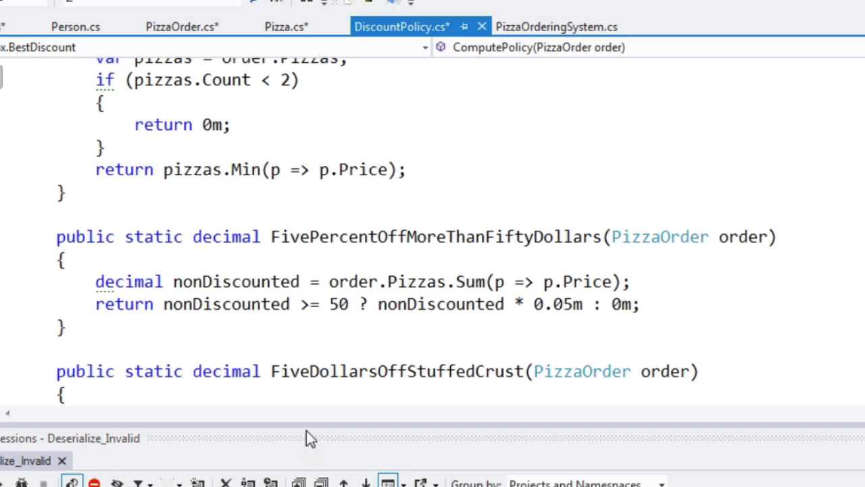
{"action": "scroll", "scroll_direction": "up", "scroll_amount": 3}
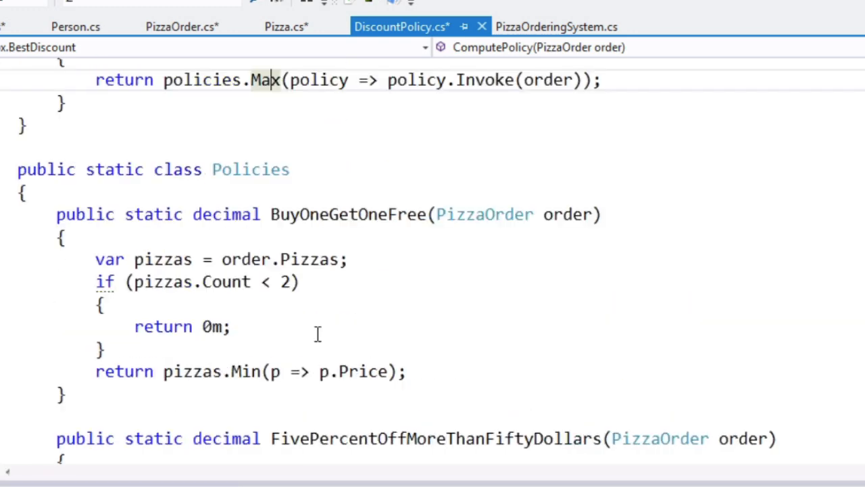
{"action": "scroll", "scroll_direction": "up", "scroll_amount": 3}
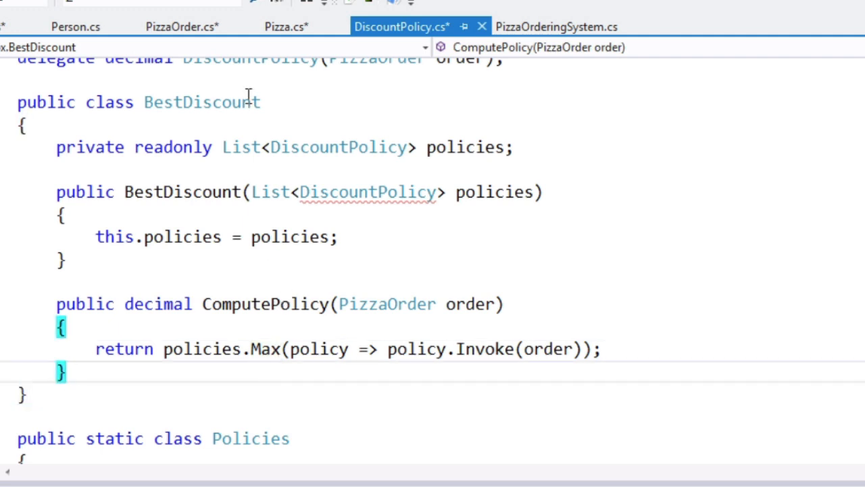
{"action": "double_click", "coordinate": [264, 304]}
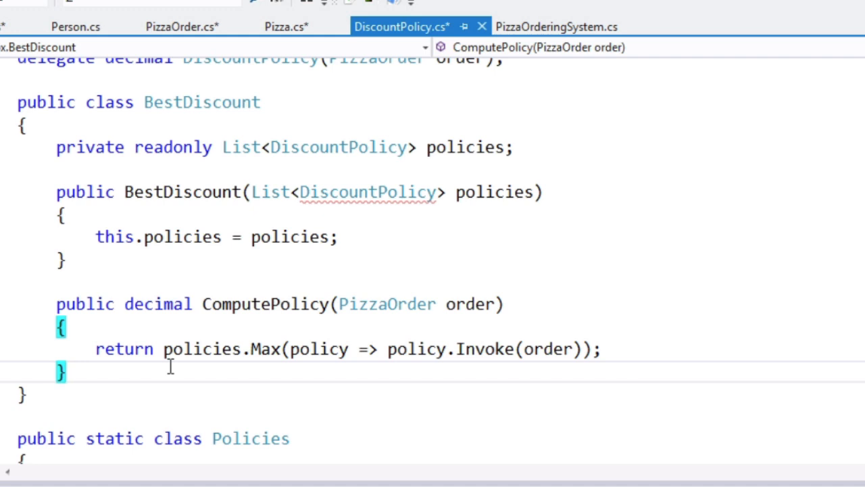
{"action": "scroll", "scroll_direction": "up", "scroll_amount": 3}
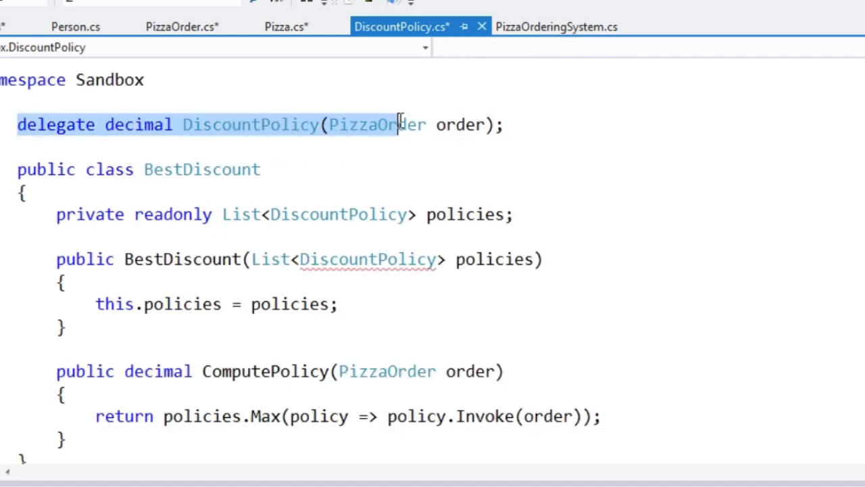
{"action": "left_click", "coordinate": [507, 125]}
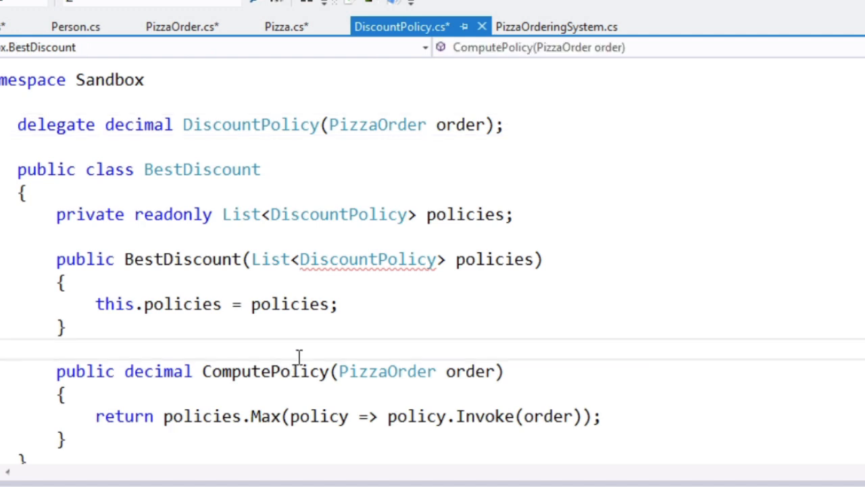
{"action": "mouse_move", "coordinate": [301, 352]}
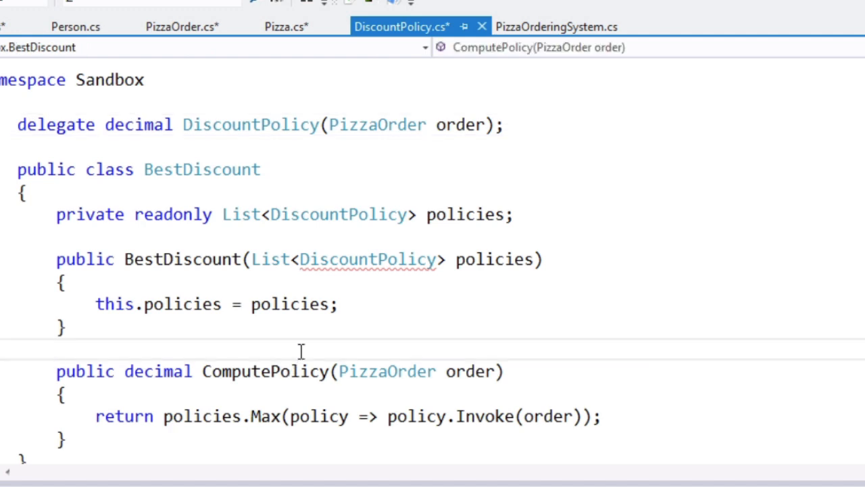
{"action": "mouse_move", "coordinate": [357, 289]}
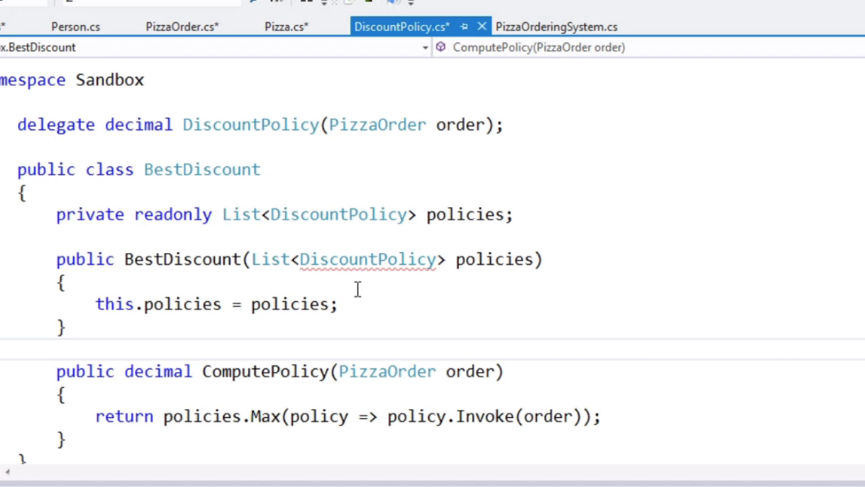
{"action": "mouse_move", "coordinate": [351, 345]}
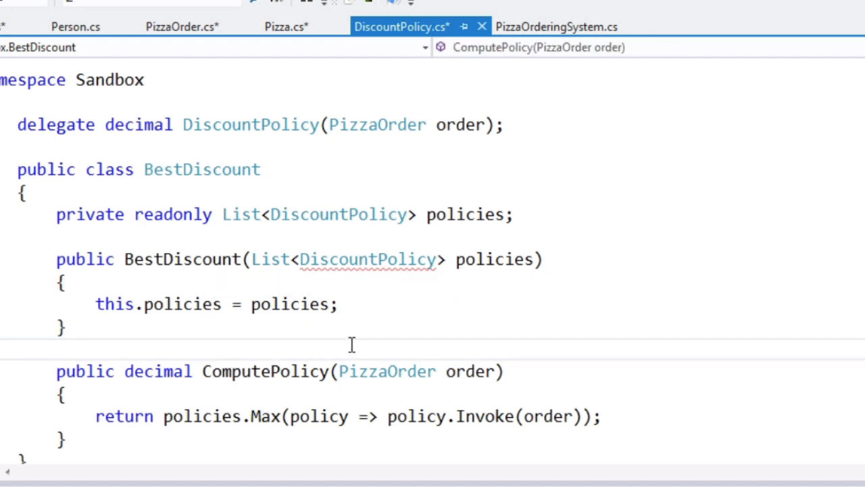
{"action": "scroll", "scroll_direction": "down", "scroll_amount": 3}
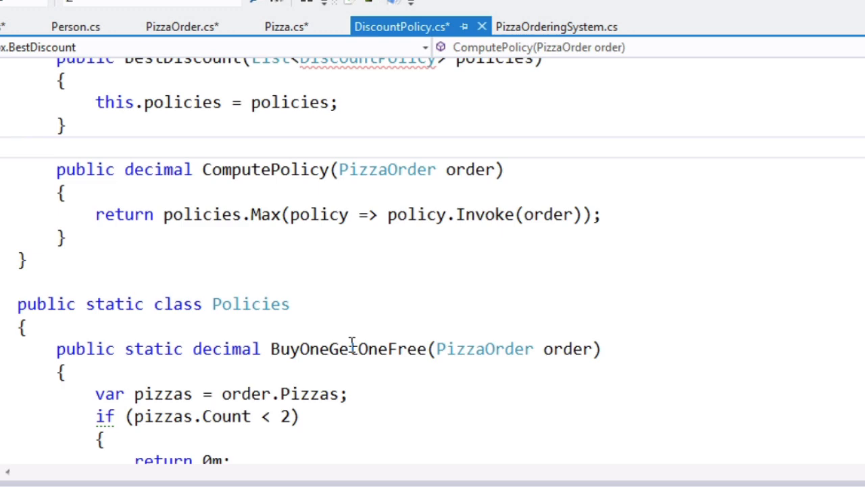
{"action": "scroll", "scroll_direction": "up", "scroll_amount": 3}
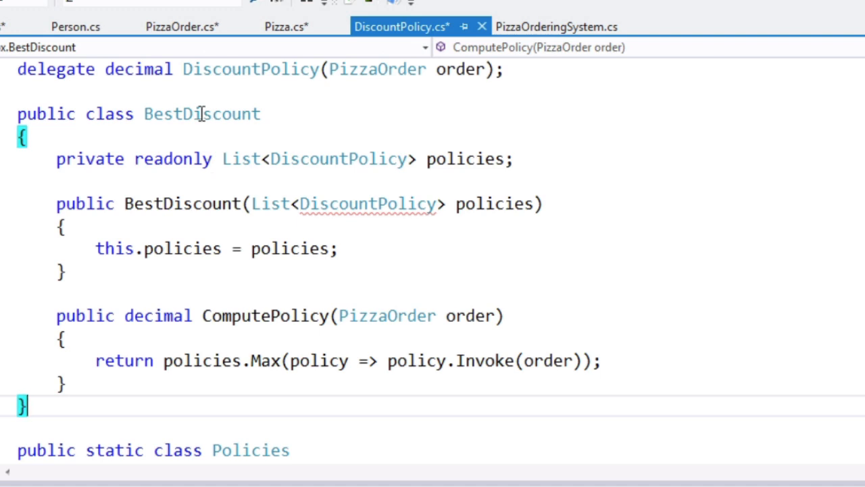
{"action": "double_click", "coordinate": [265, 316]}
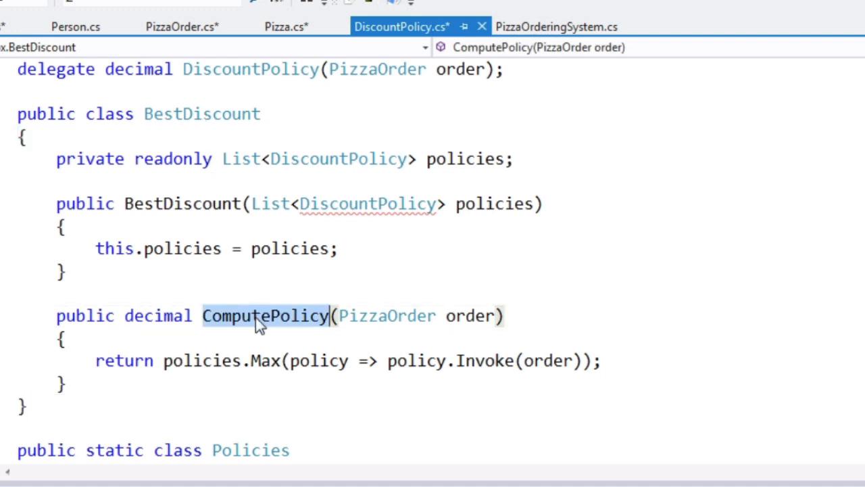
{"action": "mouse_move", "coordinate": [318, 360]}
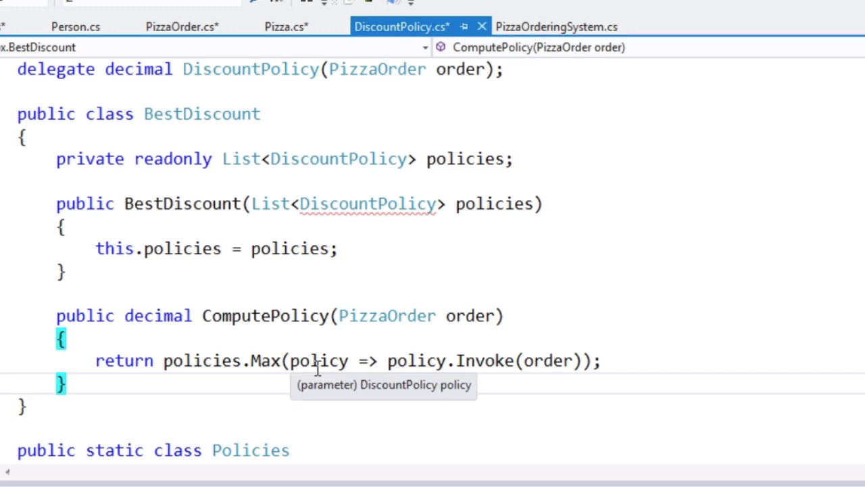
- Declare a 'public static DiscountPolicy CreateBest(' method in Policies
{"action": "scroll", "scroll_direction": "down", "scroll_amount": 3}
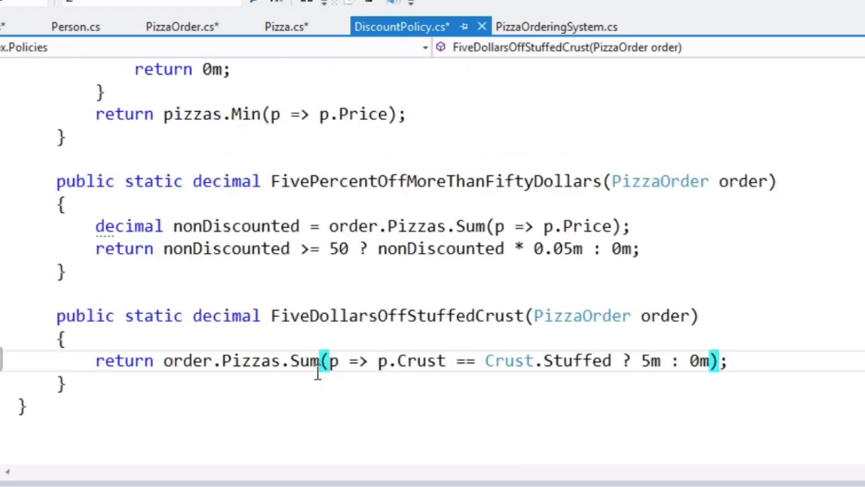
{"action": "type", "text": "public static"}
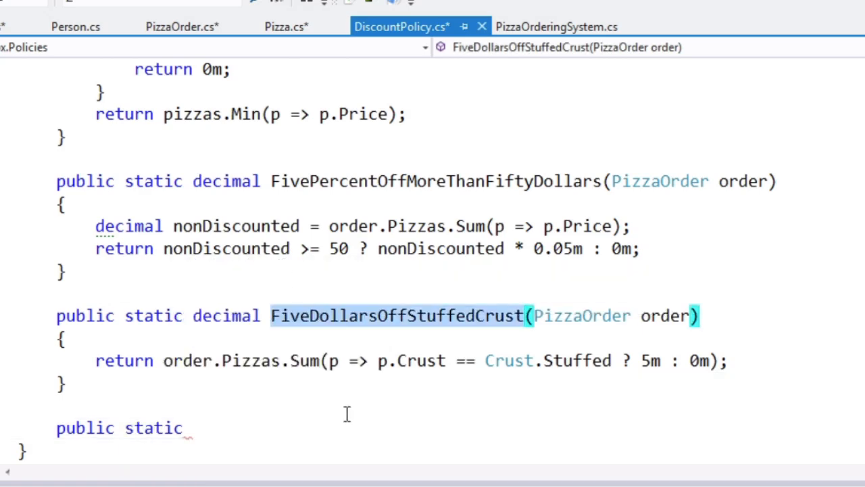
{"action": "left_click", "coordinate": [345, 425]}
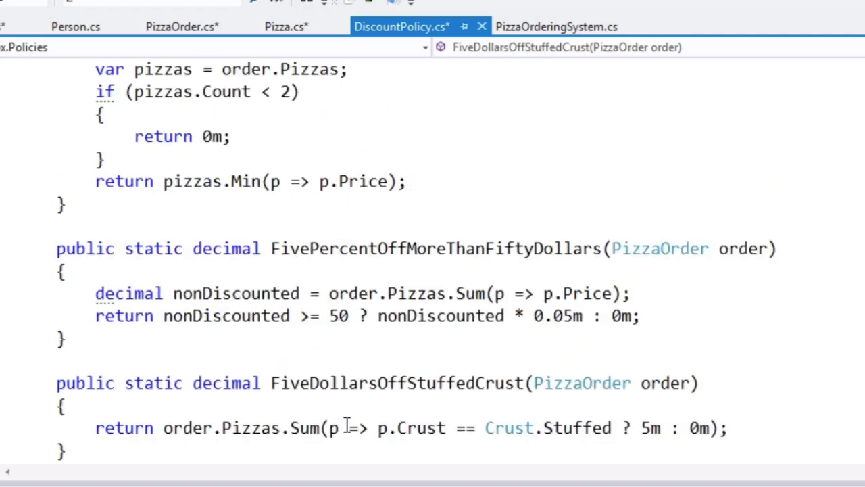
{"action": "scroll", "scroll_direction": "down", "scroll_amount": 3}
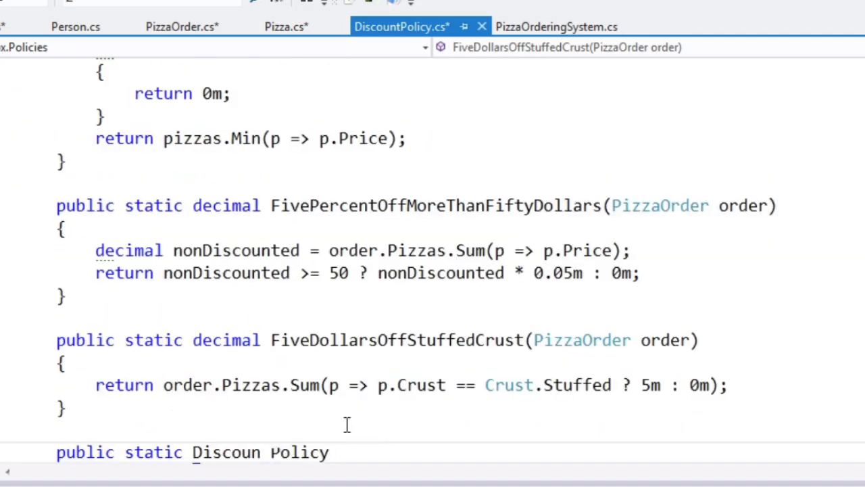
{"action": "type", "text": "DiscountPolicy Cr"}
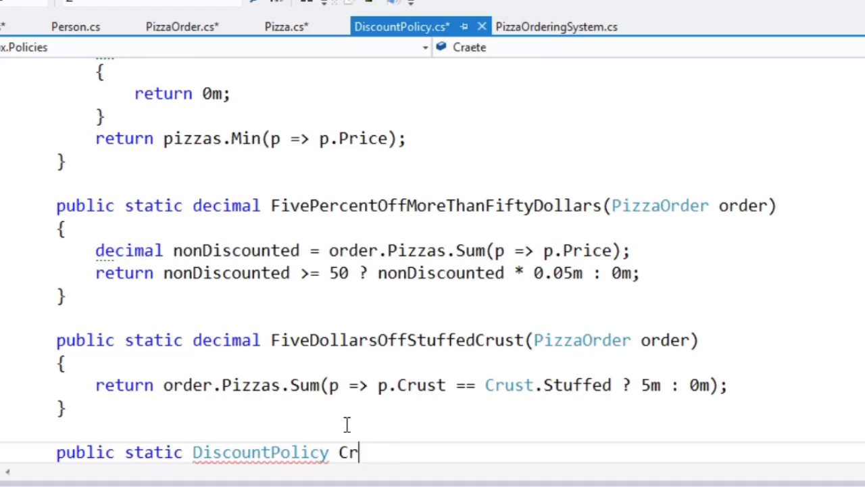
{"action": "type", "text": "eateBest"}
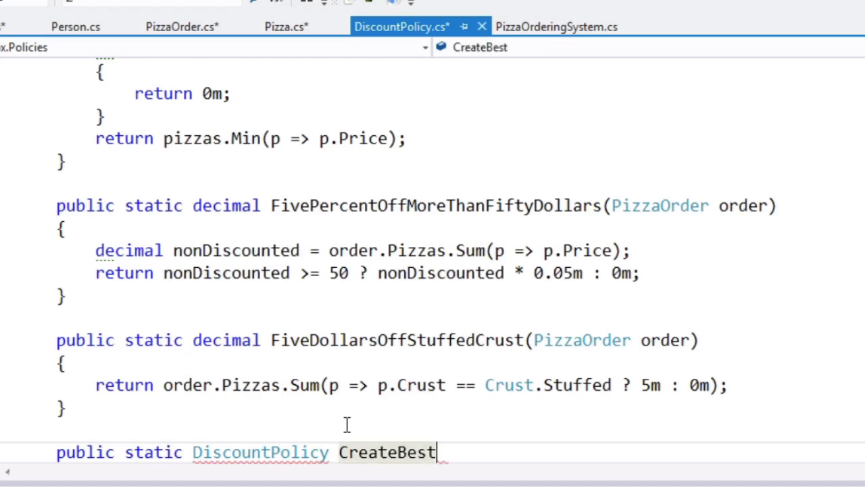
{"action": "type", "text": "("}
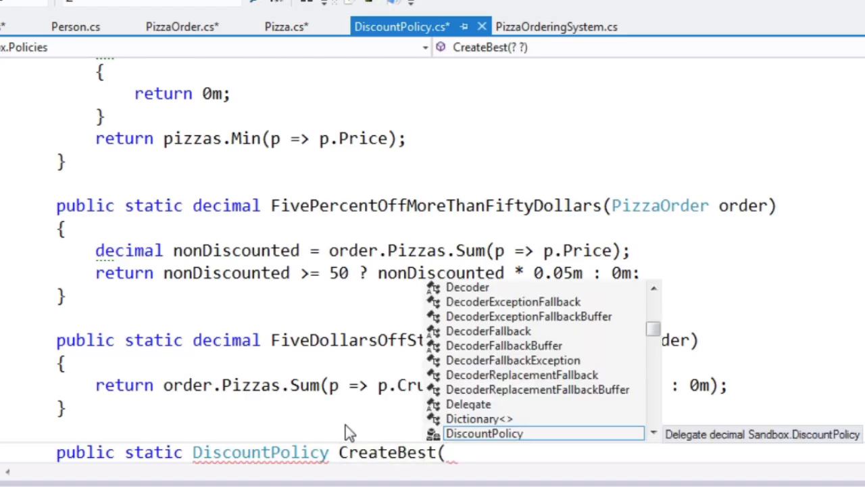
- Give CreateBest an IEnumerable<DiscountPolicy> policies parameter and return an 'order =>' lambda
{"action": "type", "text": "I"}
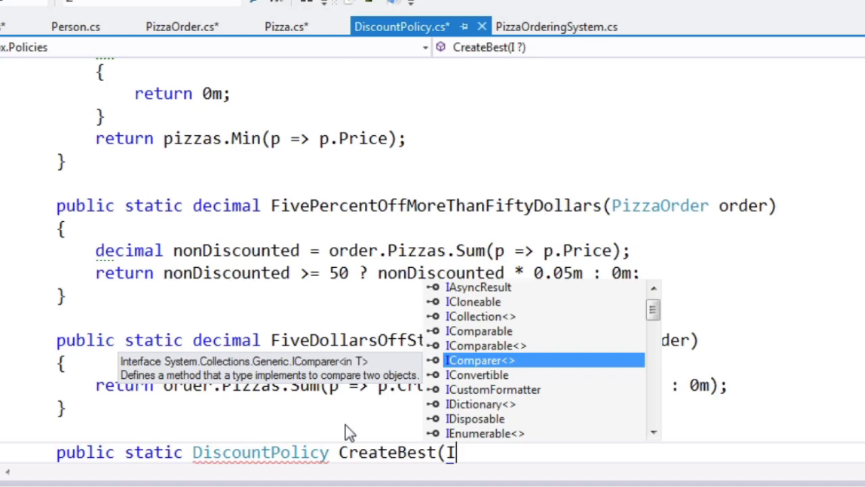
{"action": "key", "text": "backspace"}
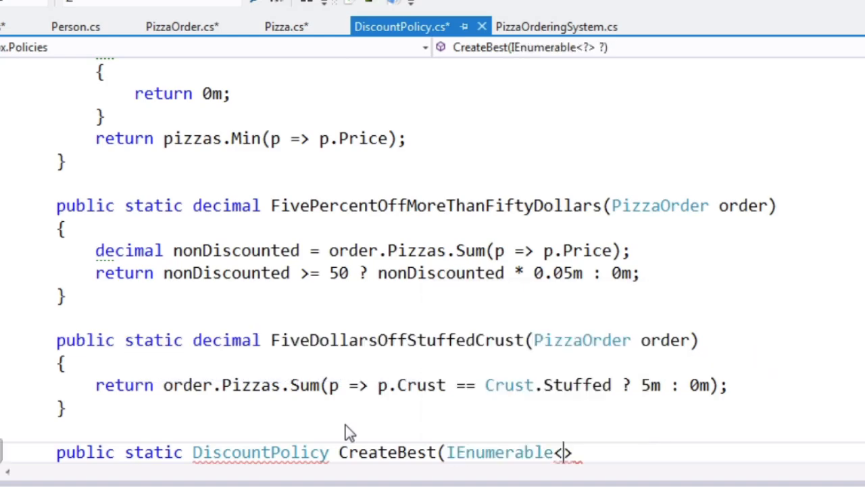
{"action": "type", "text": "DiscountPolicy"}
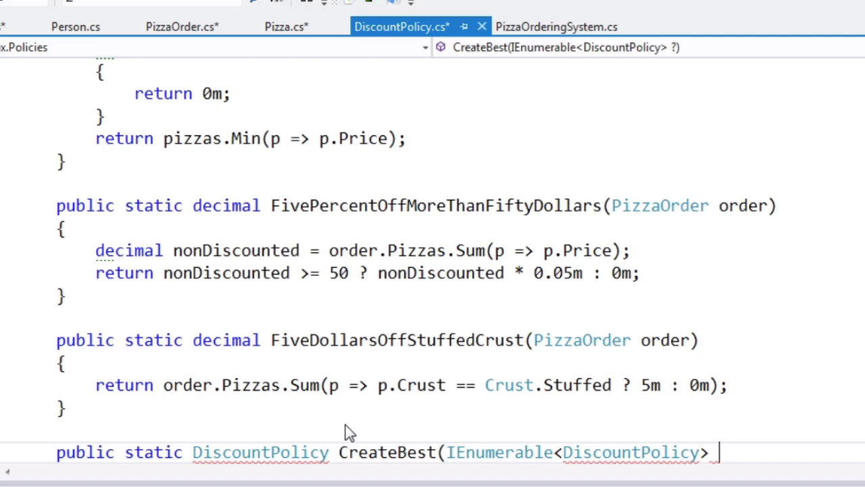
{"action": "type", "text": "policies)"}
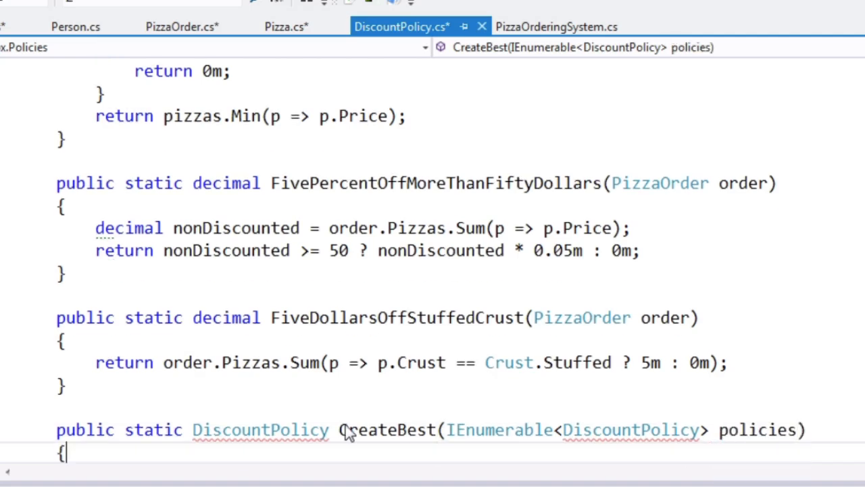
{"action": "type", "text": "return"}
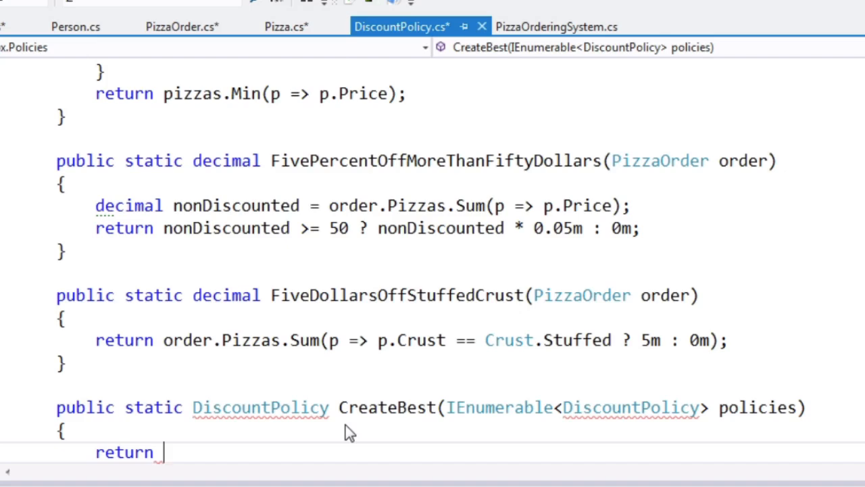
{"action": "type", "text": "order =>"}
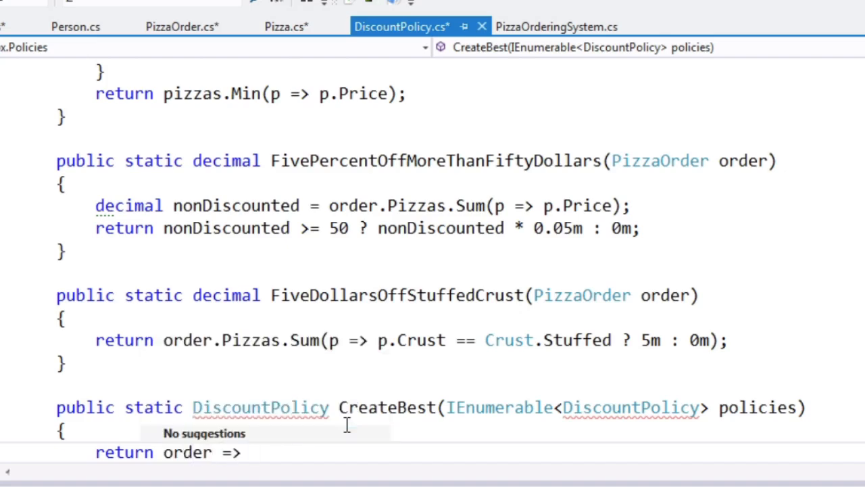
{"action": "scroll", "scroll_direction": "up", "scroll_amount": 3}
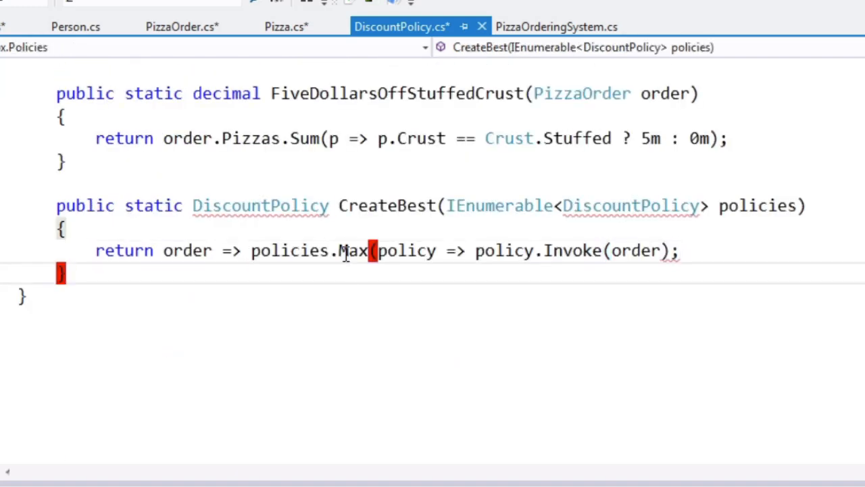
{"action": "mouse_move", "coordinate": [304, 206]}
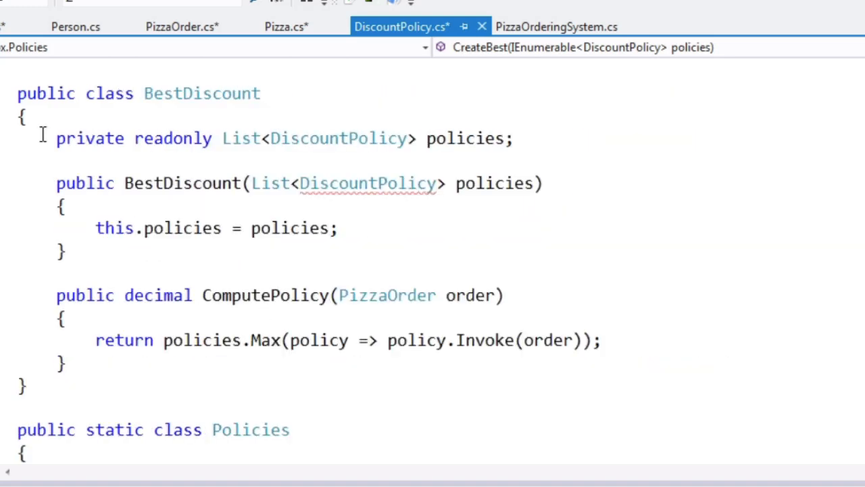
- Below CreateBest, type a commented 'DiscountPol… Polices.CreateBest(Polci' line and begin 'public'
{"action": "scroll", "scroll_direction": "up", "scroll_amount": 3}
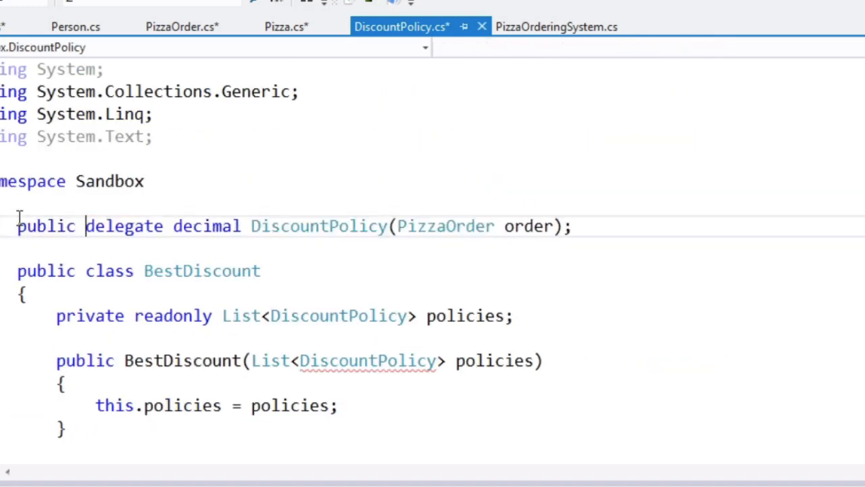
{"action": "scroll", "scroll_direction": "down", "scroll_amount": 3}
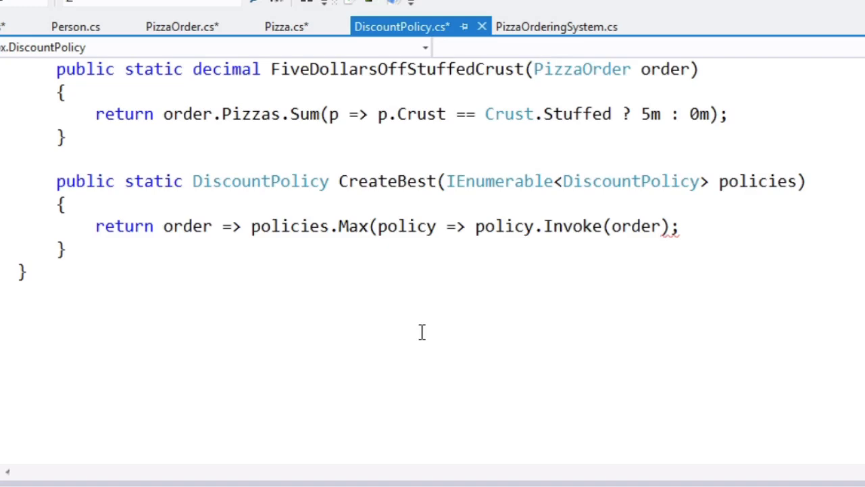
{"action": "left_click", "coordinate": [423, 271]}
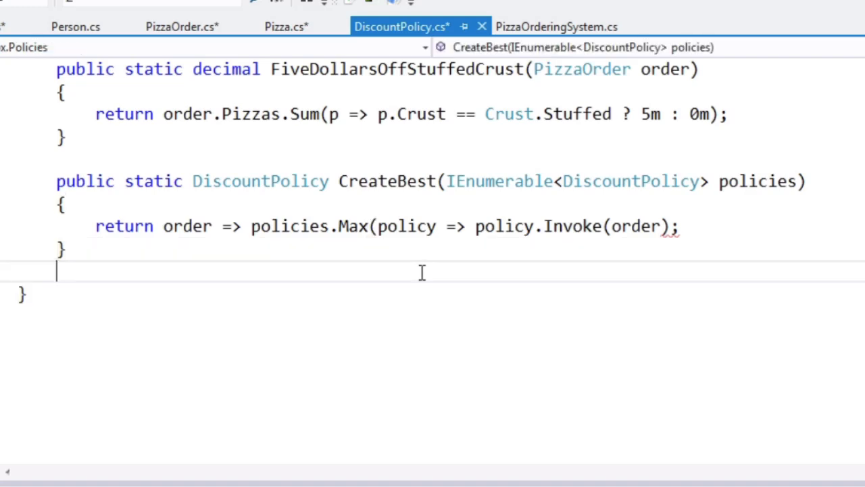
{"action": "type", "text": "//"}
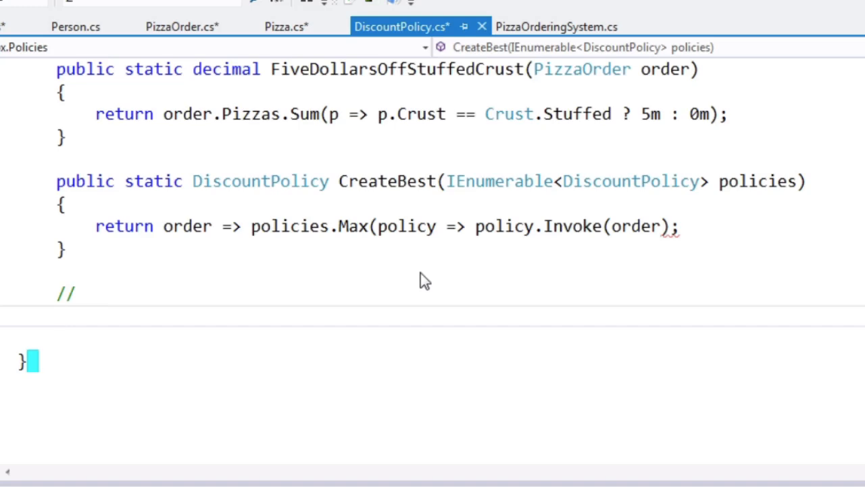
{"action": "type", "text": "DiscountPolicy ="}
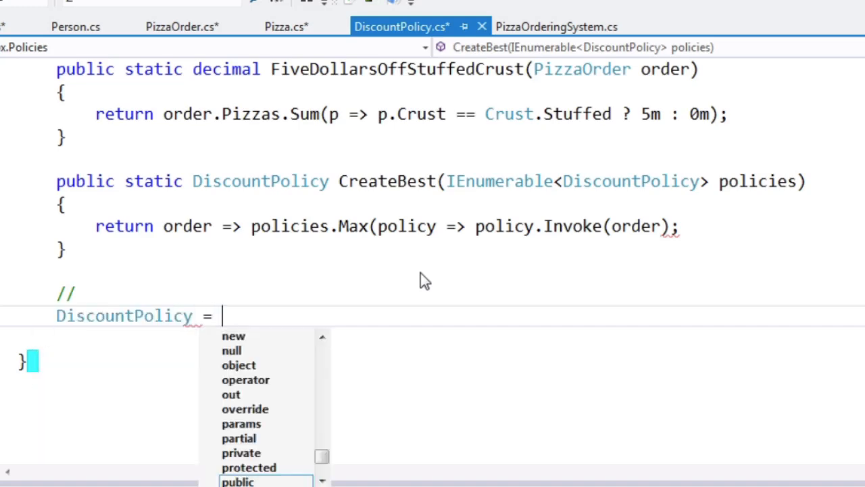
{"action": "type", "text": "Polices.Creat"}
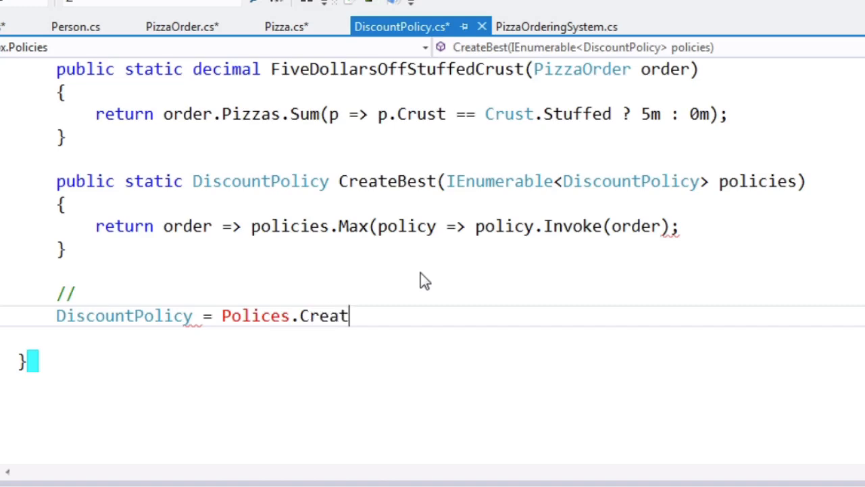
{"action": "type", "text": "eBest(Polci"}
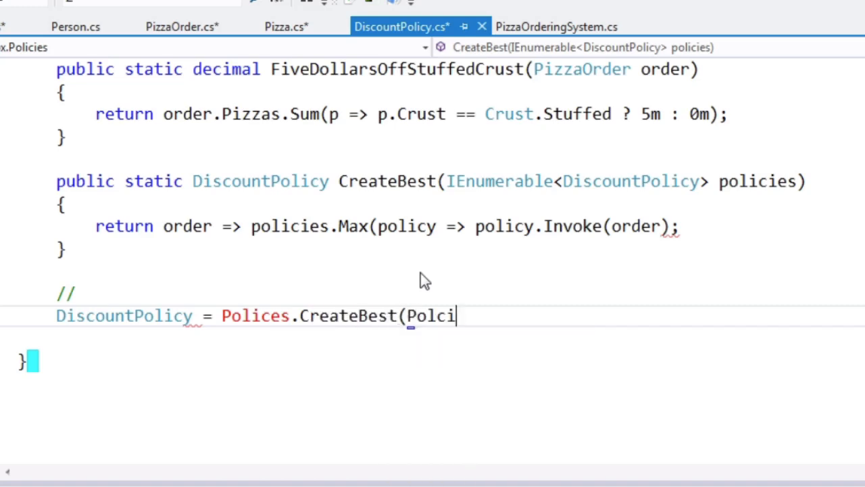
{"action": "type", "text": "public static"}
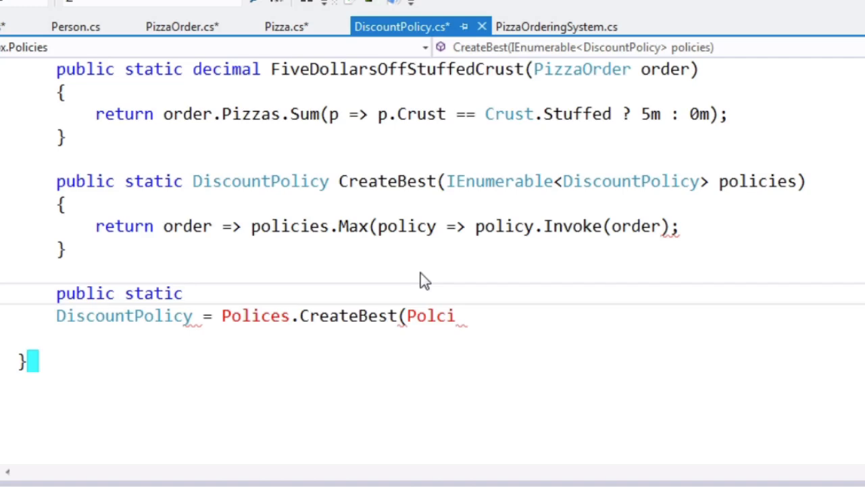
- Declare 'public static DiscountPolicy DiscountALLthePizzas()' and return CreateBest over the three policies
{"action": "type", "text": "DiscountPolicy"}
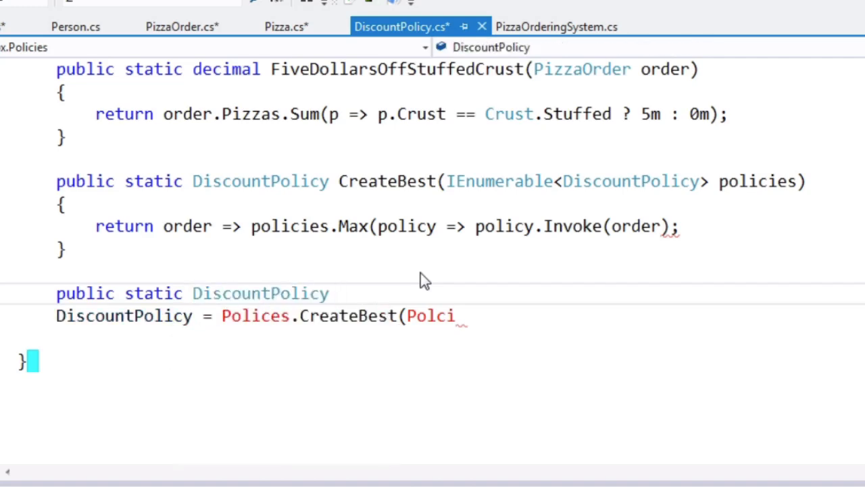
{"action": "type", "text": "DiscountALLt"}
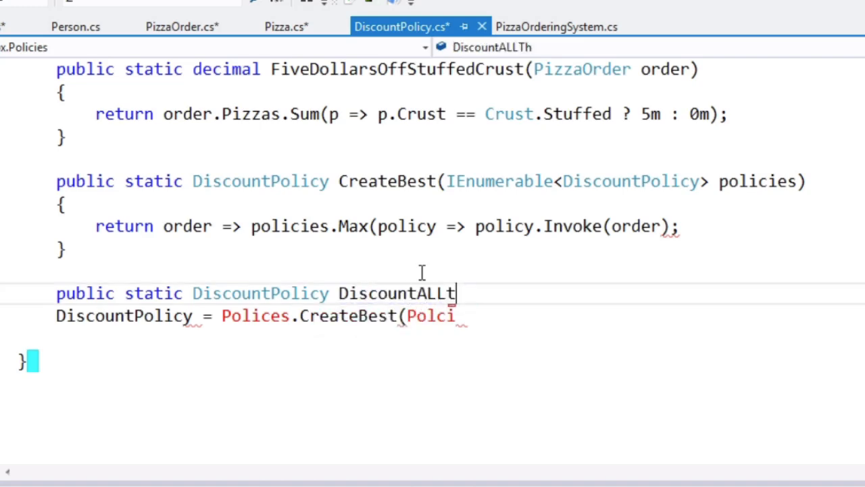
{"action": "type", "text": "hePizzas()"}
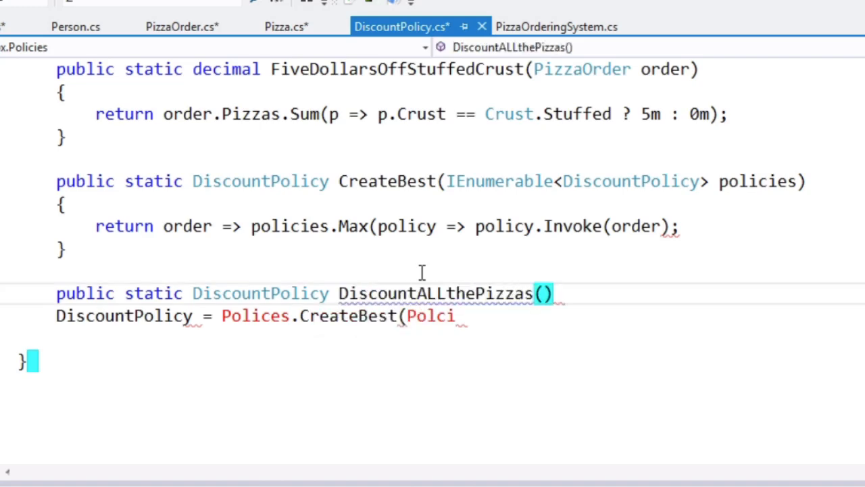
{"action": "key", "text": "enter"}
{"action": "type", "text": "{"}
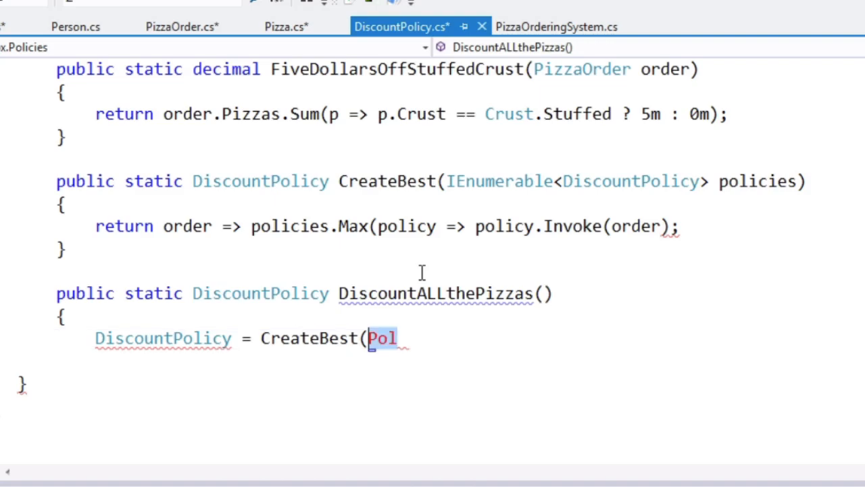
{"action": "scroll", "scroll_direction": "up", "scroll_amount": 3}
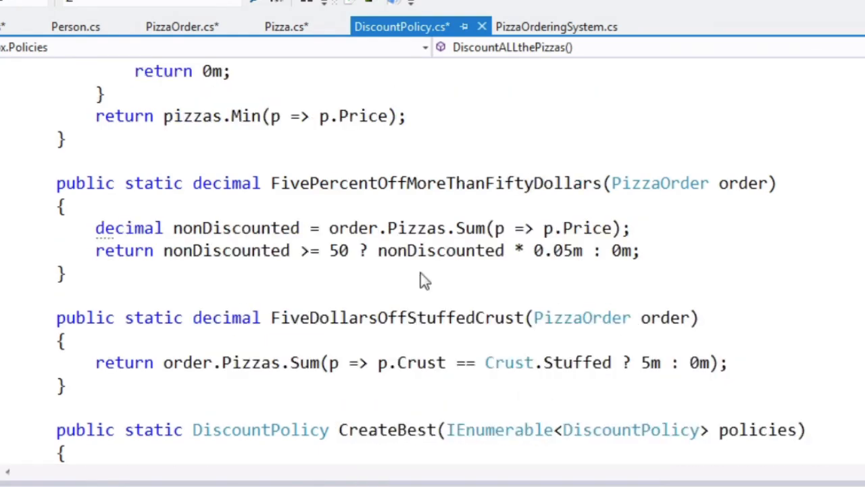
{"action": "scroll", "scroll_direction": "down", "scroll_amount": 3}
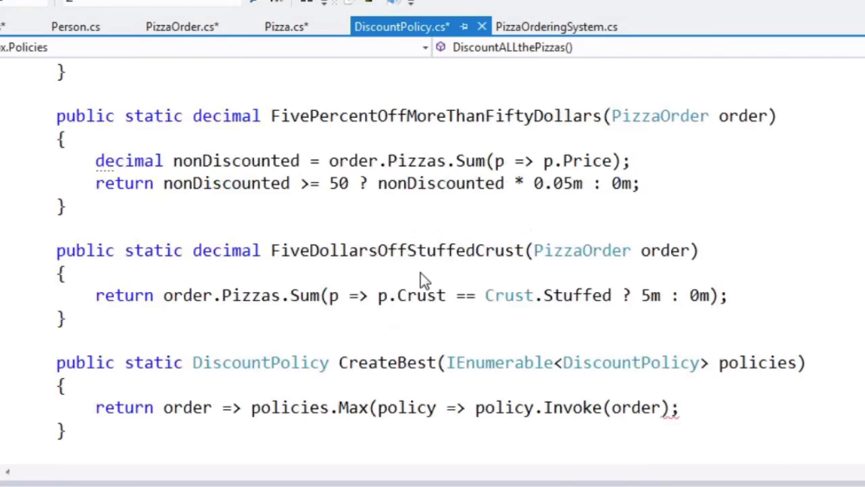
{"action": "scroll", "scroll_direction": "down", "scroll_amount": 3}
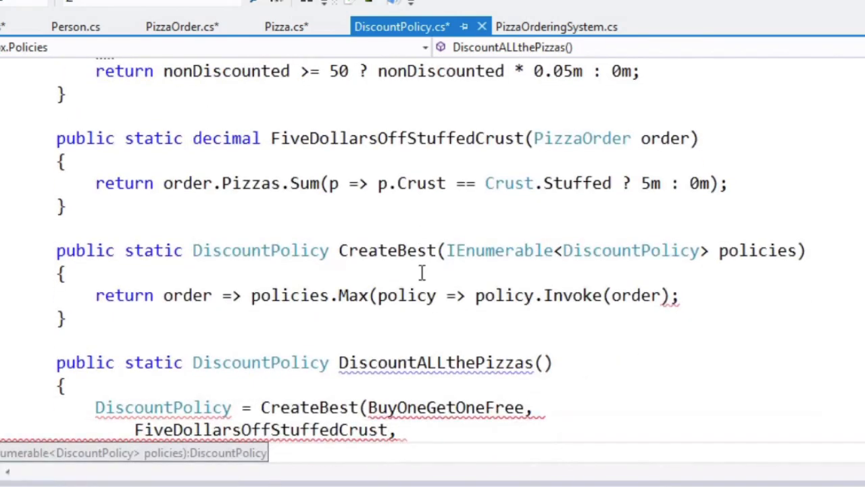
{"action": "type", "text": "Fi"}
{"action": "type", "text": "retur"}
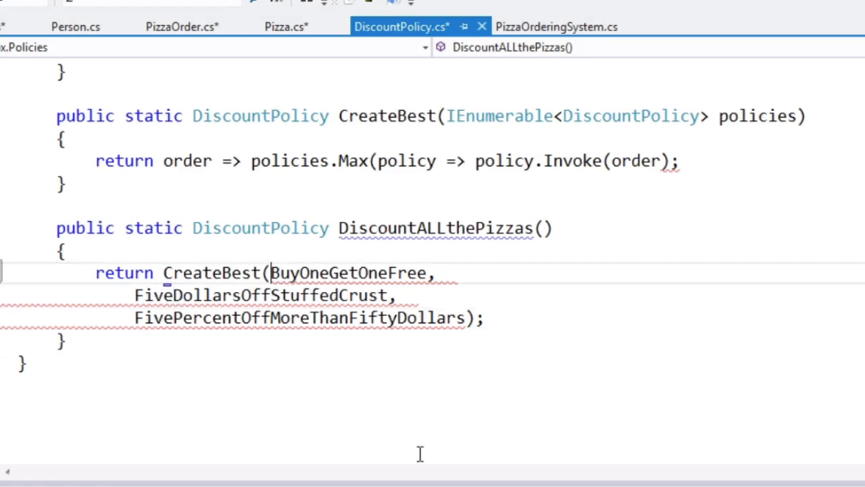
- Try wrapping the three policies in 'new[] { }', then remove the wrapper
{"action": "type", "text": "new[] {"}
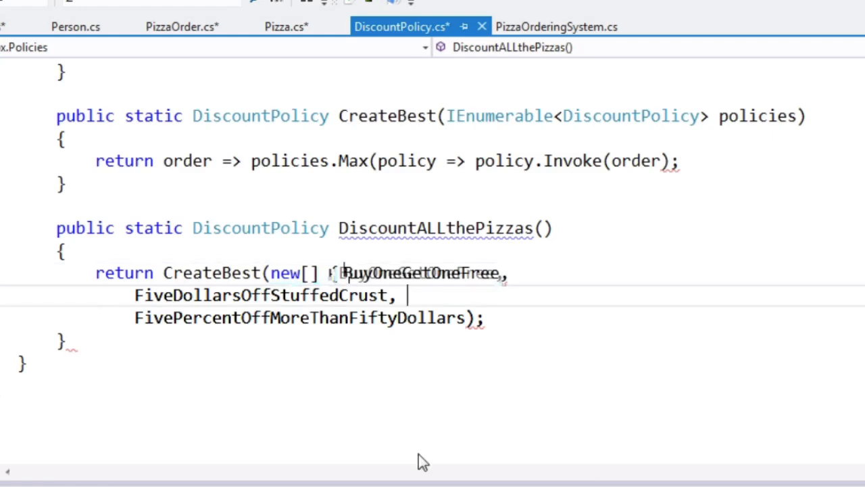
{"action": "type", "text": "}"}
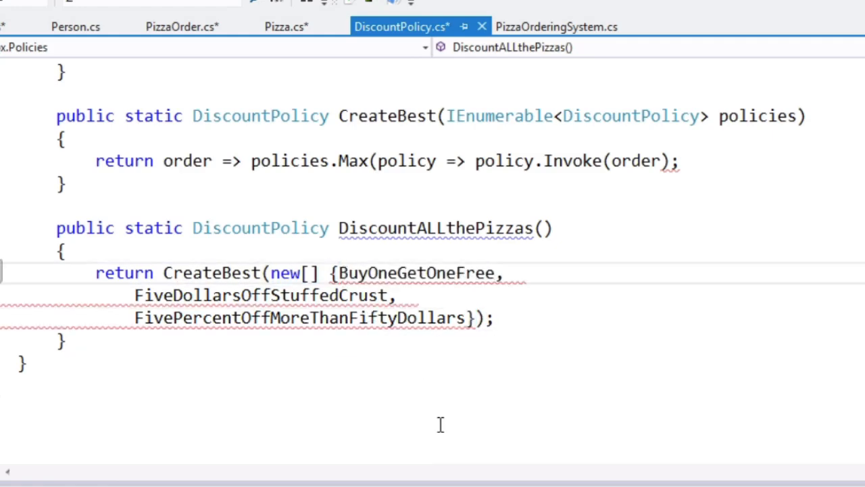
{"action": "key", "text": "Delete"}
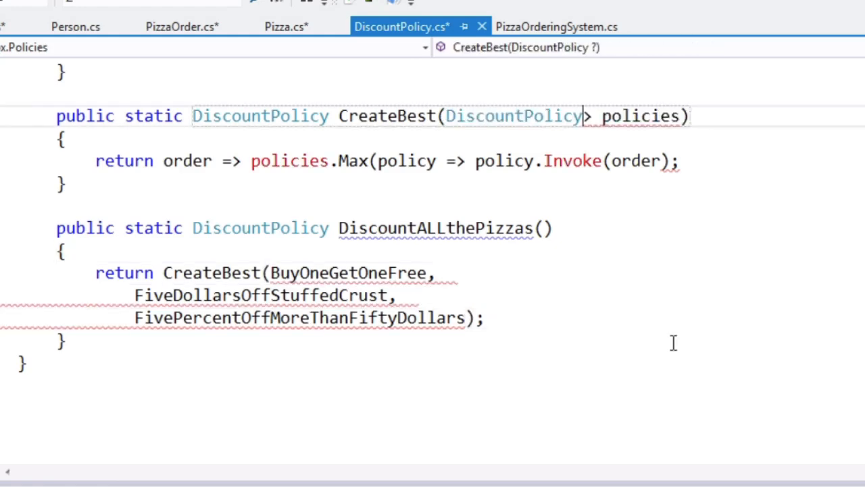
- Change CreateBest's parameter to 'params DiscountPolicy[] policies' and switch to PizzaOrderingSystem.cs
{"action": "type", "text": "params"}
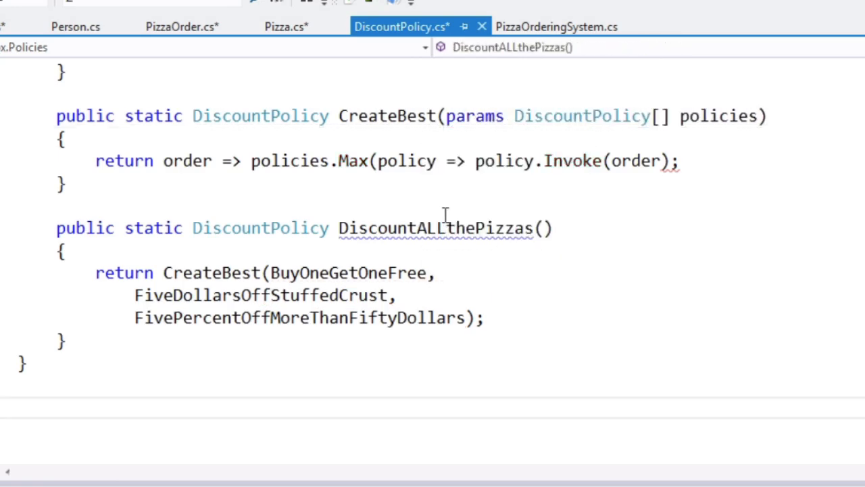
{"action": "double_click", "coordinate": [436, 228]}
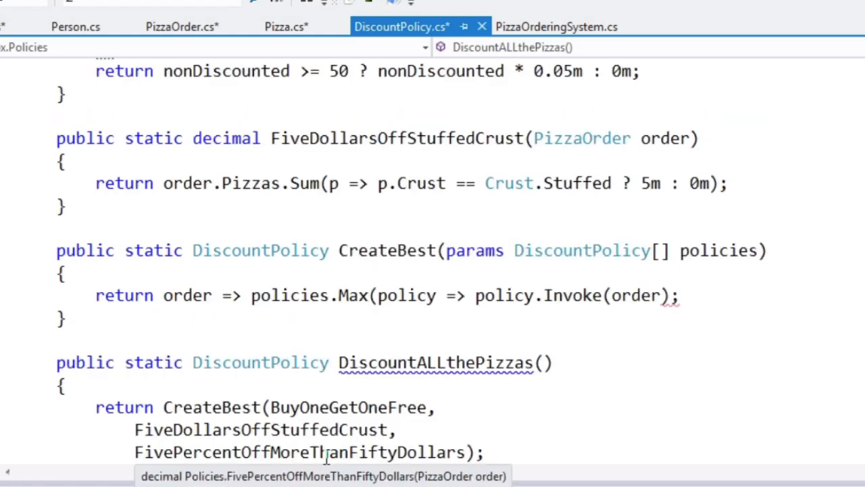
{"action": "double_click", "coordinate": [436, 362]}
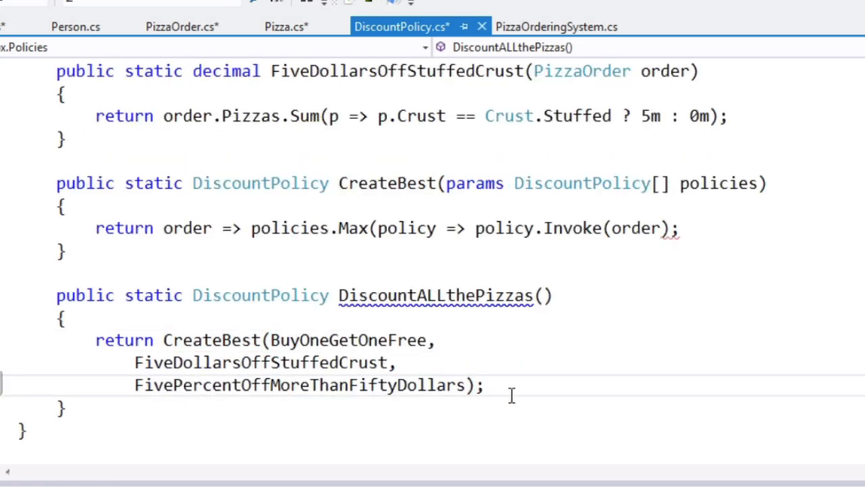
{"action": "scroll", "scroll_direction": "up", "scroll_amount": 3}
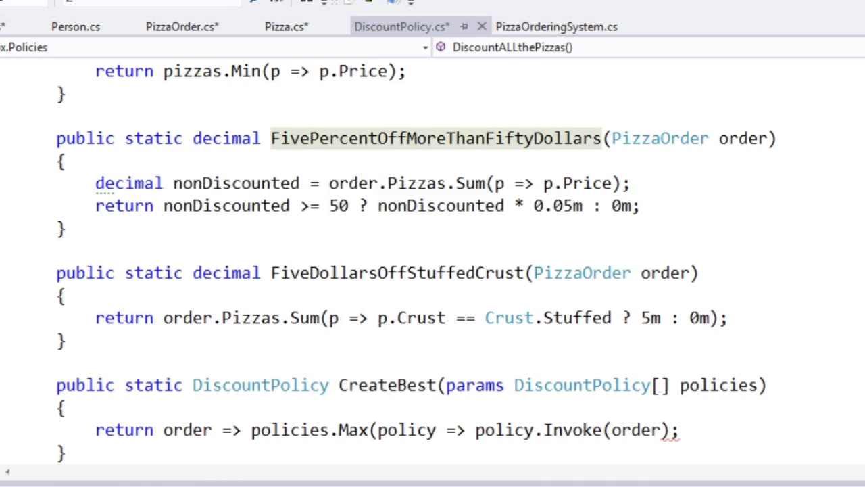
{"action": "left_click", "coordinate": [556, 27]}
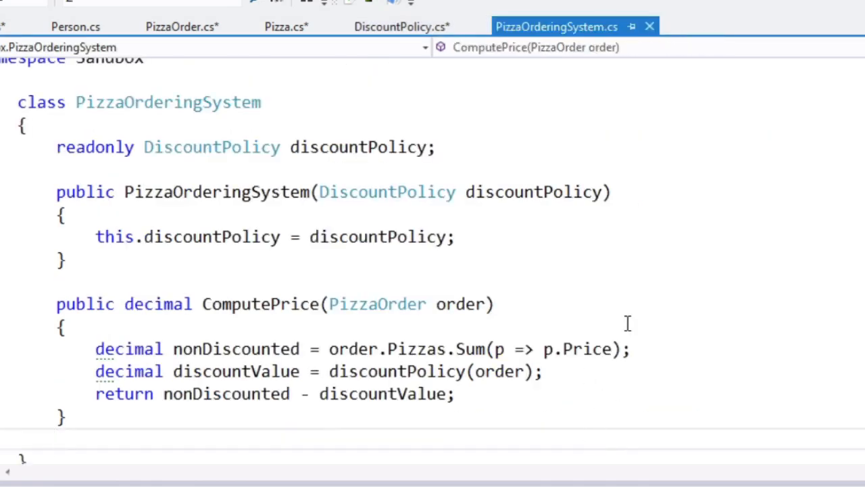